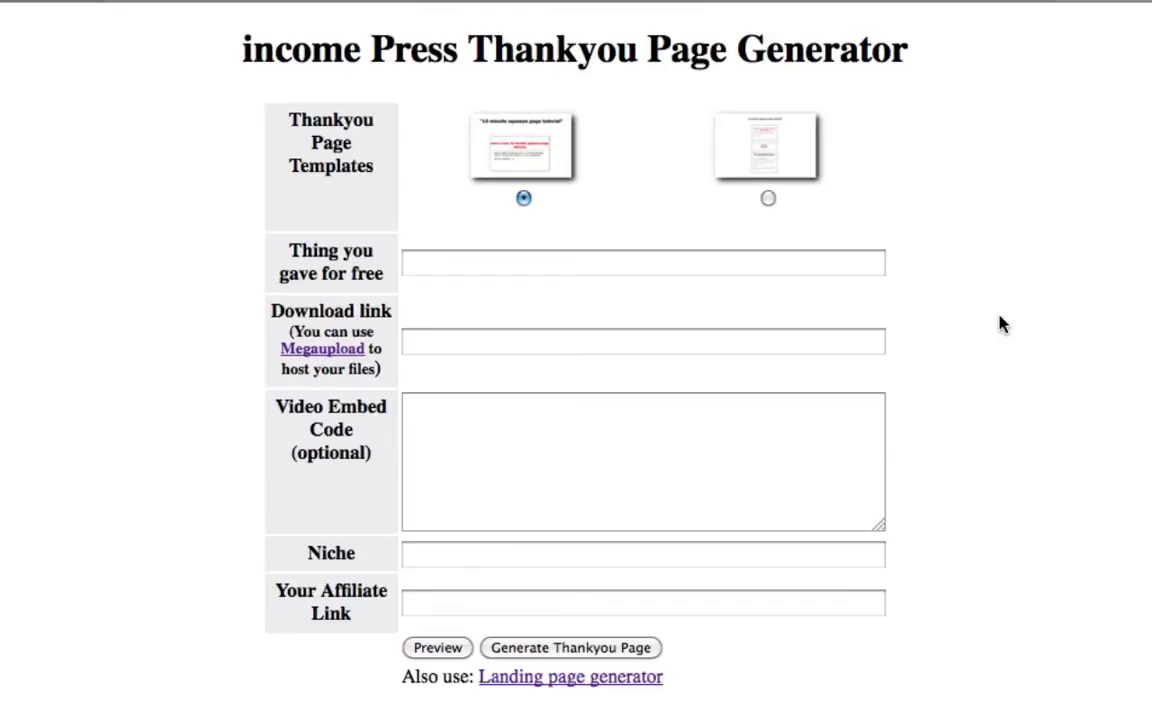
pyautogui.moveTo(557, 690)
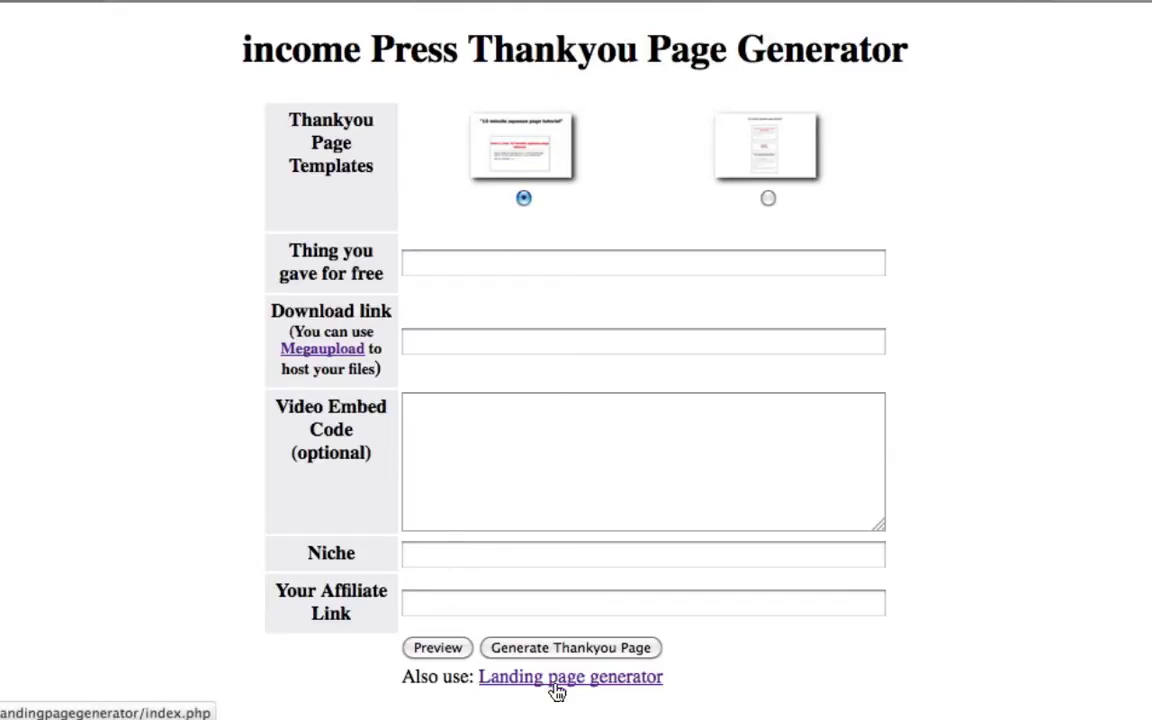
# Step: Open the Landing Page Generator, focus its Aweber form field, and return to AWeber
pyautogui.click(570, 676)
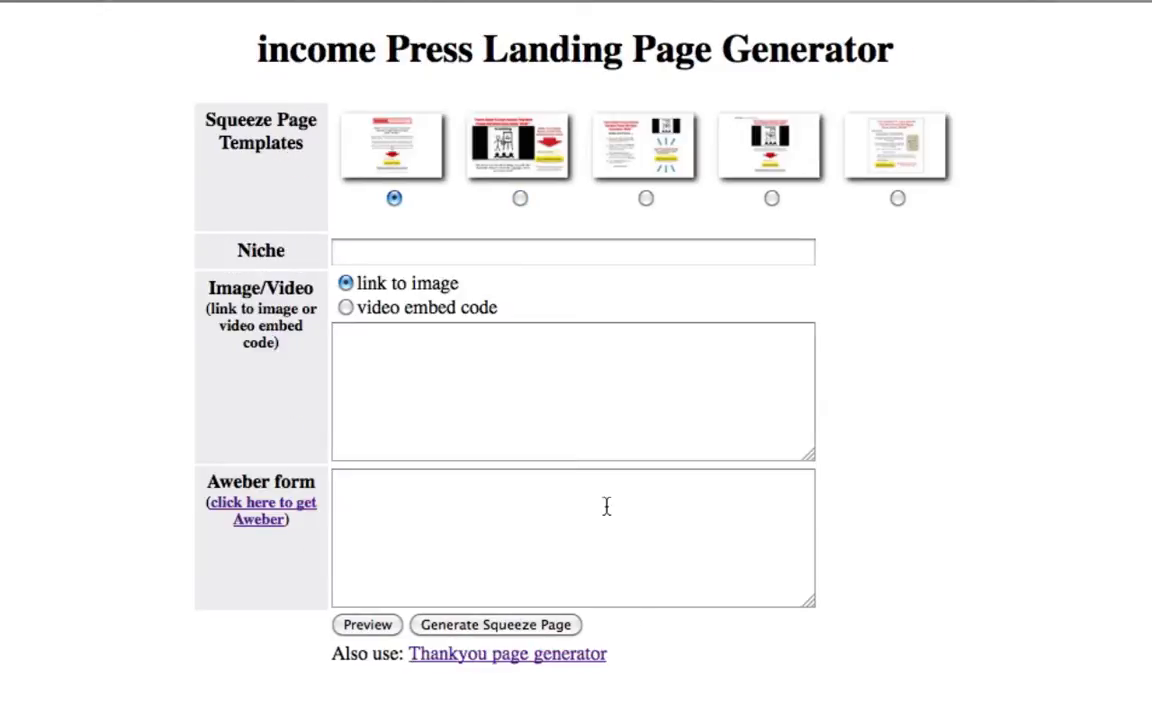
pyautogui.click(574, 538)
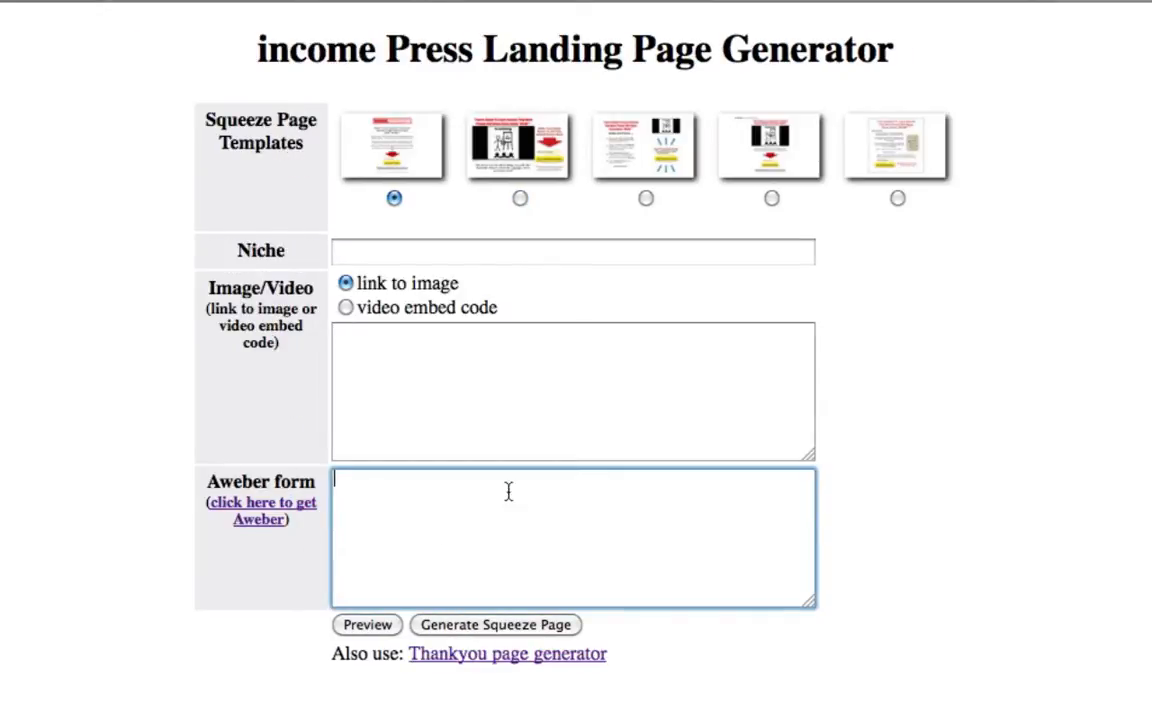
pyautogui.moveTo(795, 417)
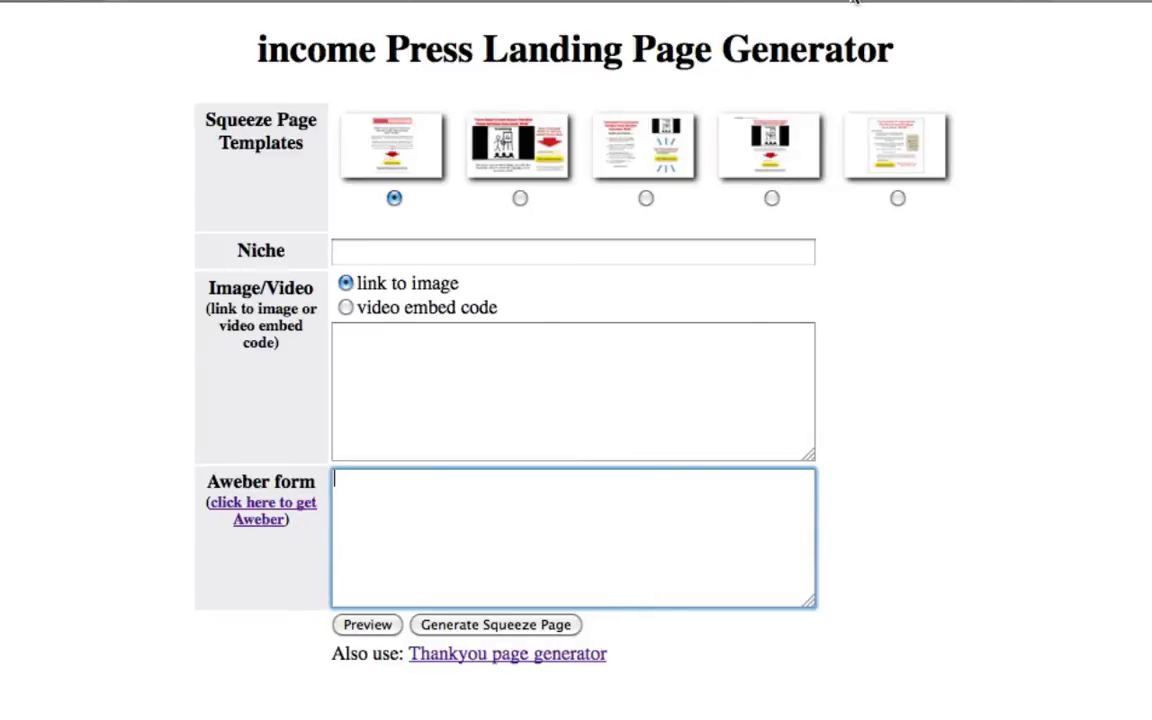
pyautogui.click(262, 510)
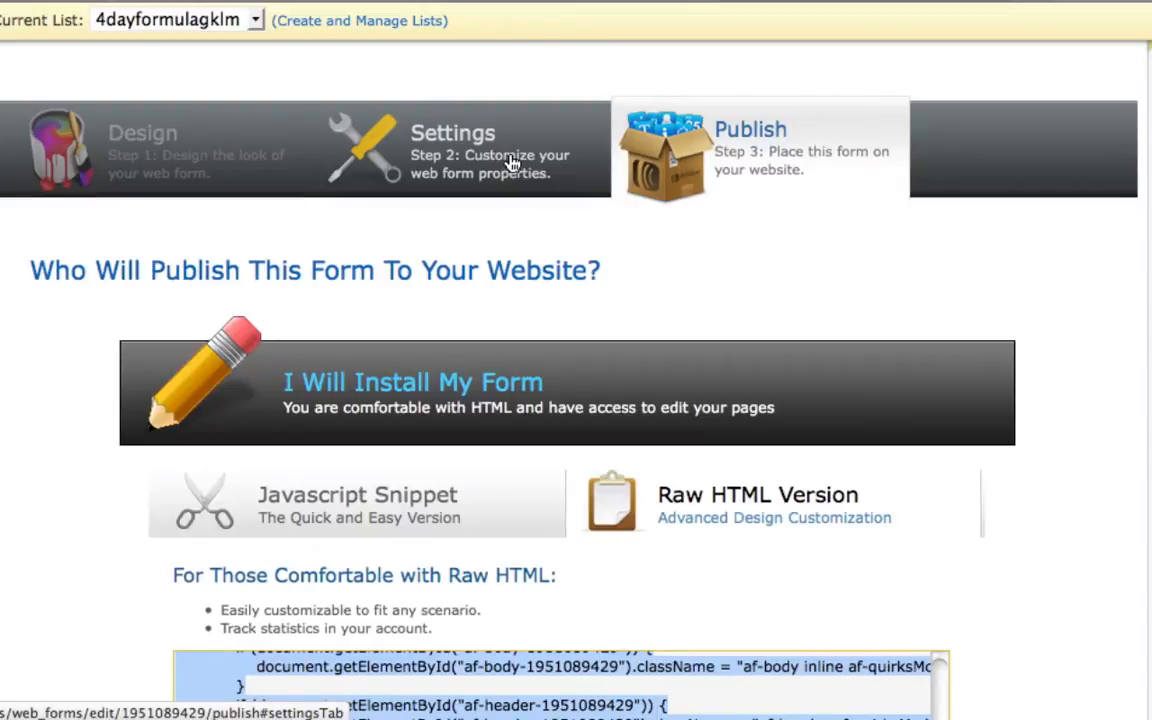
pyautogui.click(453, 150)
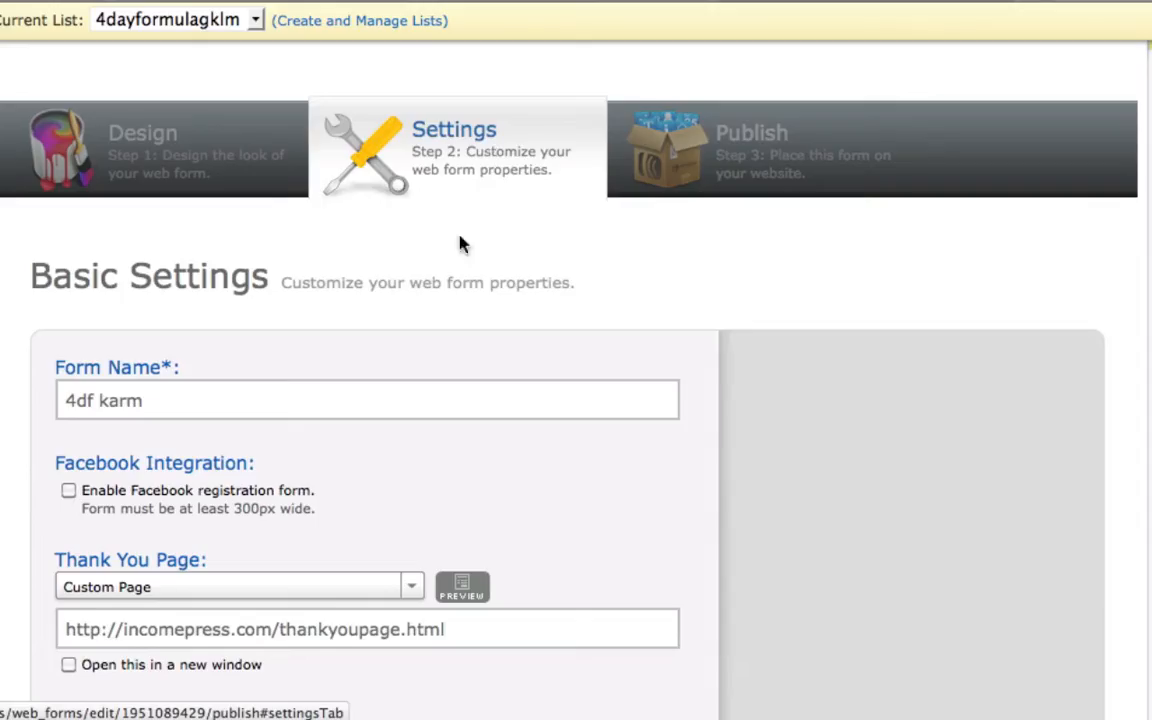
pyautogui.scroll(-3)
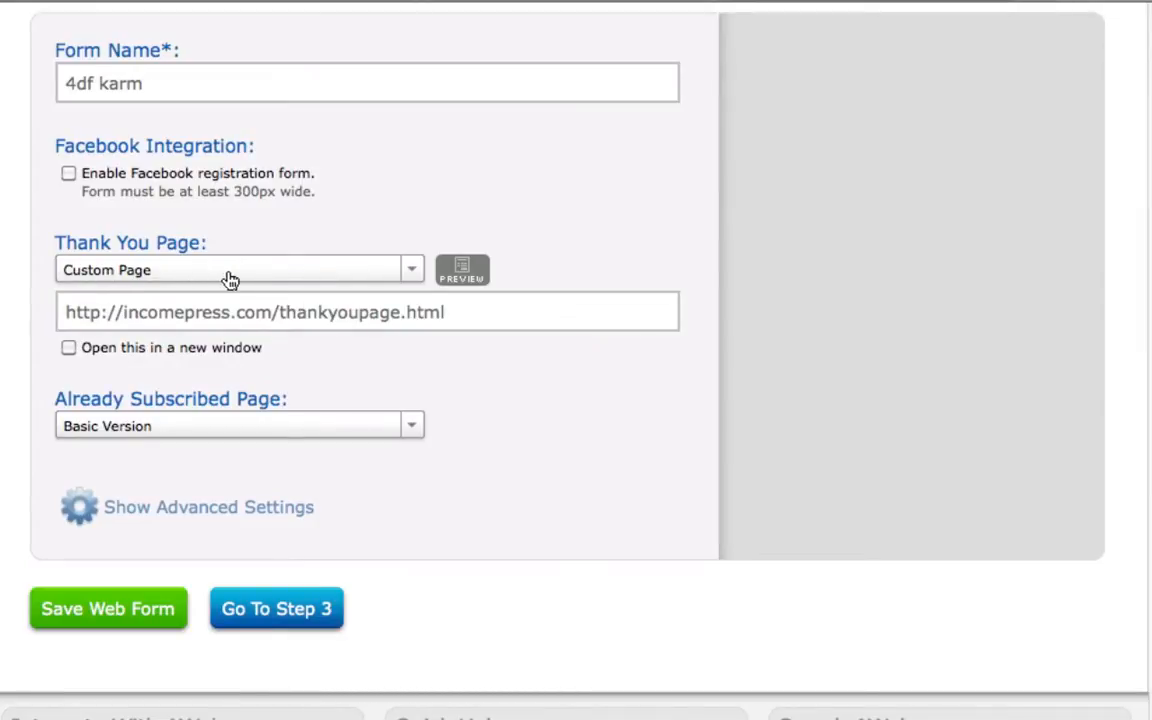
pyautogui.click(366, 312)
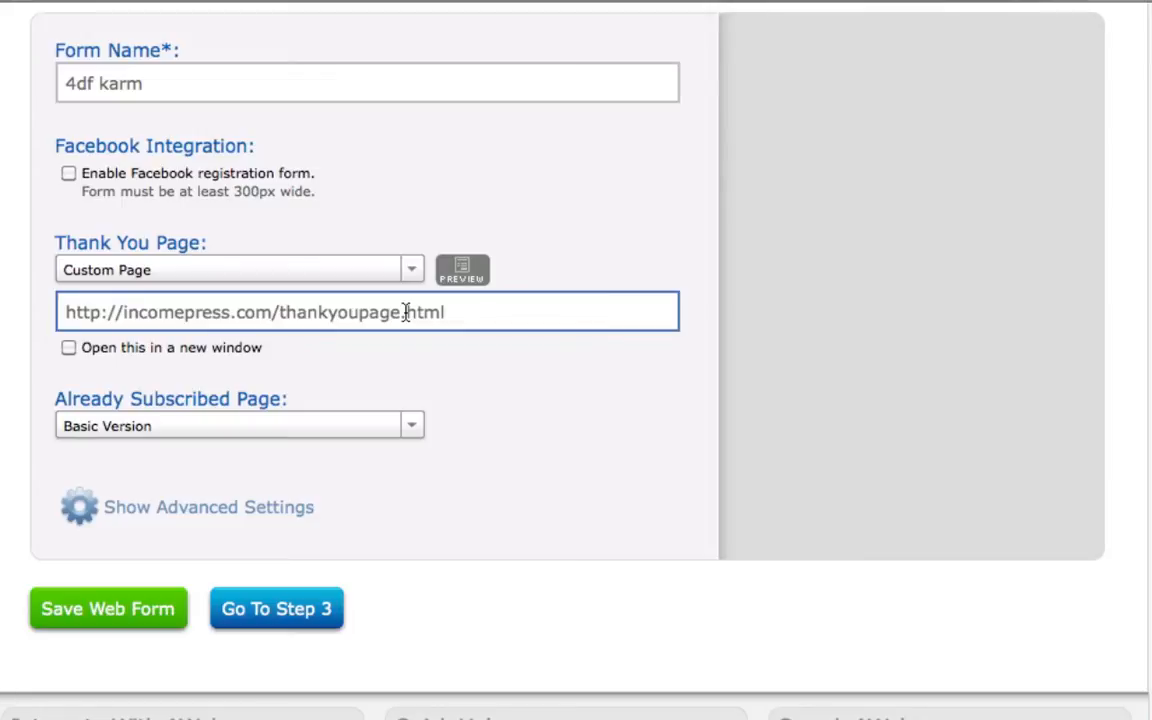
pyautogui.doubleClick(251, 312)
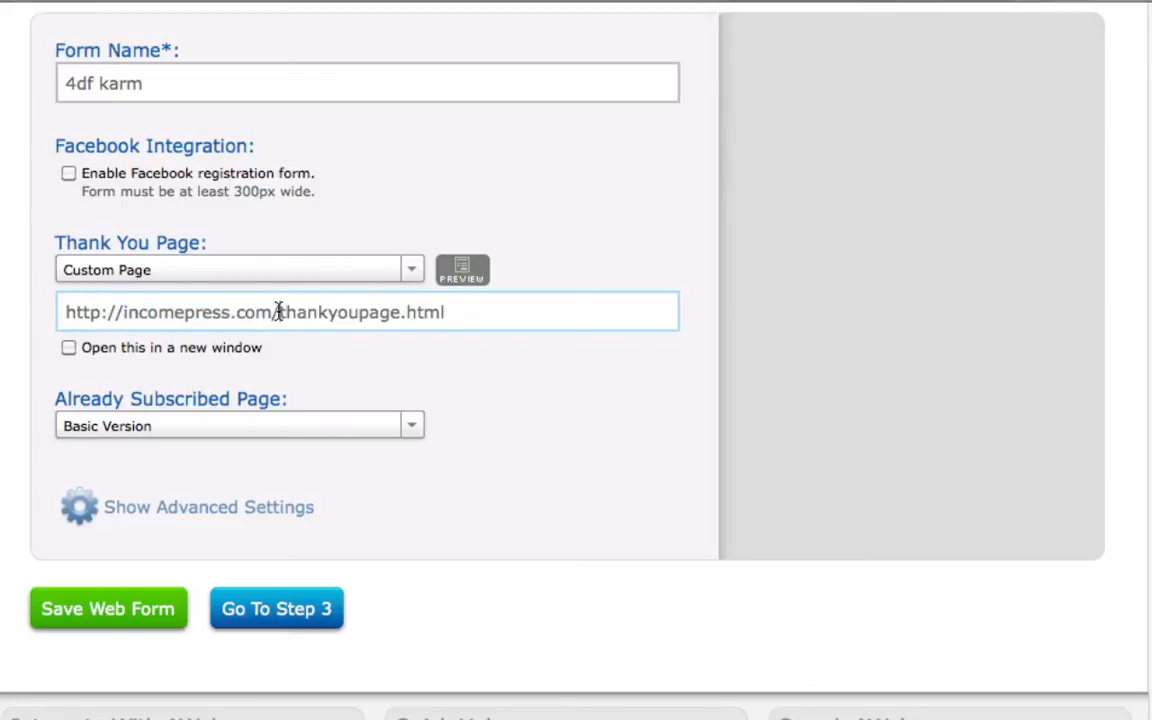
pyautogui.doubleClick(337, 312)
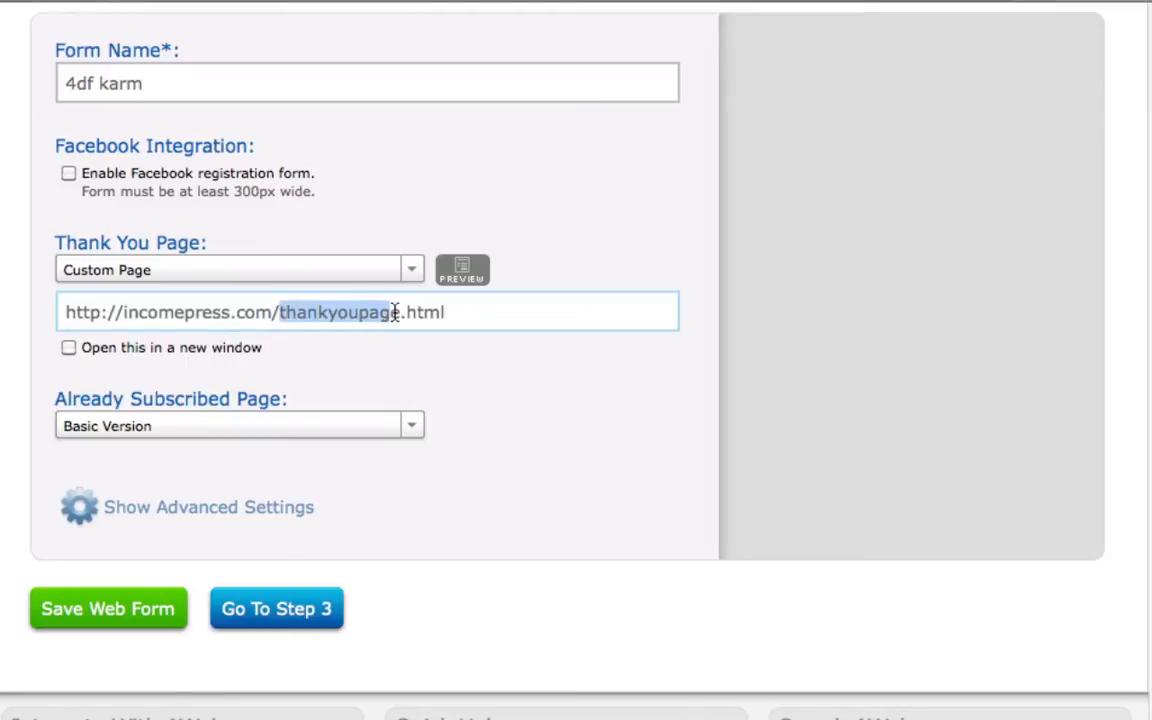
pyautogui.moveTo(398, 312)
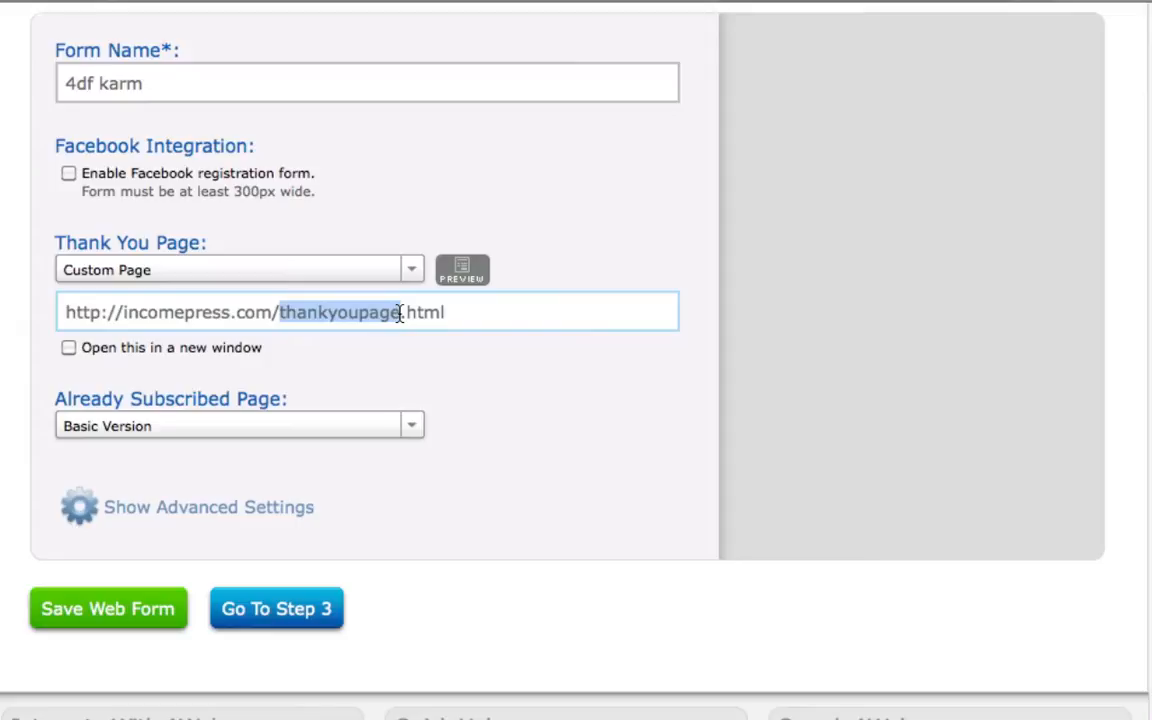
pyautogui.moveTo(451, 312)
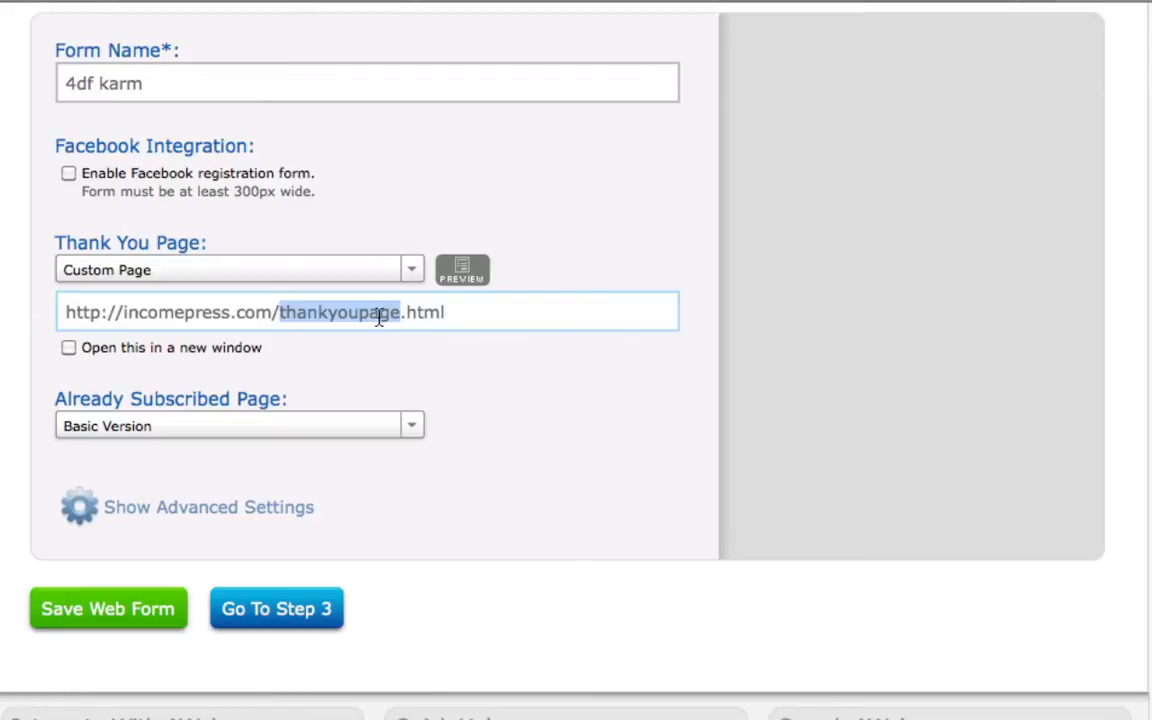
pyautogui.click(383, 312)
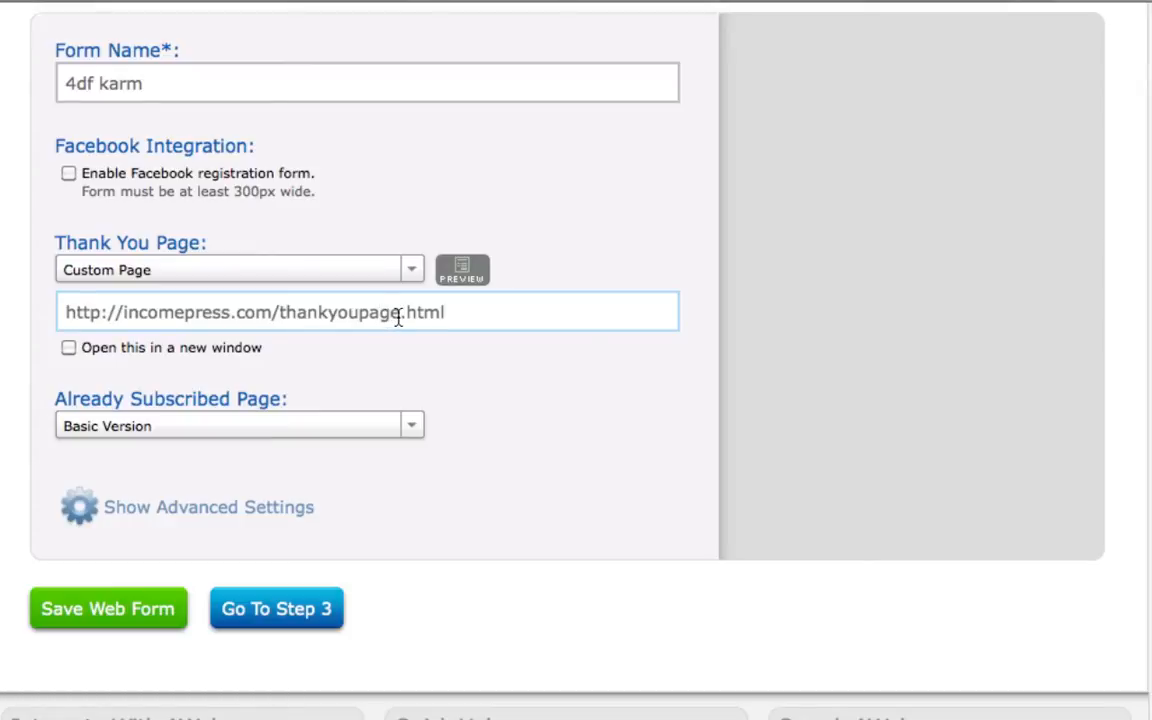
pyautogui.doubleClick(255, 312)
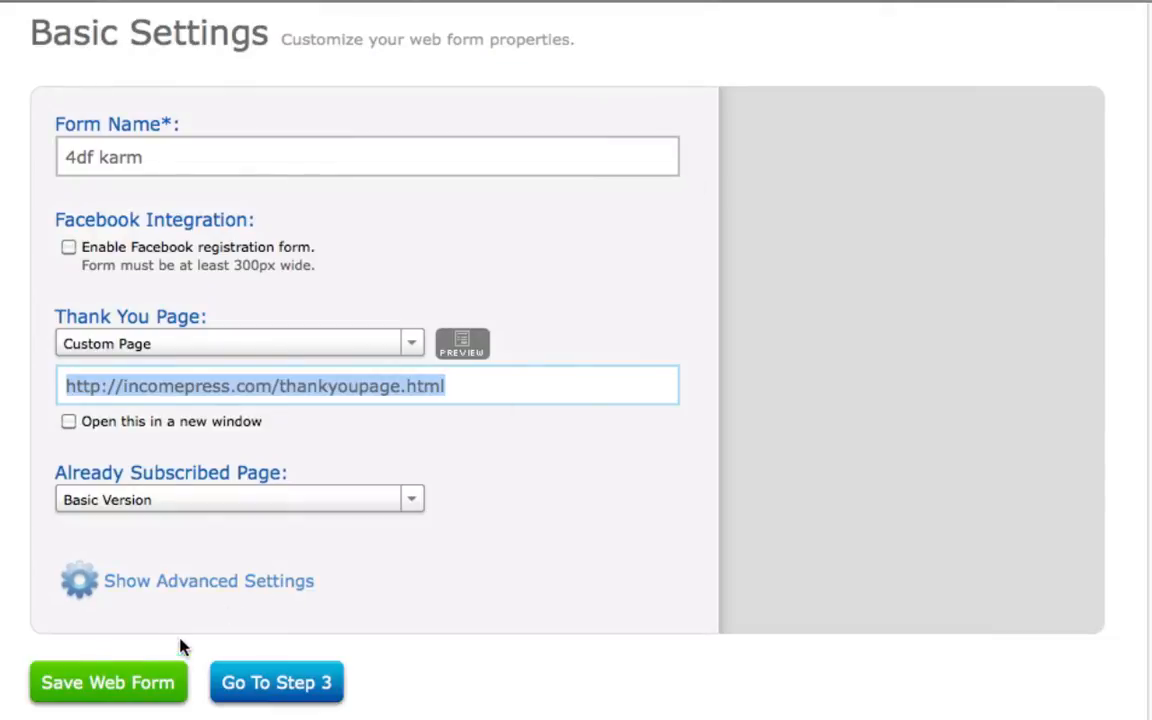
# Step: Save the web form and display its Raw HTML Version code
pyautogui.click(276, 682)
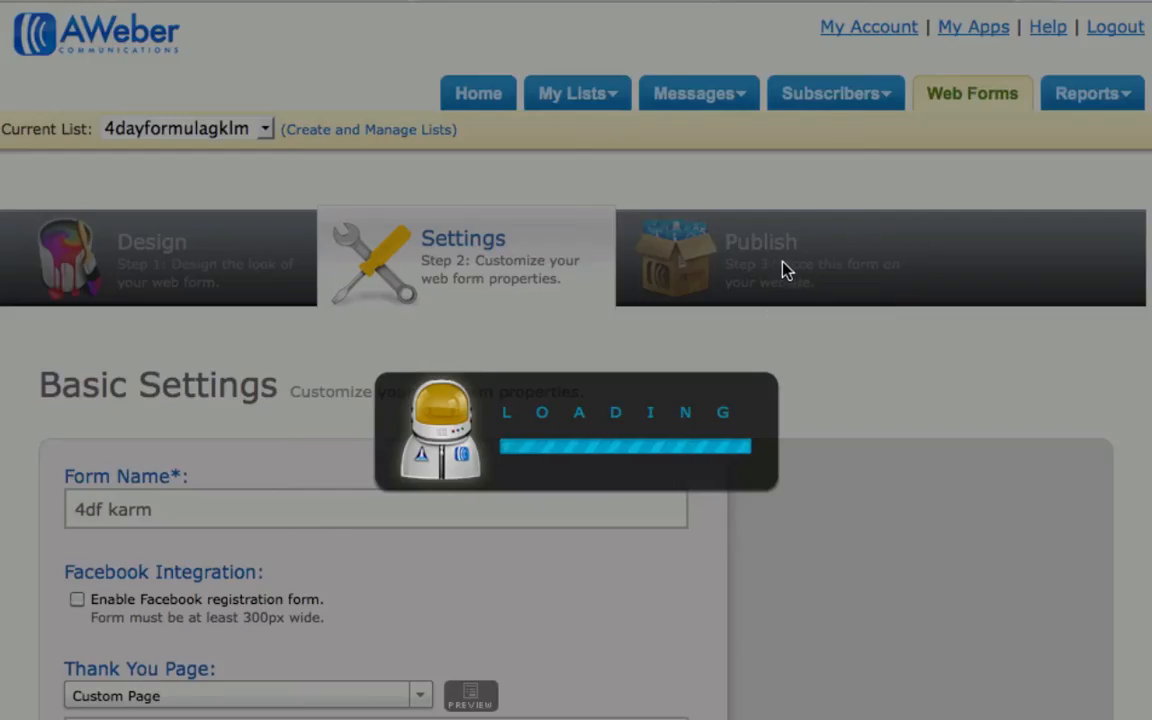
pyautogui.click(785, 260)
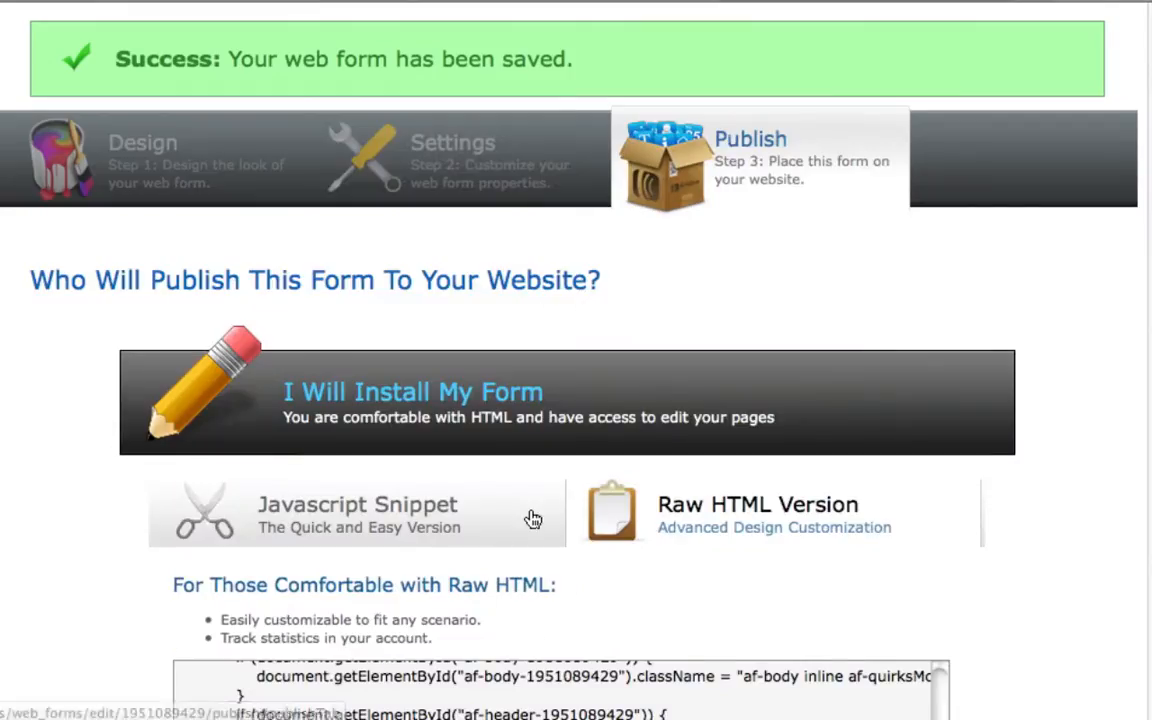
pyautogui.scroll(-3)
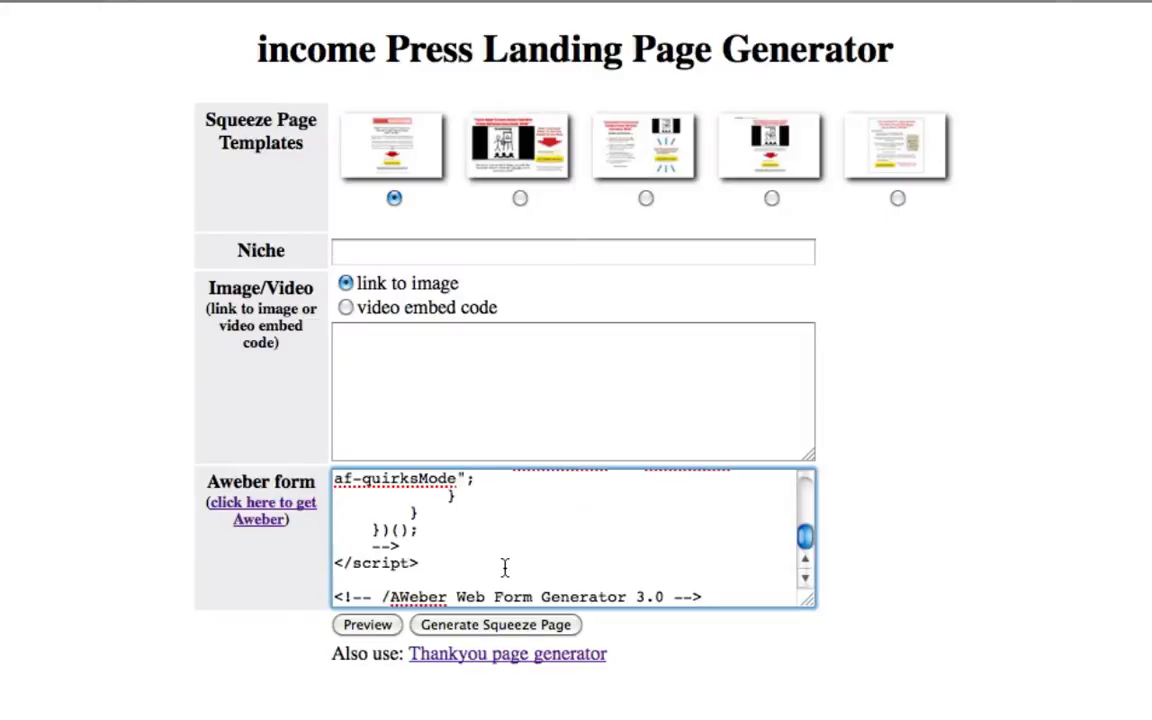
pyautogui.click(700, 597)
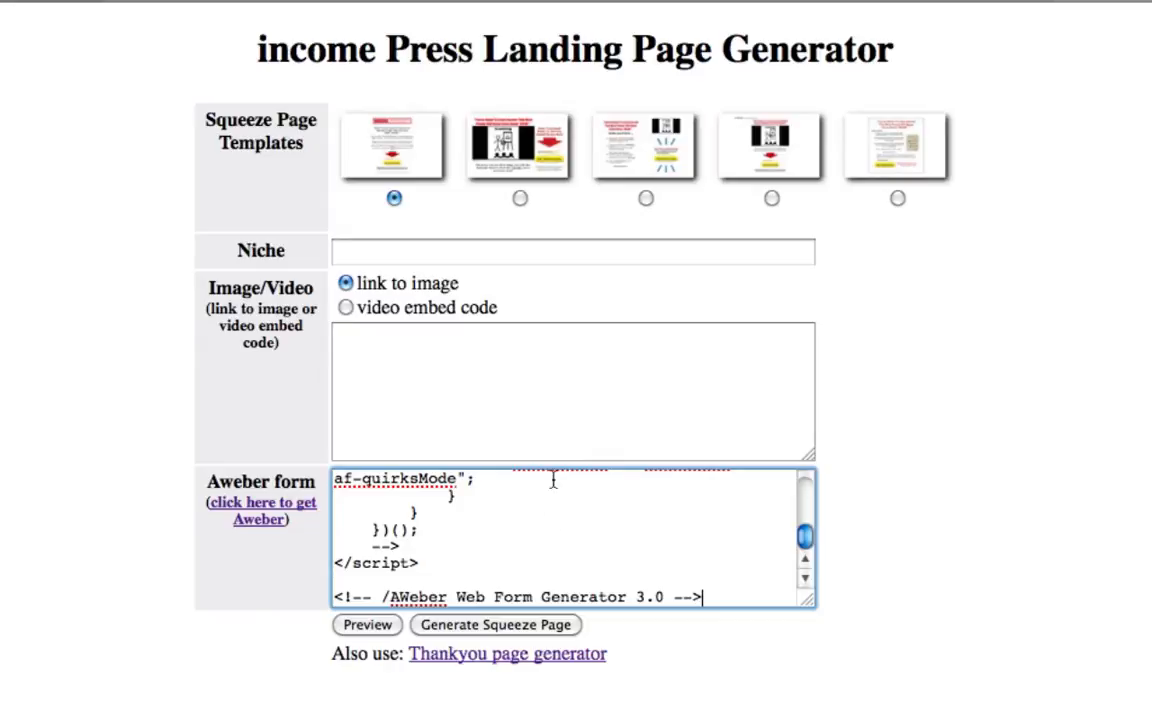
pyautogui.moveTo(860, 527)
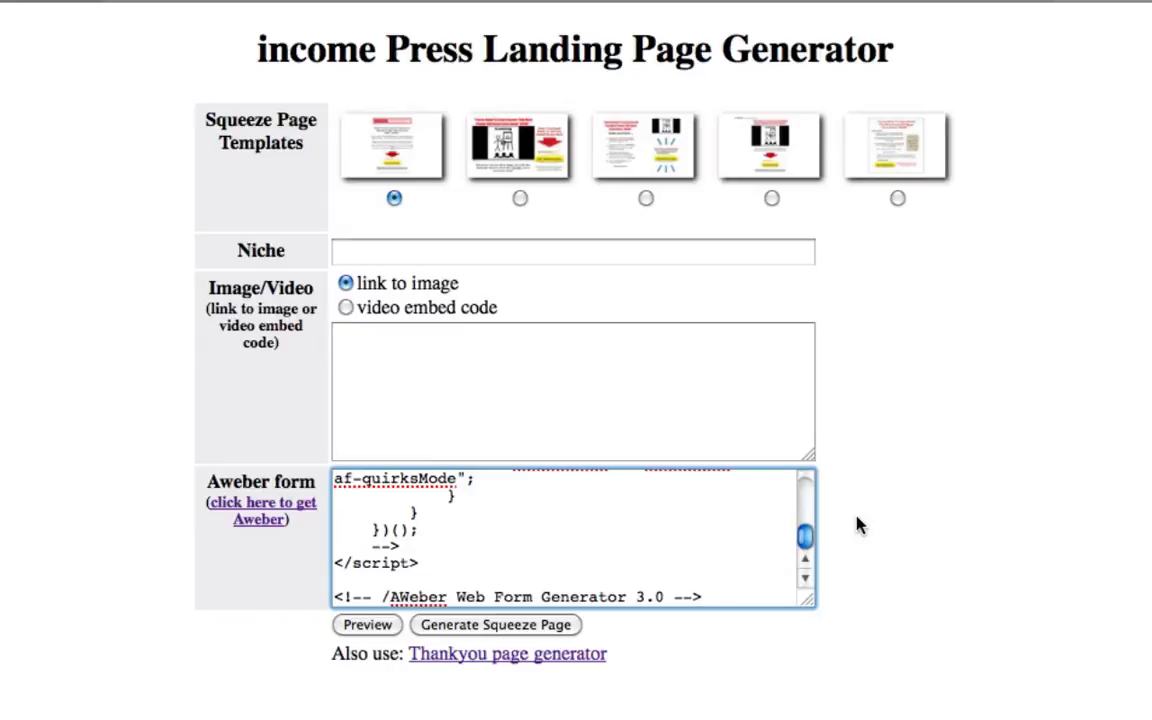
pyautogui.click(700, 597)
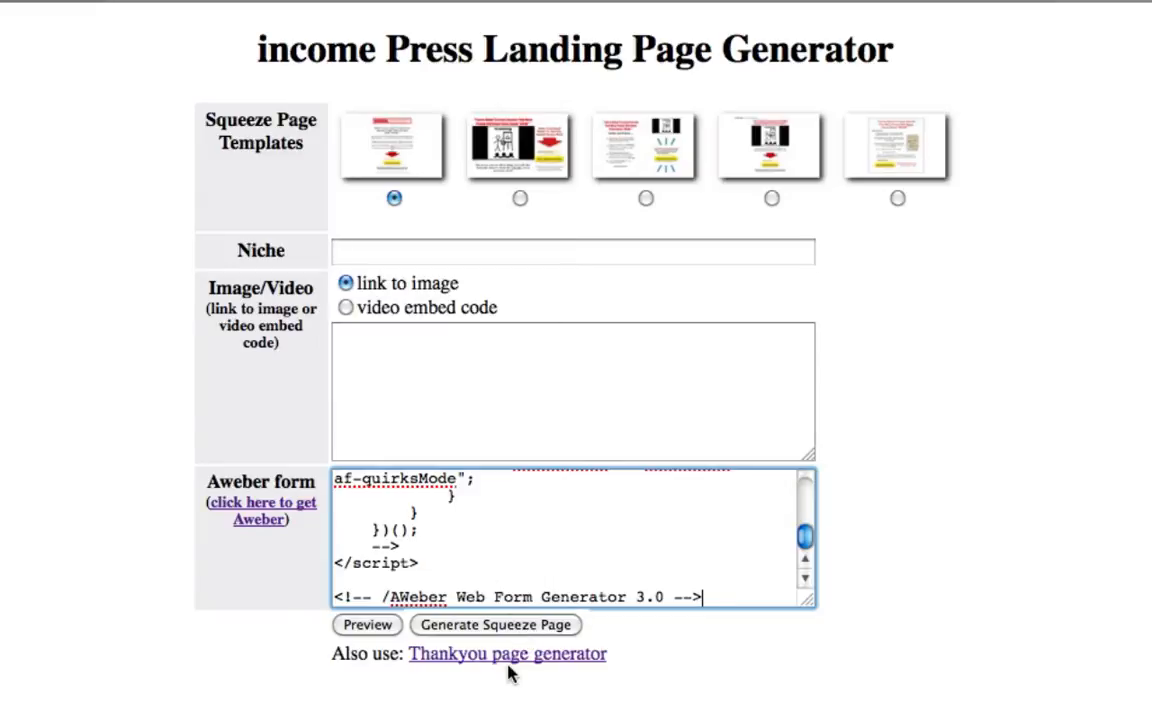
# Step: Open the Thankyou Page Generator and preview its blank first template
pyautogui.click(507, 654)
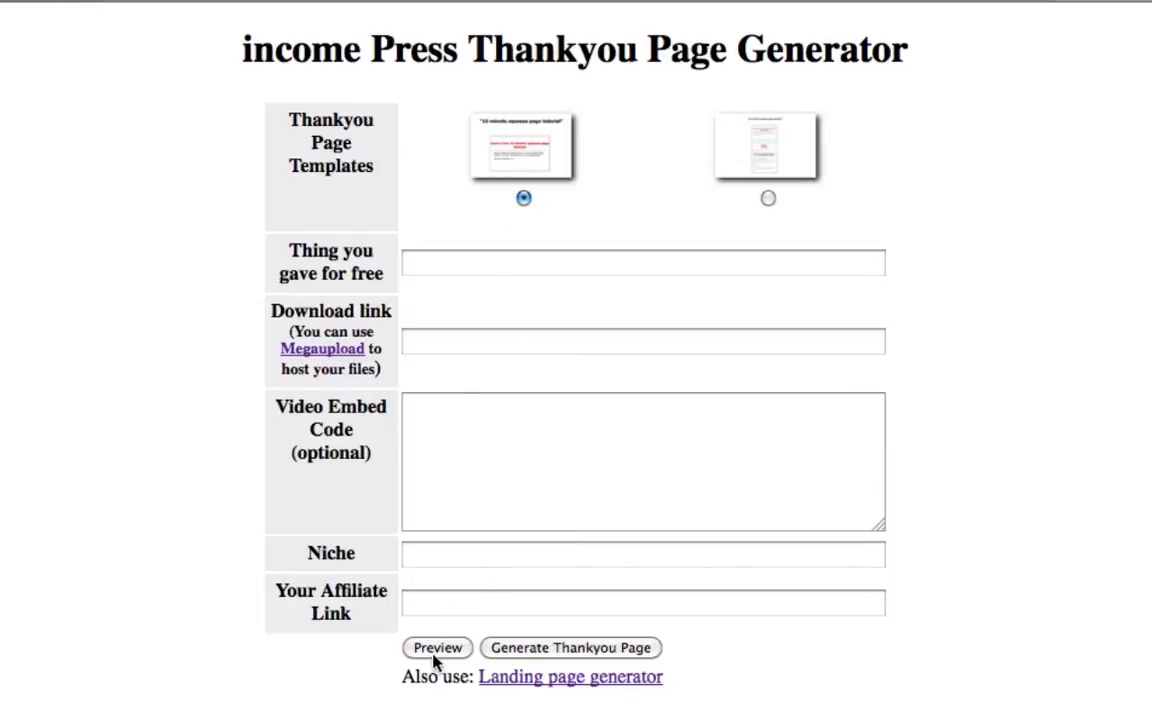
pyautogui.click(437, 647)
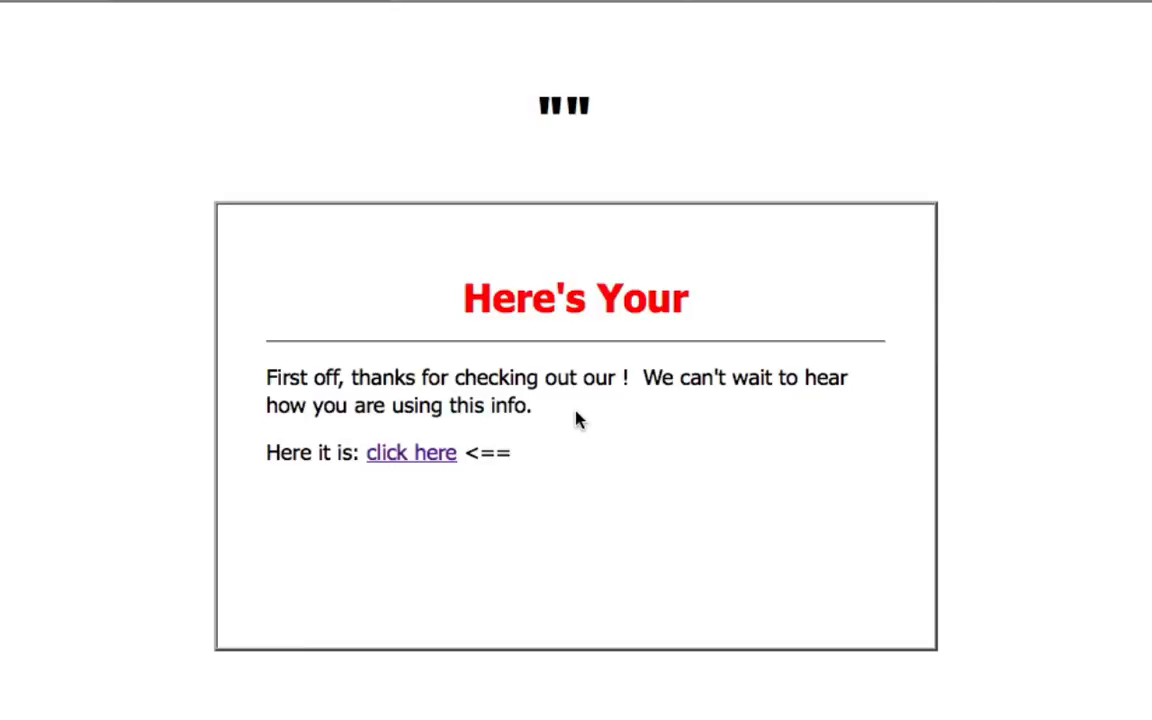
pyautogui.moveTo(545, 428)
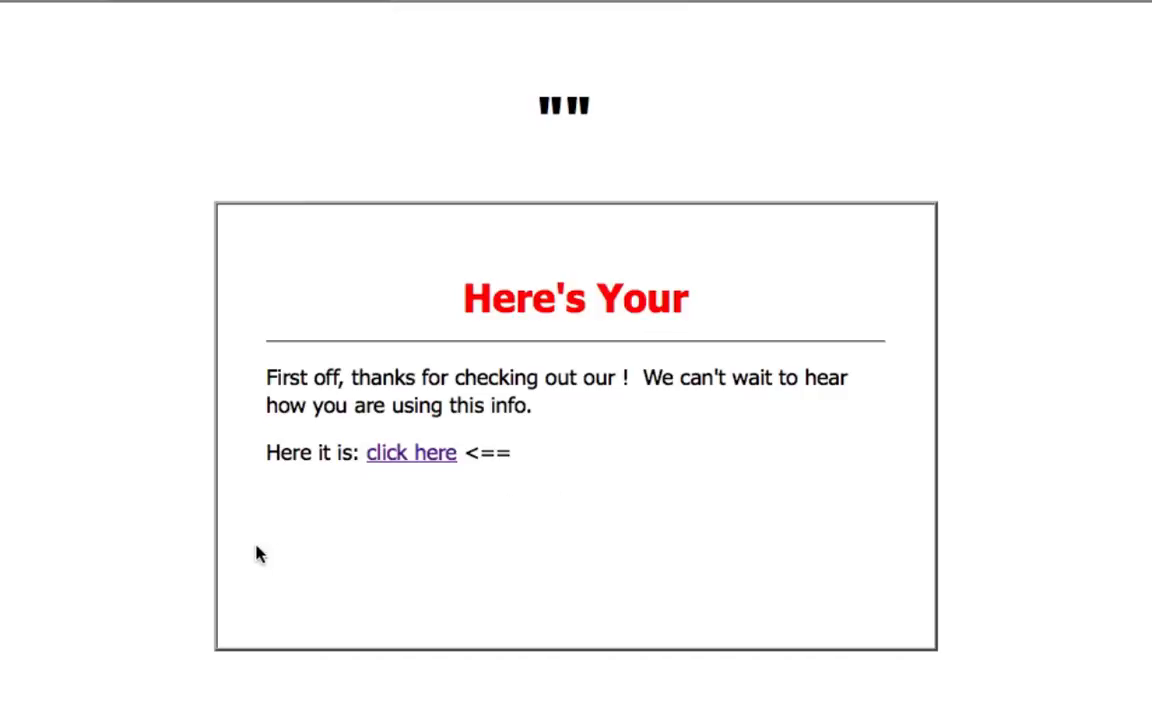
pyautogui.moveTo(545, 558)
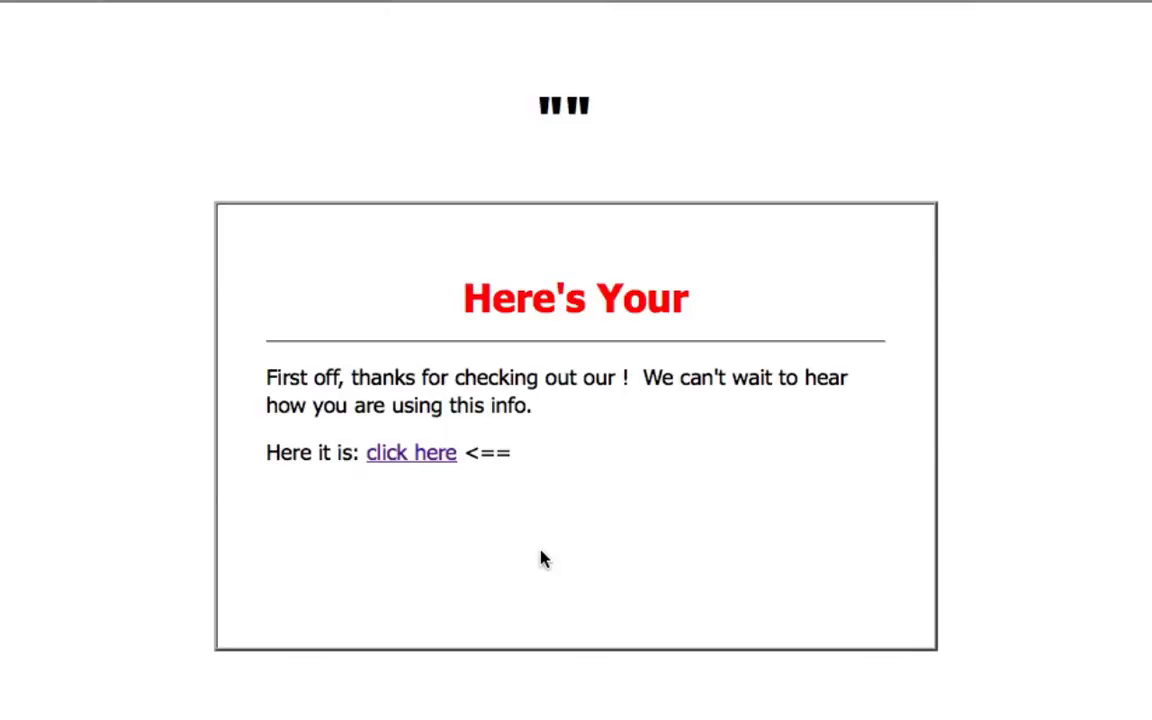
pyautogui.moveTo(388, 92)
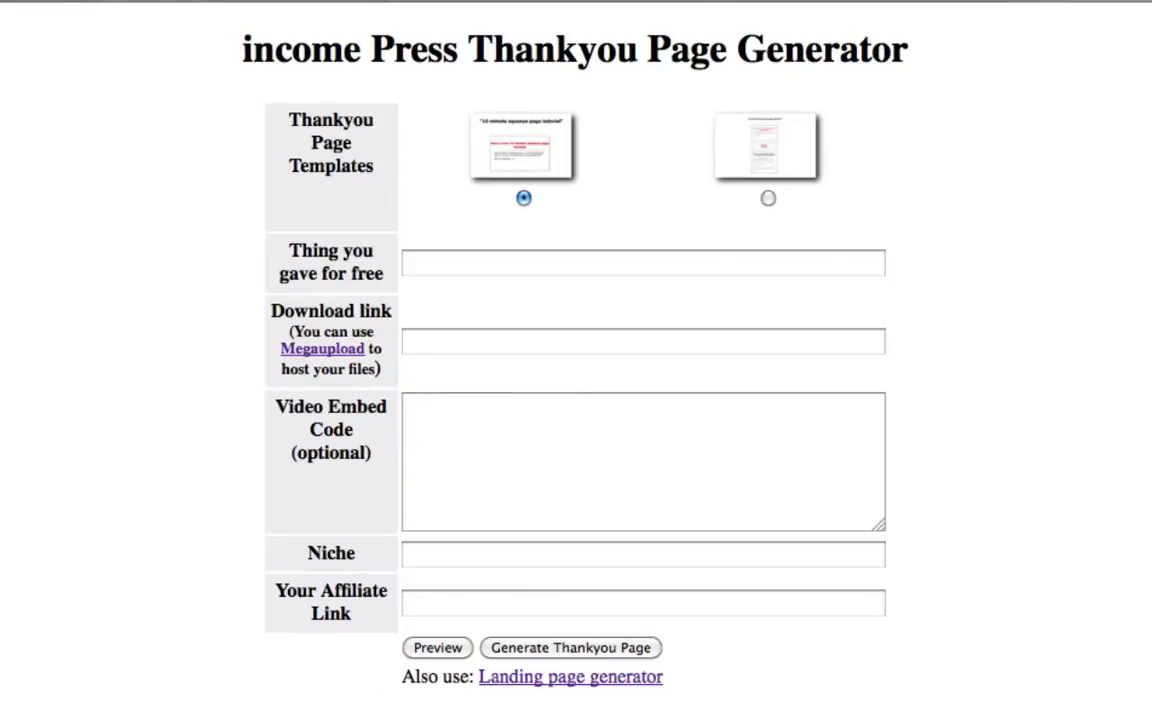
pyautogui.click(768, 198)
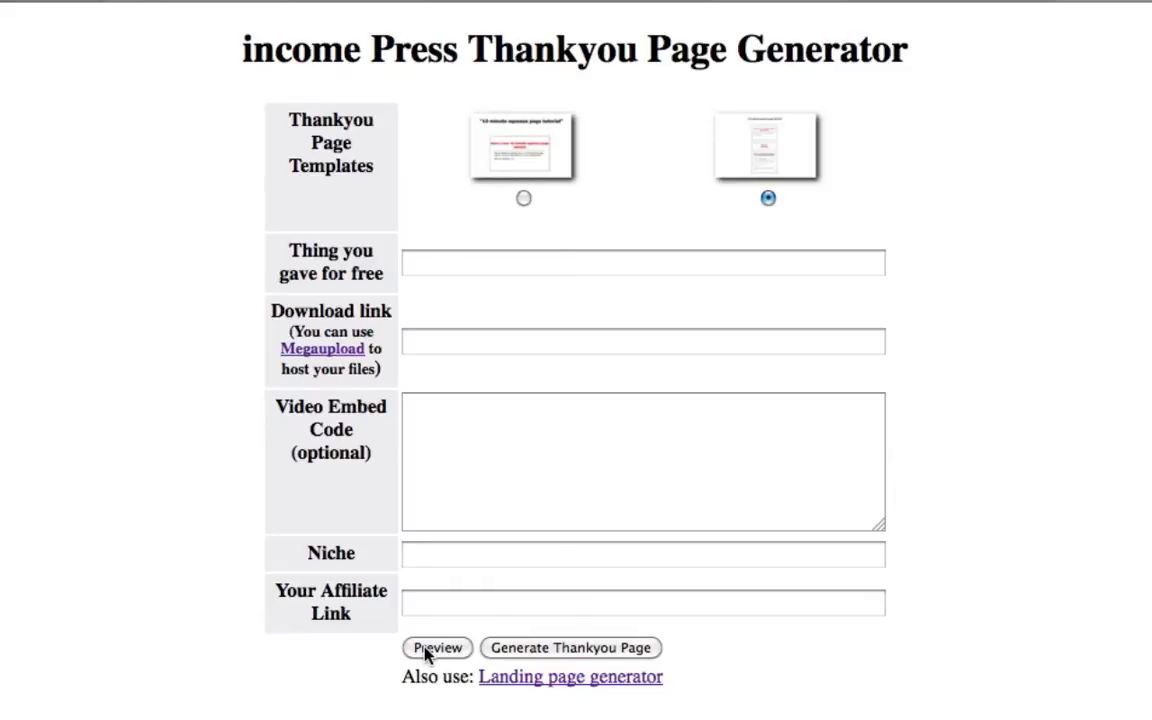
pyautogui.click(437, 647)
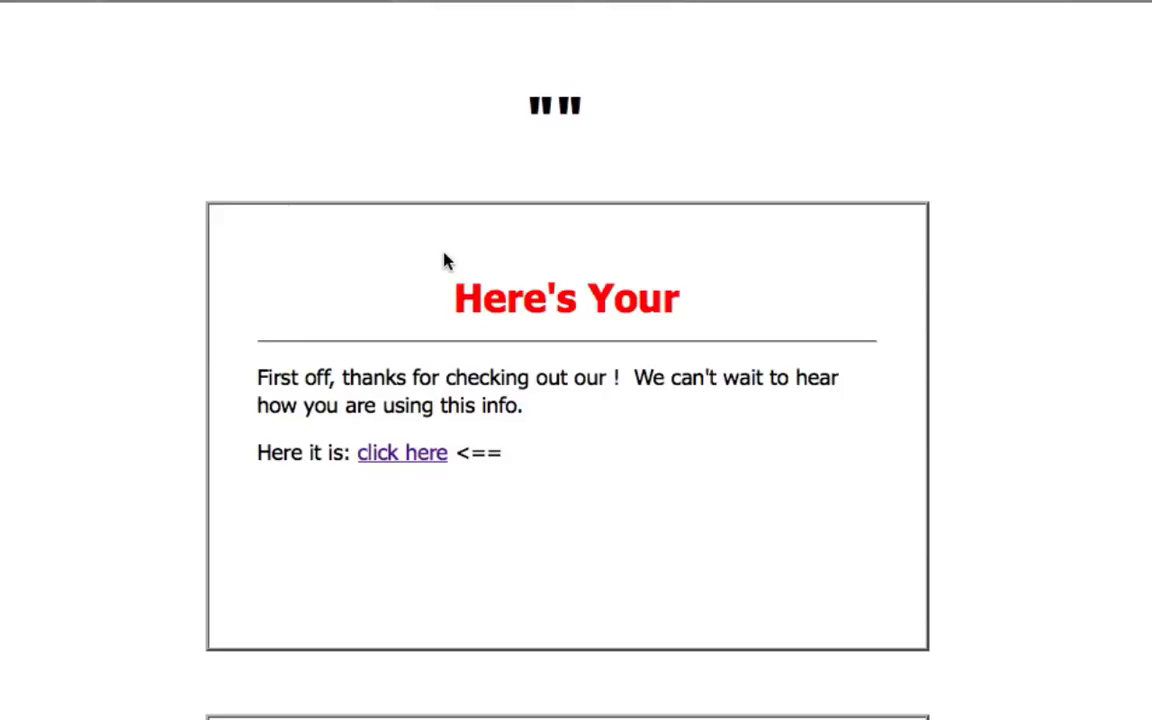
pyautogui.moveTo(580, 310)
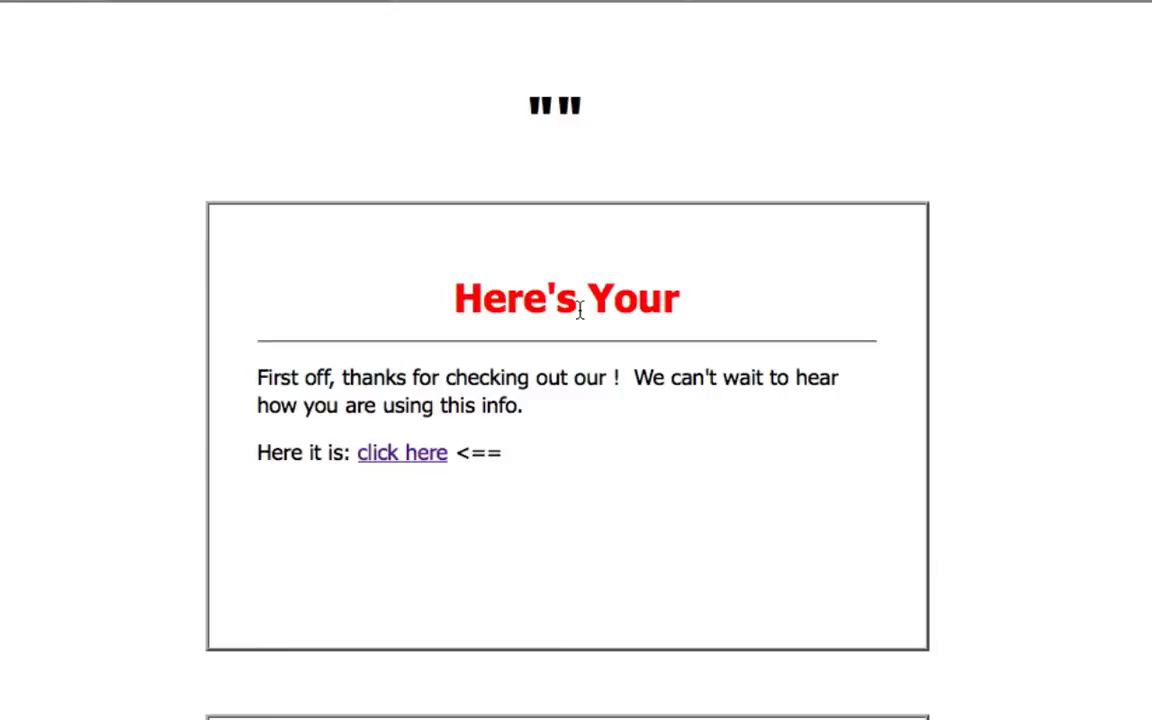
pyautogui.scroll(-3)
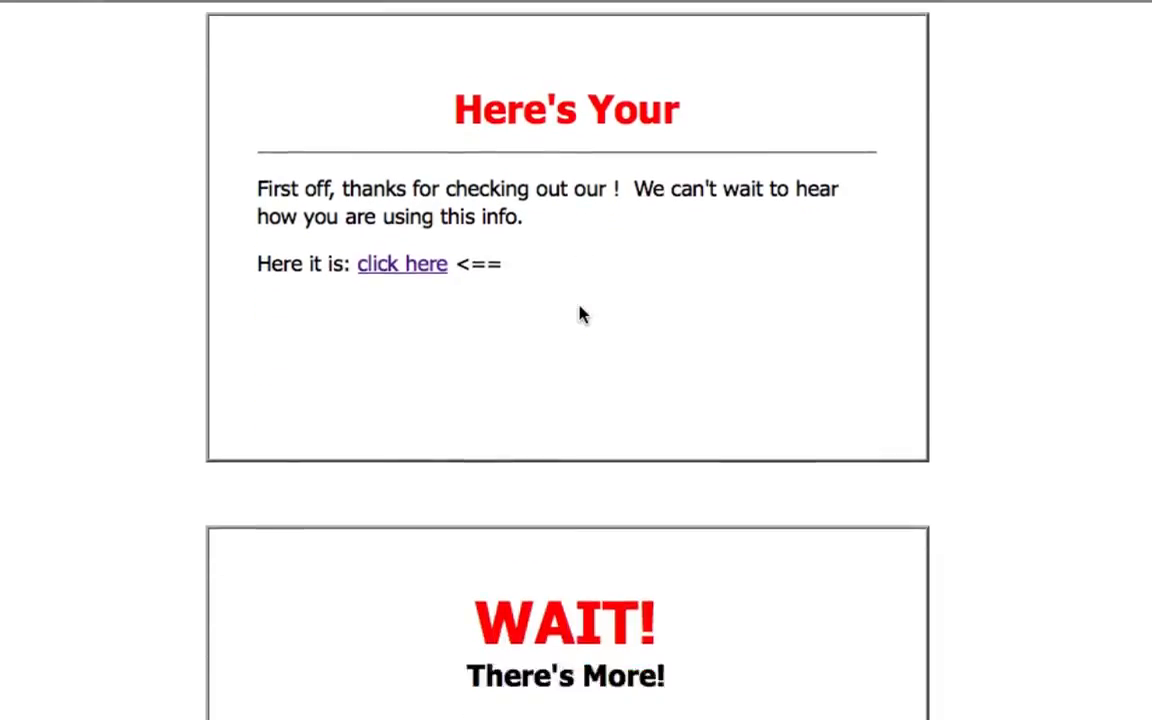
pyautogui.scroll(-3)
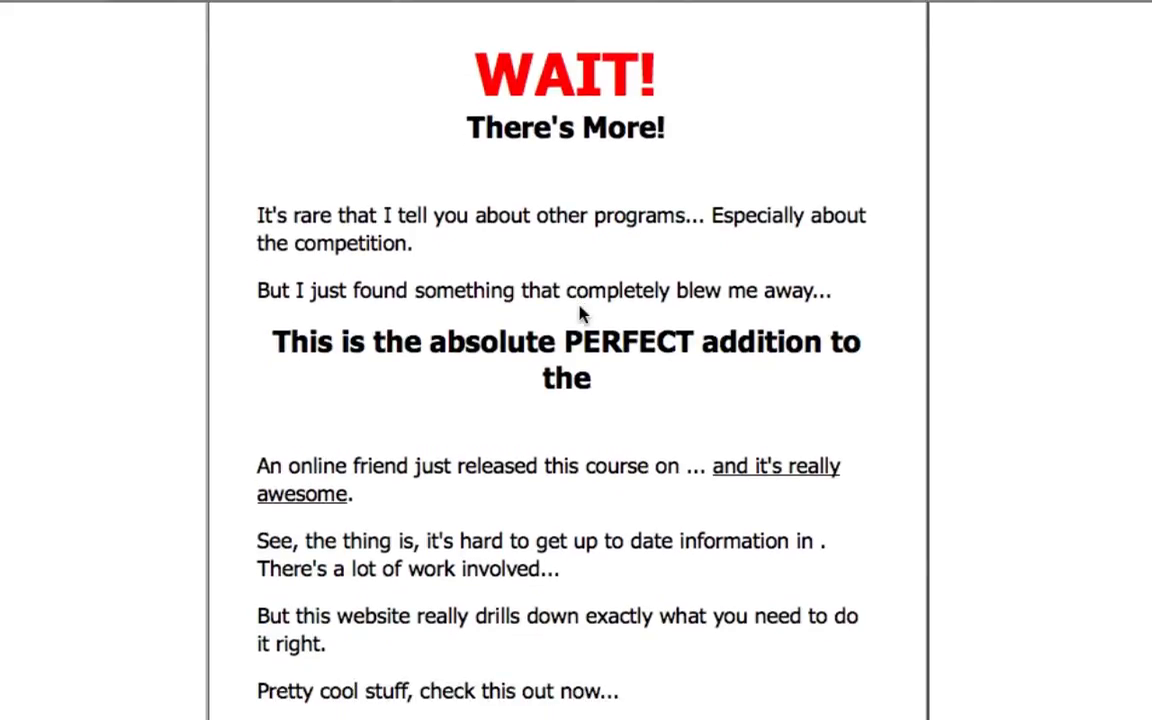
pyautogui.scroll(3)
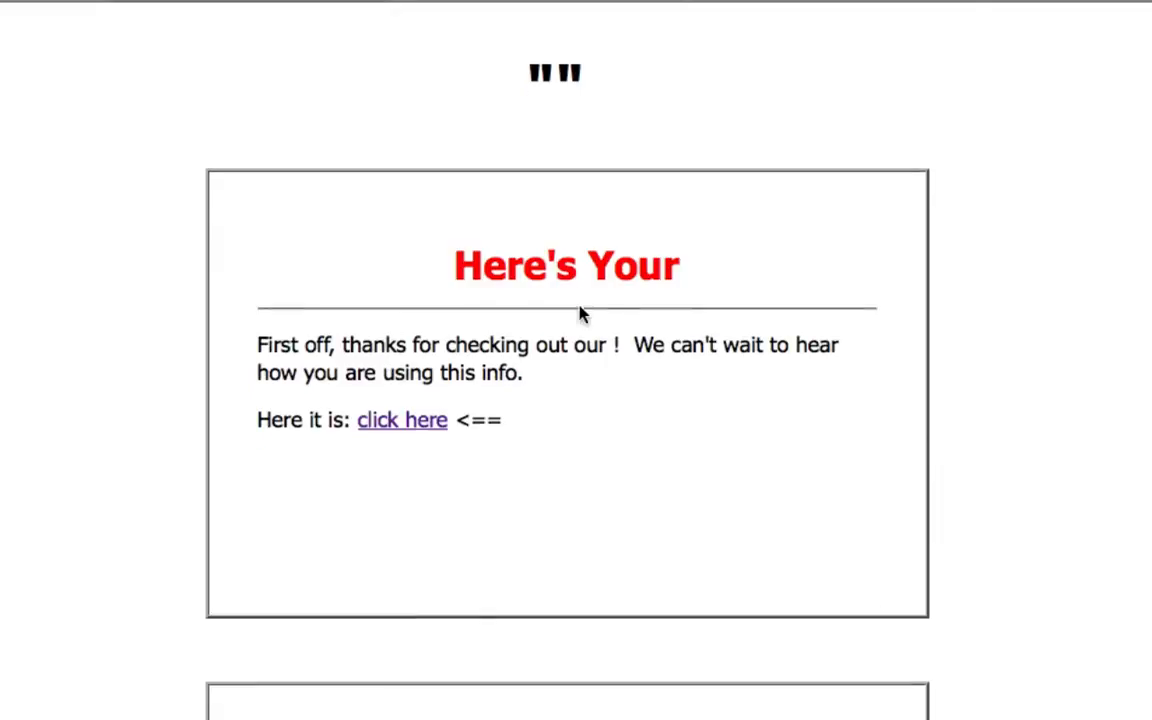
pyautogui.scroll(-3)
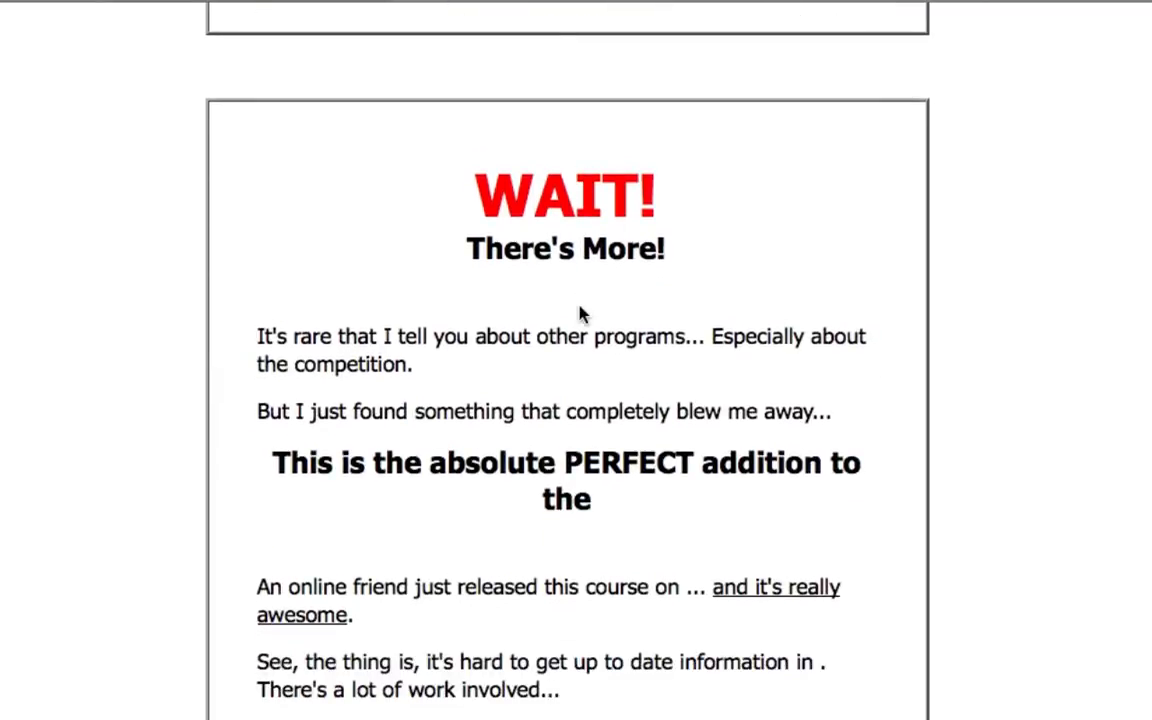
pyautogui.scroll(-3)
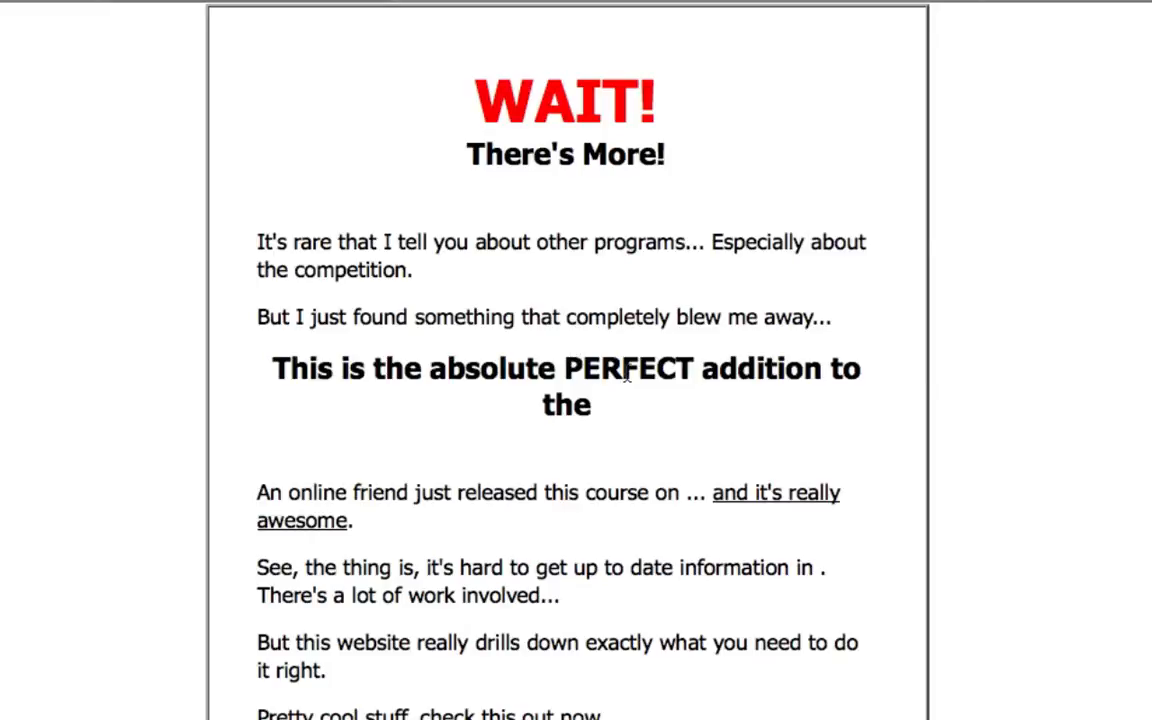
pyautogui.moveTo(618, 307)
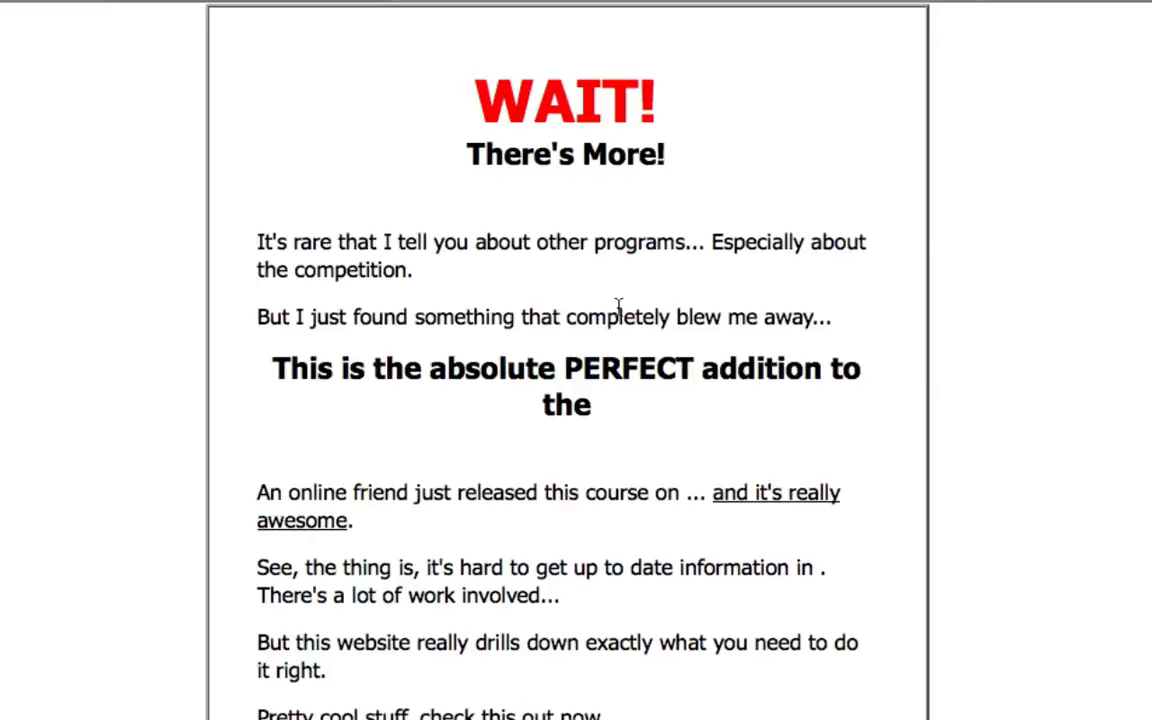
pyautogui.scroll(-3)
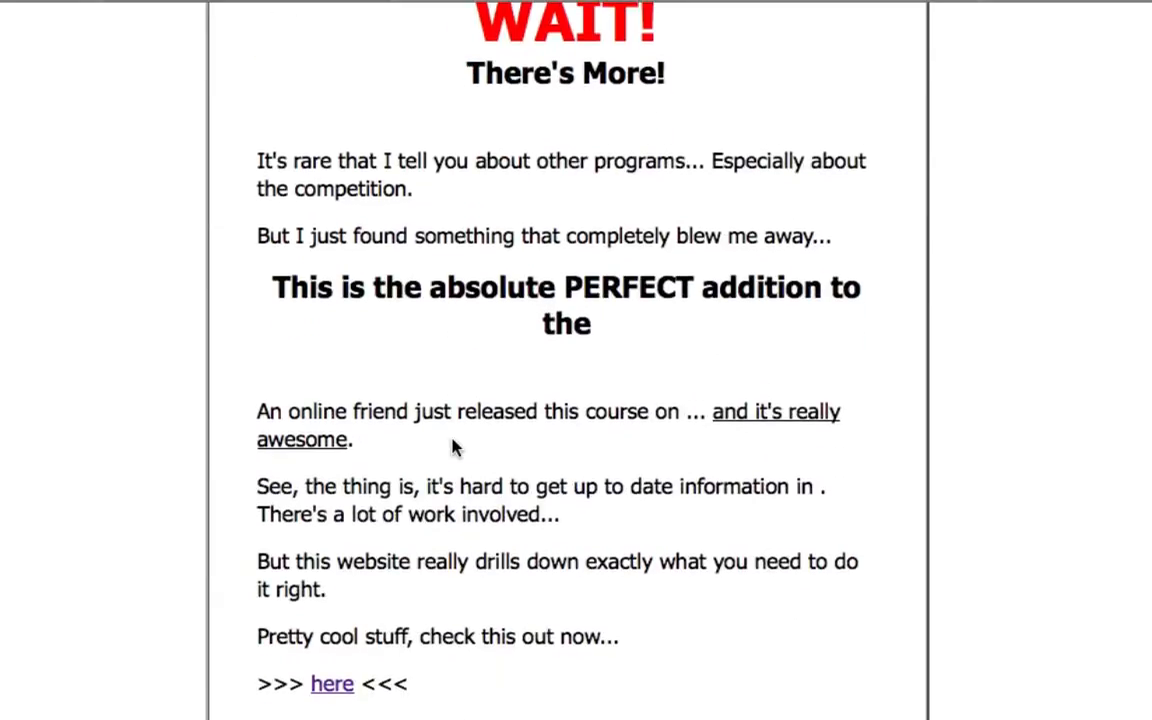
pyautogui.scroll(-3)
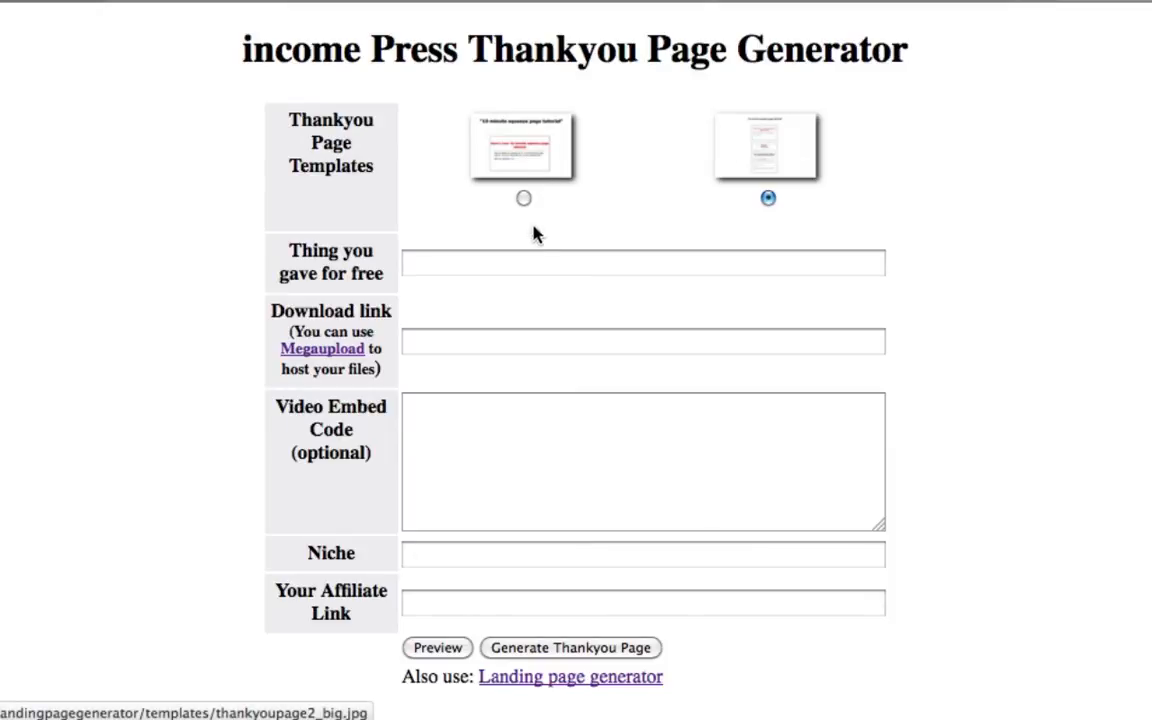
pyautogui.moveTo(715, 143)
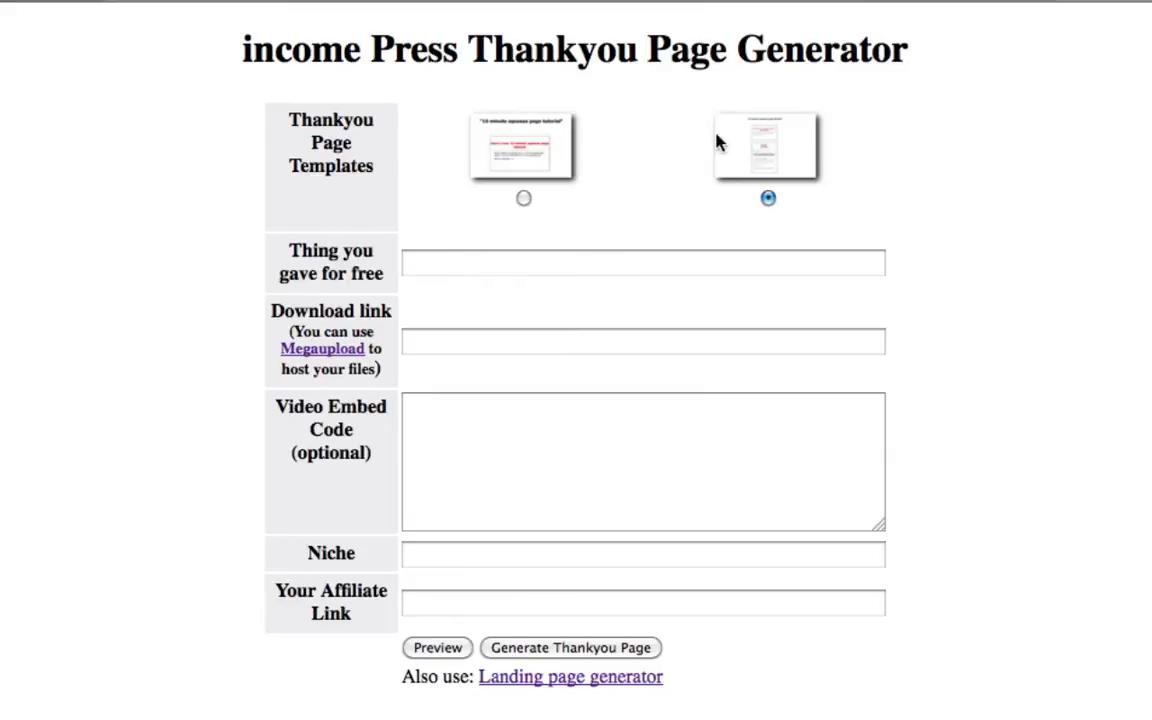
pyautogui.moveTo(546, 237)
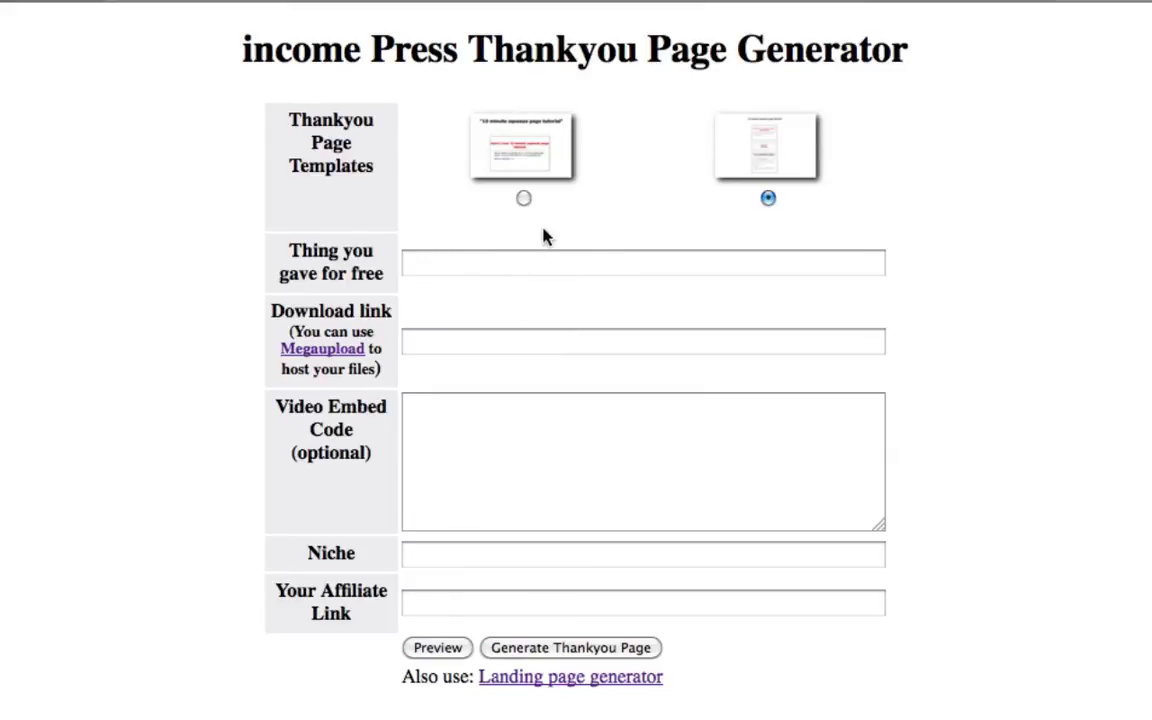
# Step: Enter 'Free Golfing Tips' as the thing given away for free
pyautogui.click(643, 263)
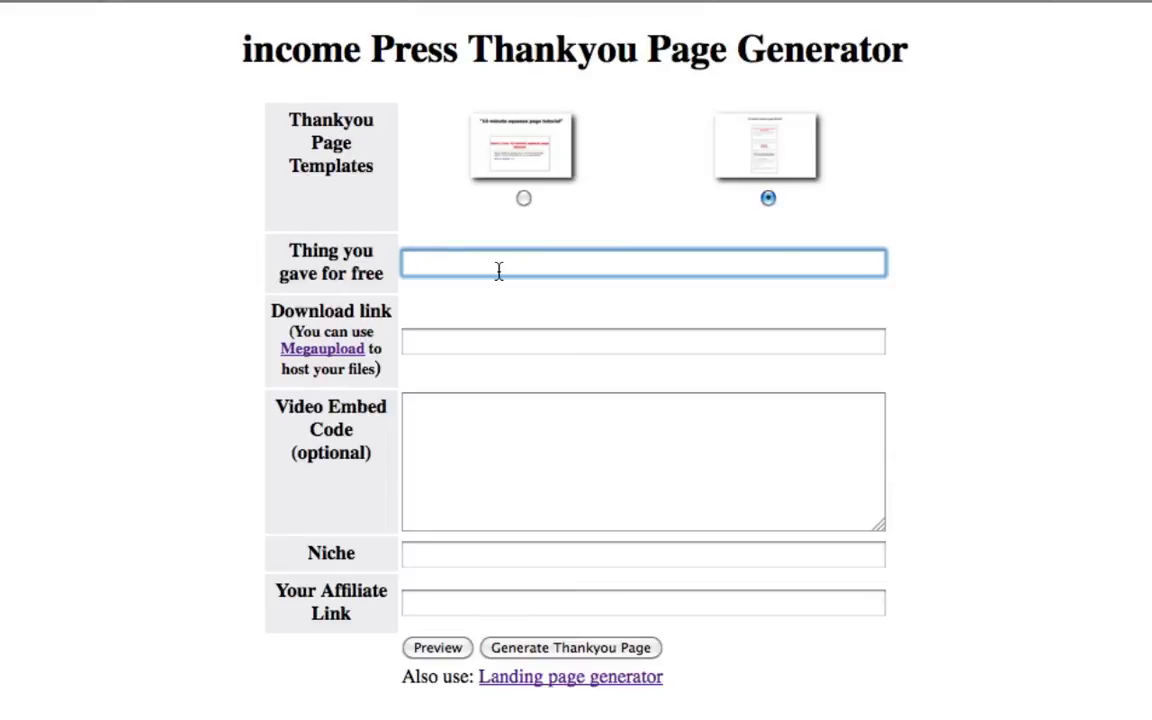
pyautogui.write('Free')
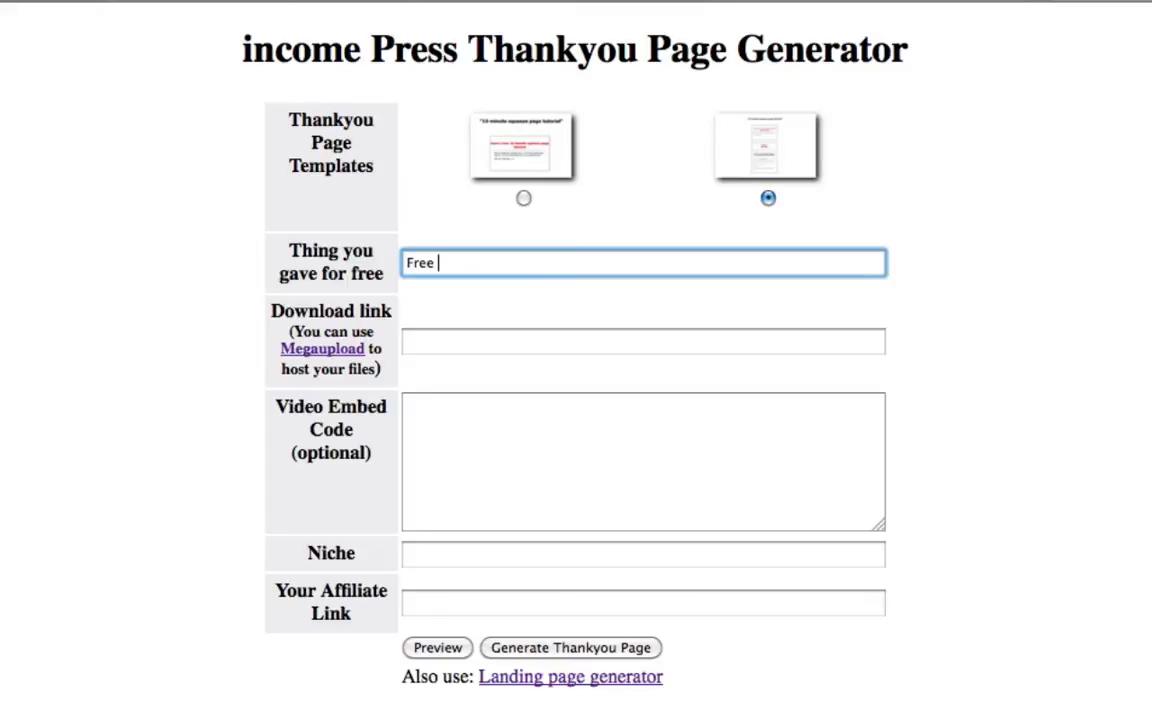
pyautogui.write('Golfing')
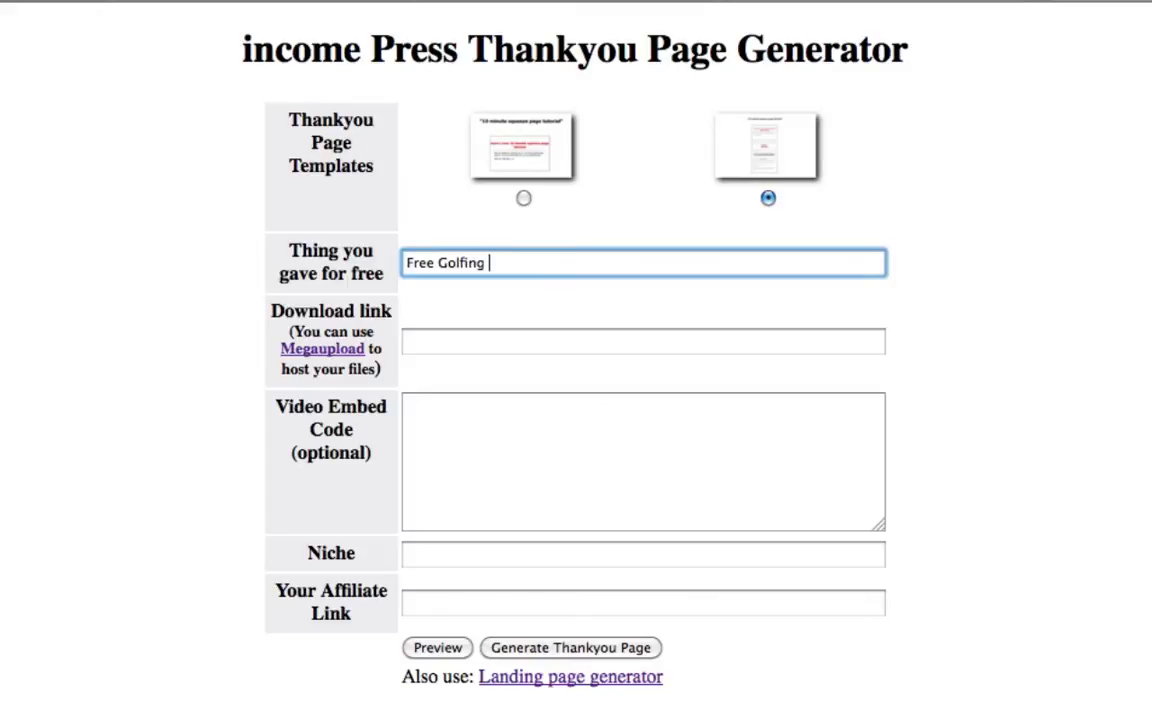
pyautogui.write('Tips')
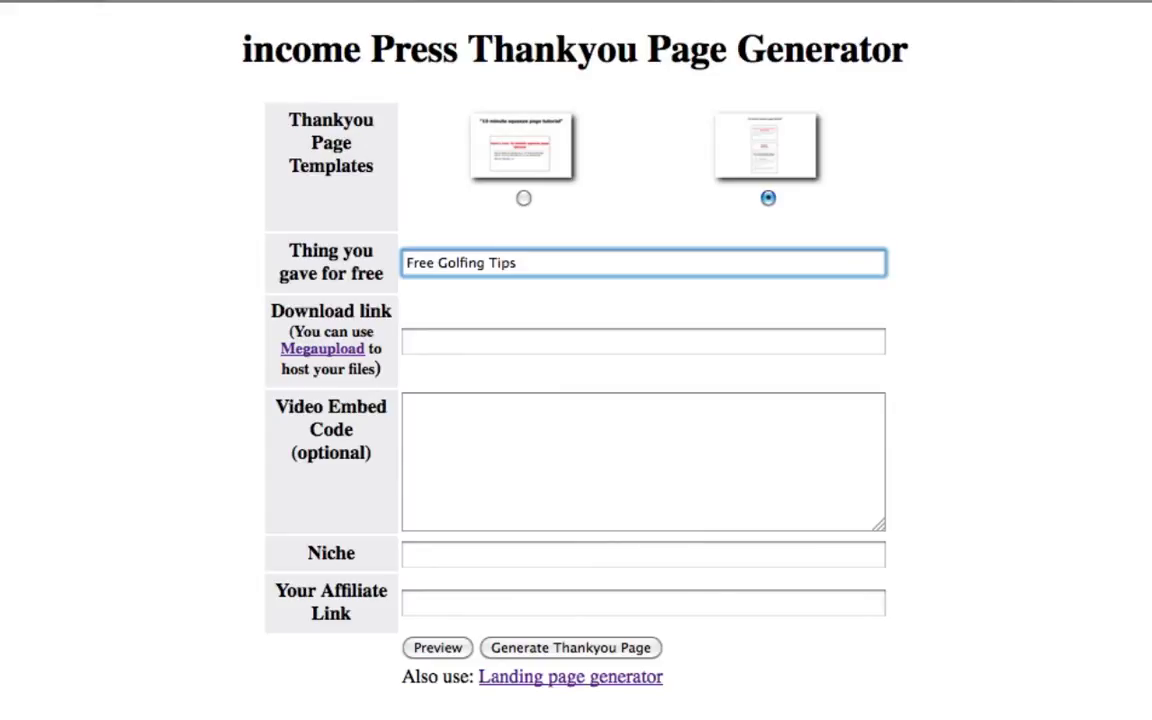
pyautogui.moveTo(470, 311)
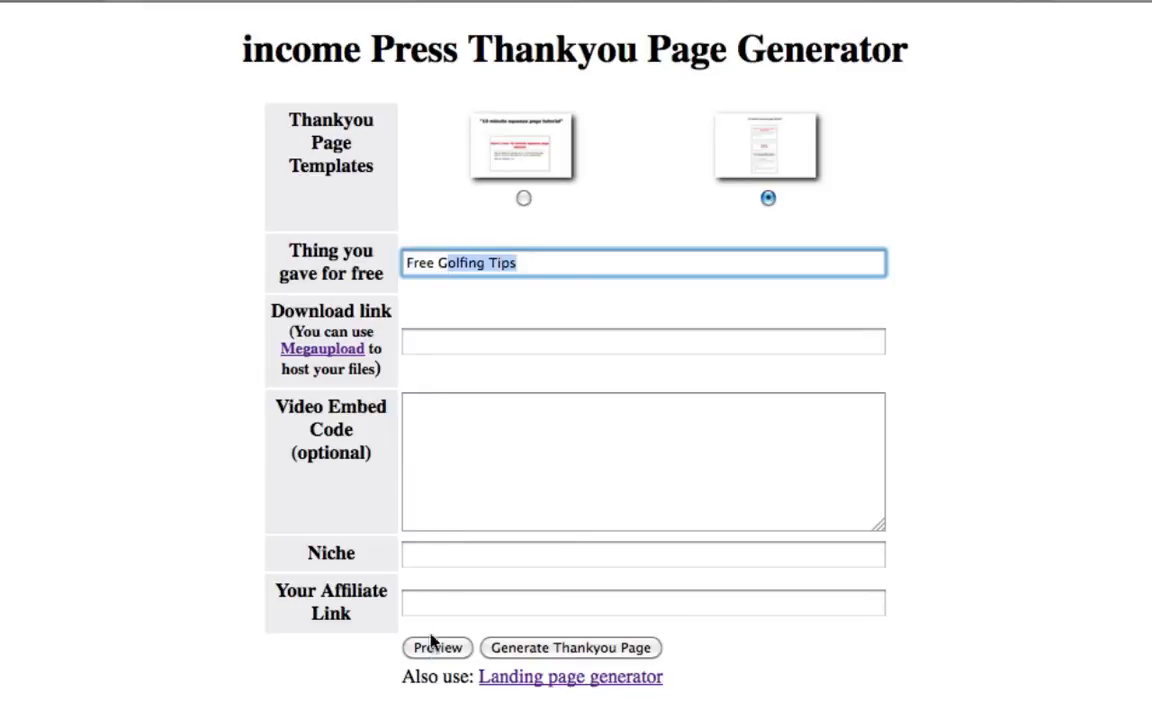
# Step: Preview the page, highlighting the Free Golfing Tips headline and text while scrolling through
pyautogui.click(437, 647)
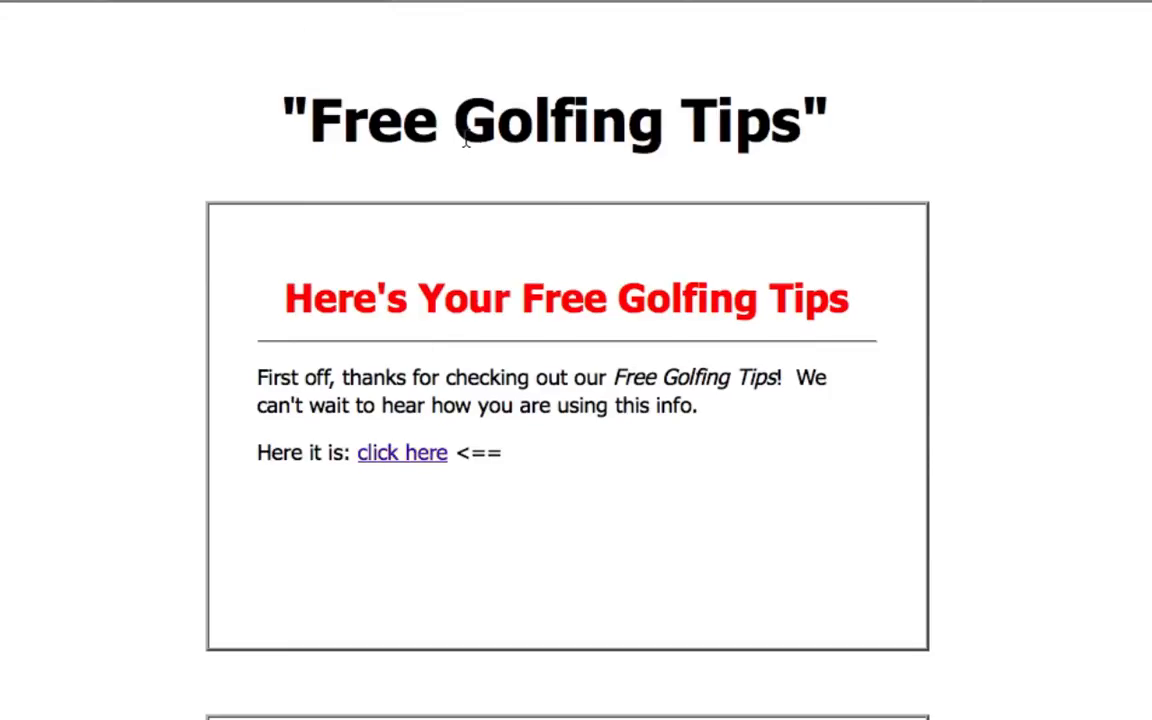
pyautogui.moveTo(290, 120); pyautogui.dragTo(820, 120)
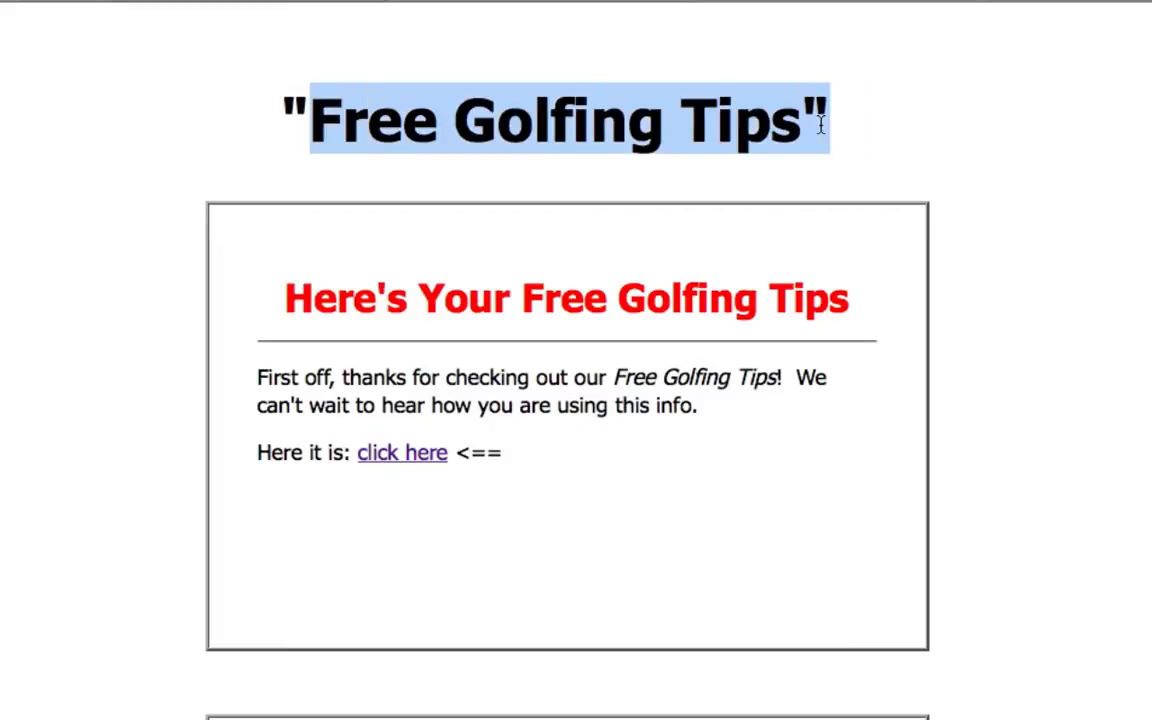
pyautogui.moveTo(285, 301)
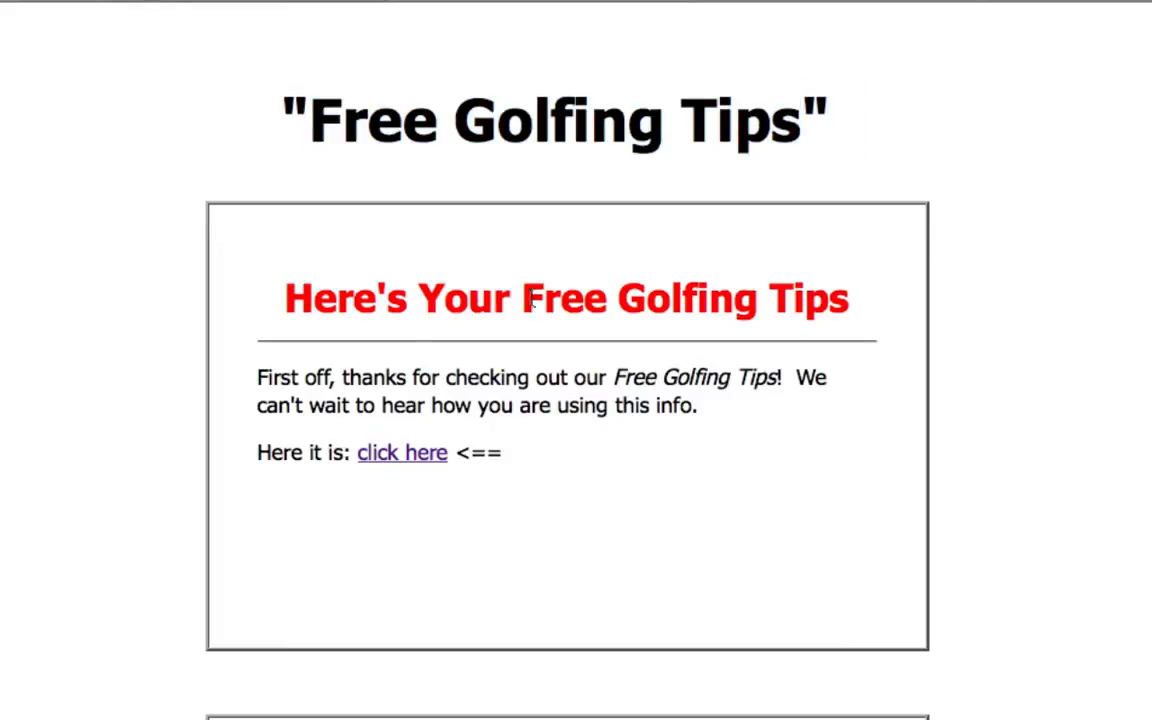
pyautogui.moveTo(521, 298); pyautogui.dragTo(848, 298)
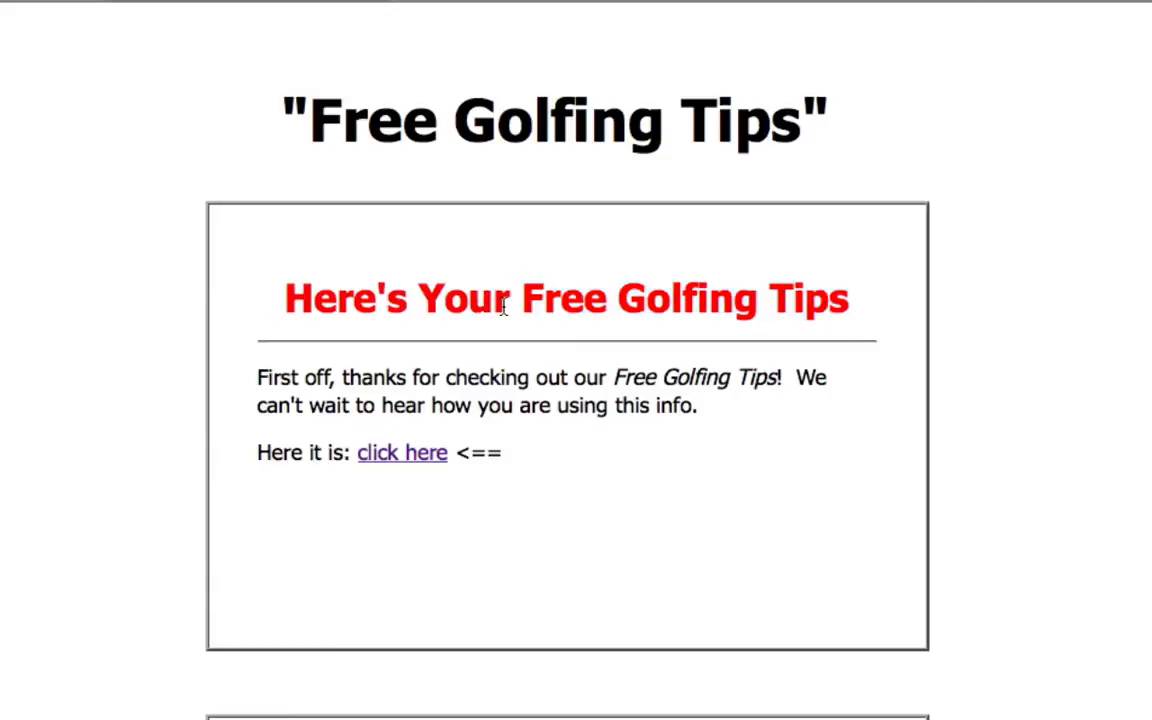
pyautogui.moveTo(285, 298); pyautogui.dragTo(510, 298)
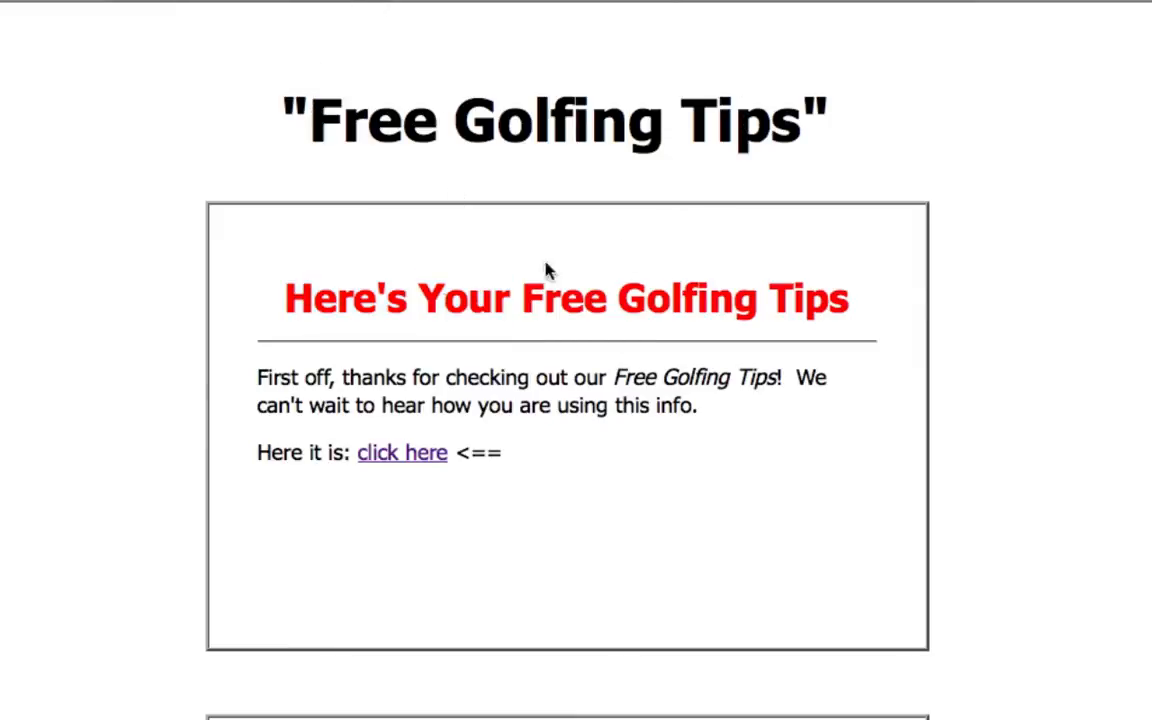
pyautogui.moveTo(340, 410)
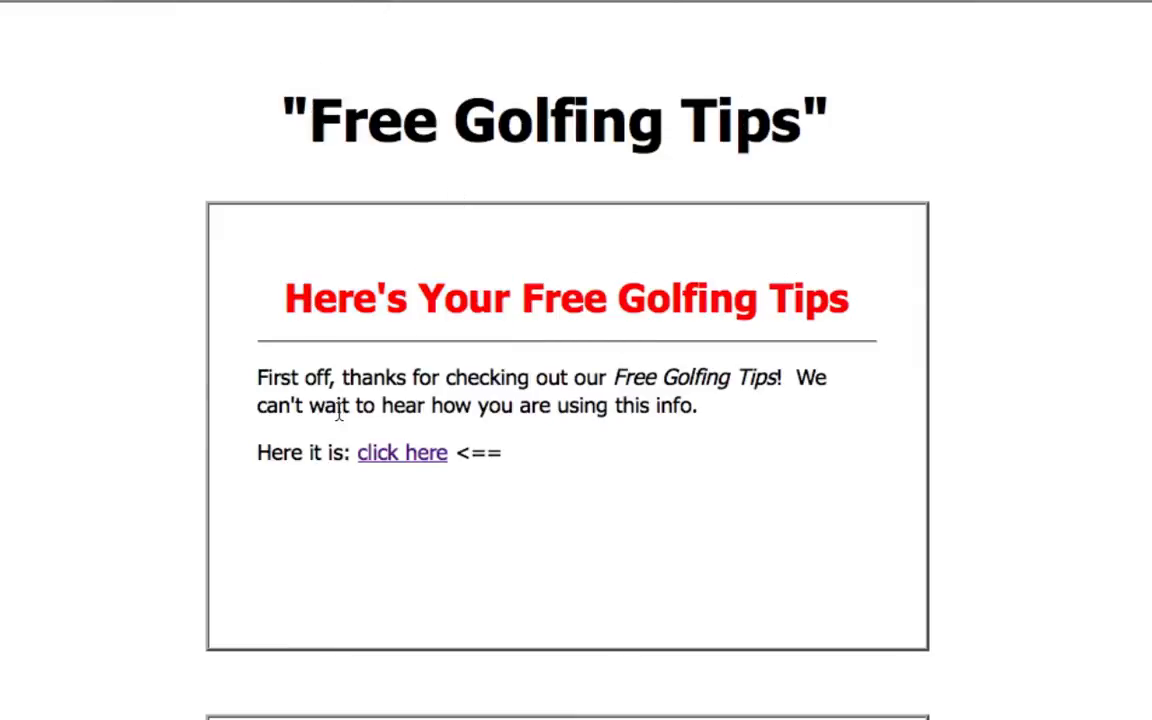
pyautogui.scroll(-3)
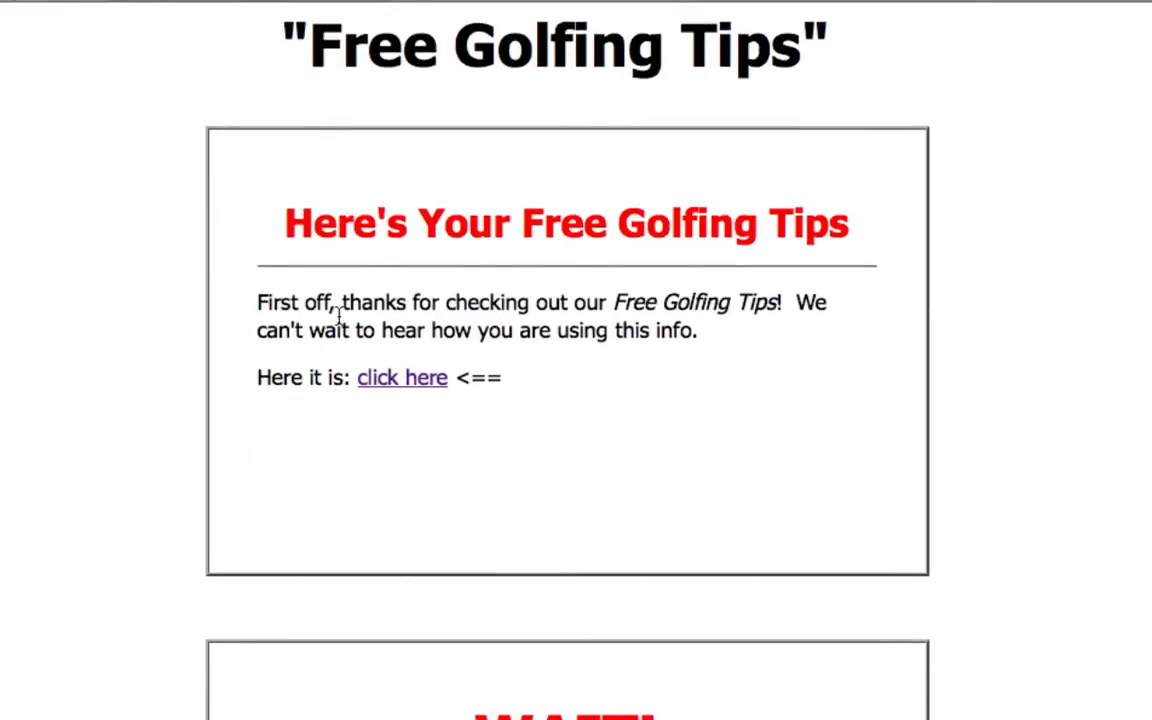
pyautogui.moveTo(690, 310)
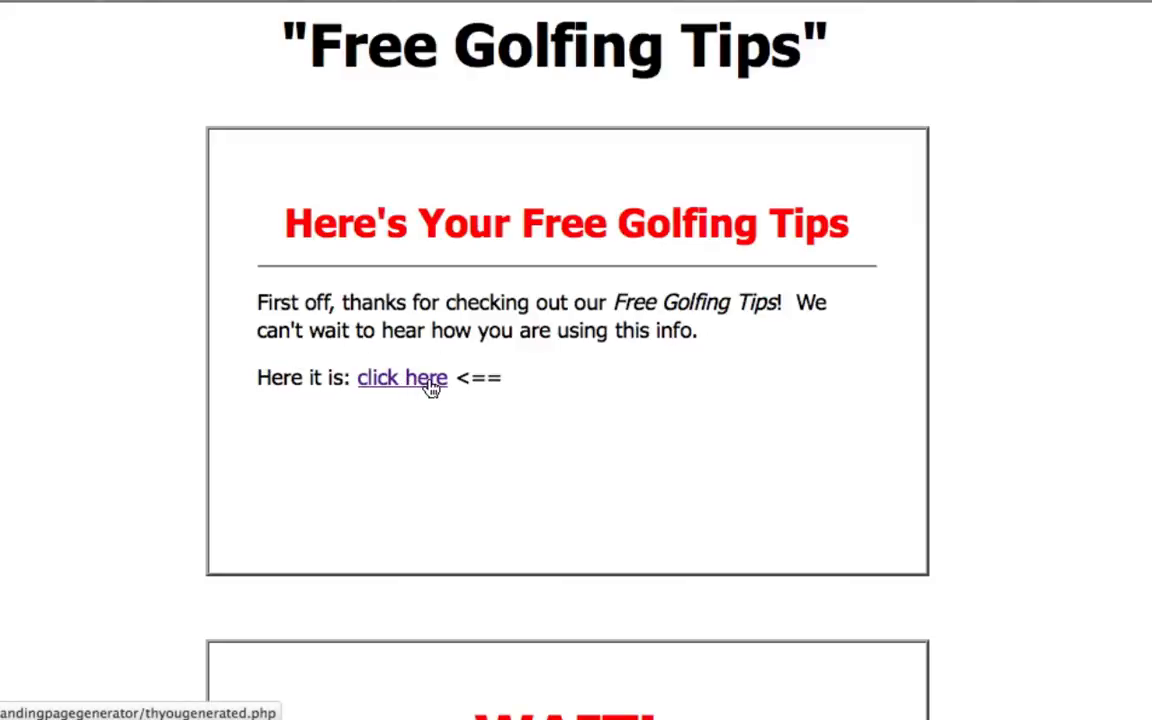
pyautogui.moveTo(440, 388)
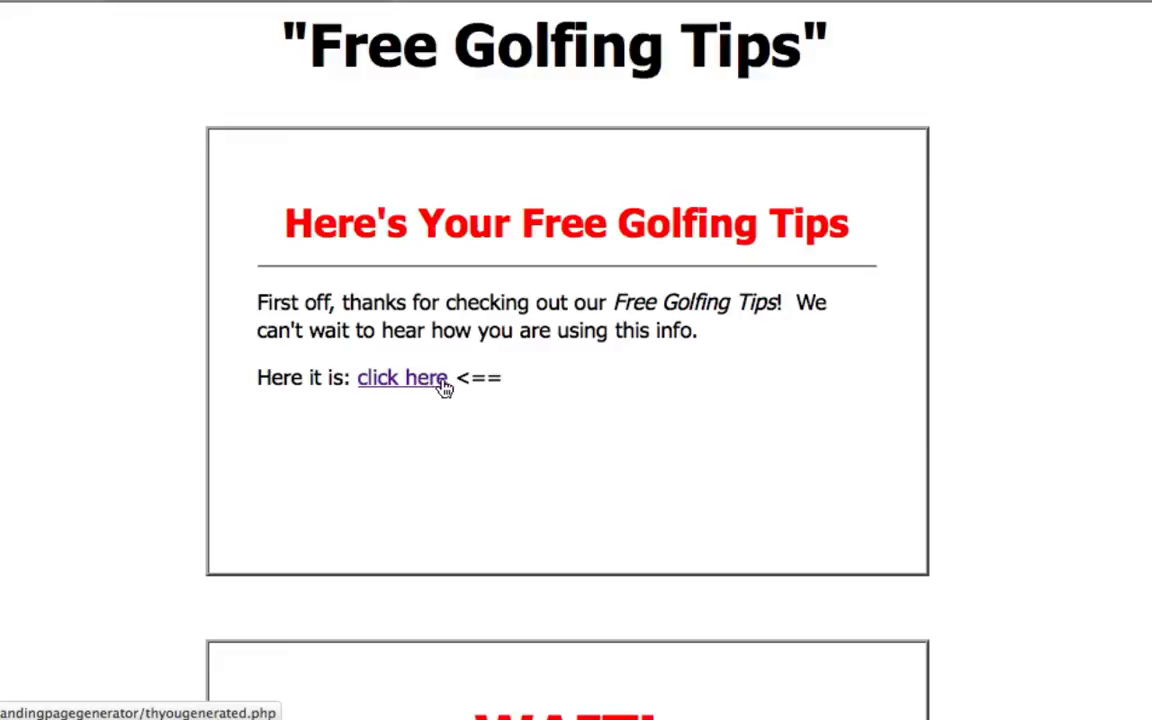
pyautogui.scroll(-3)
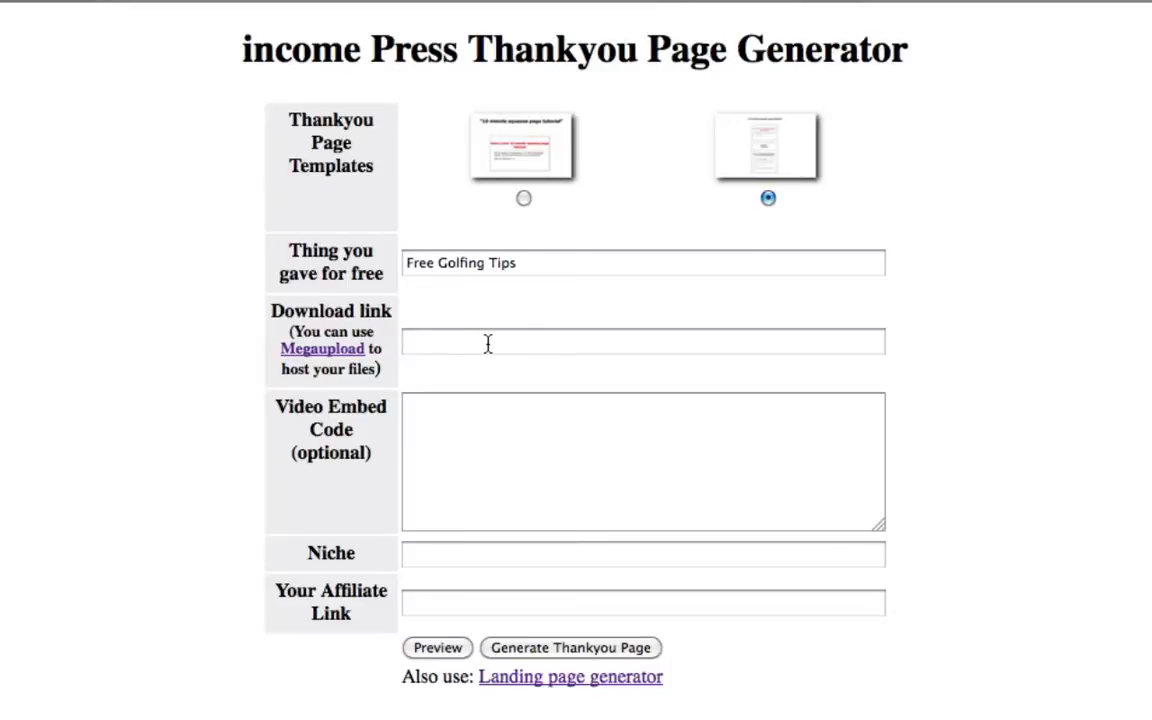
pyautogui.click(643, 341)
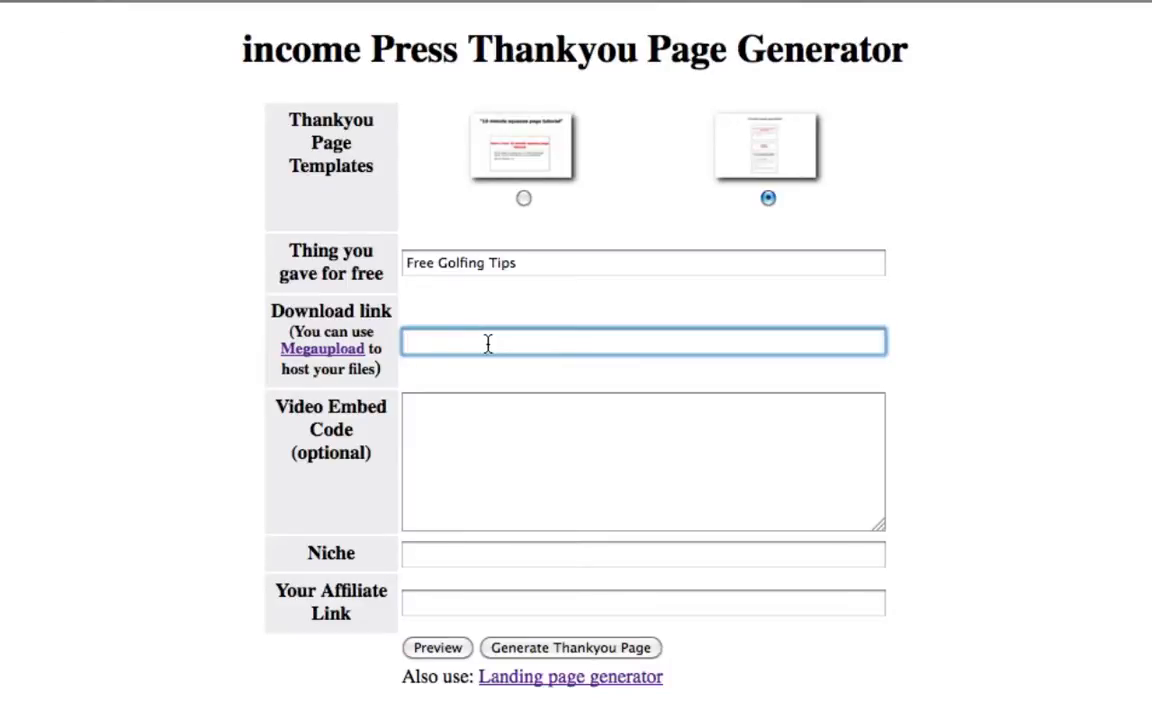
pyautogui.click(643, 341)
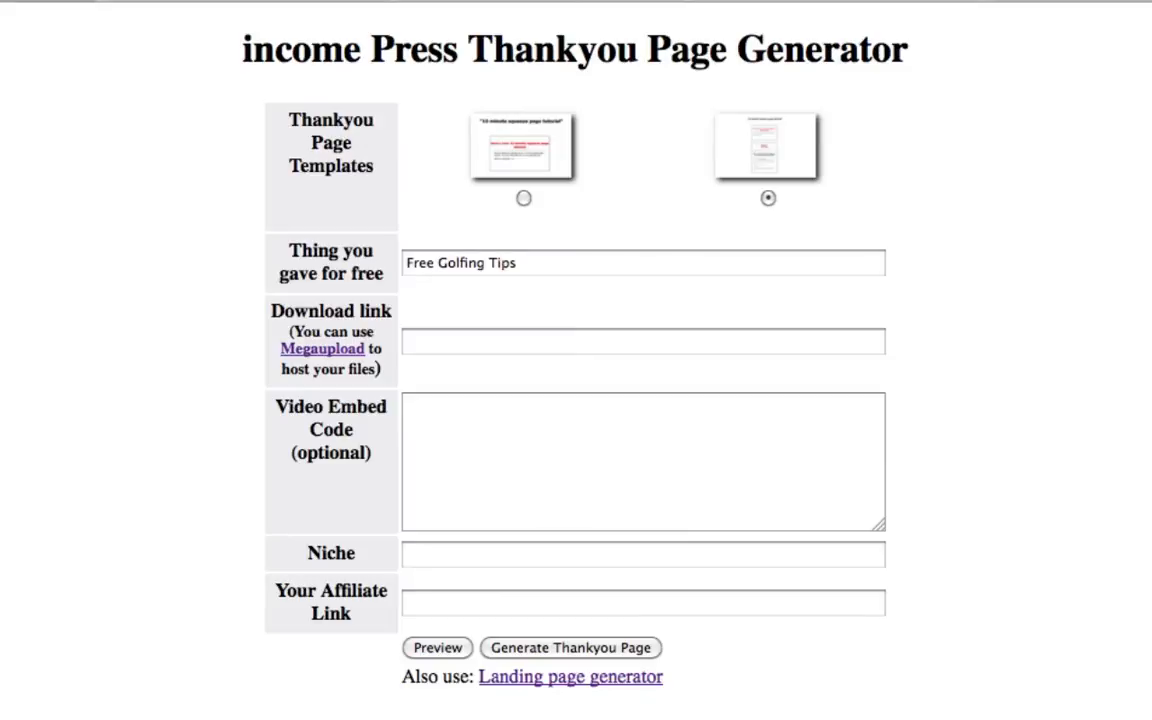
pyautogui.moveTo(540, 551)
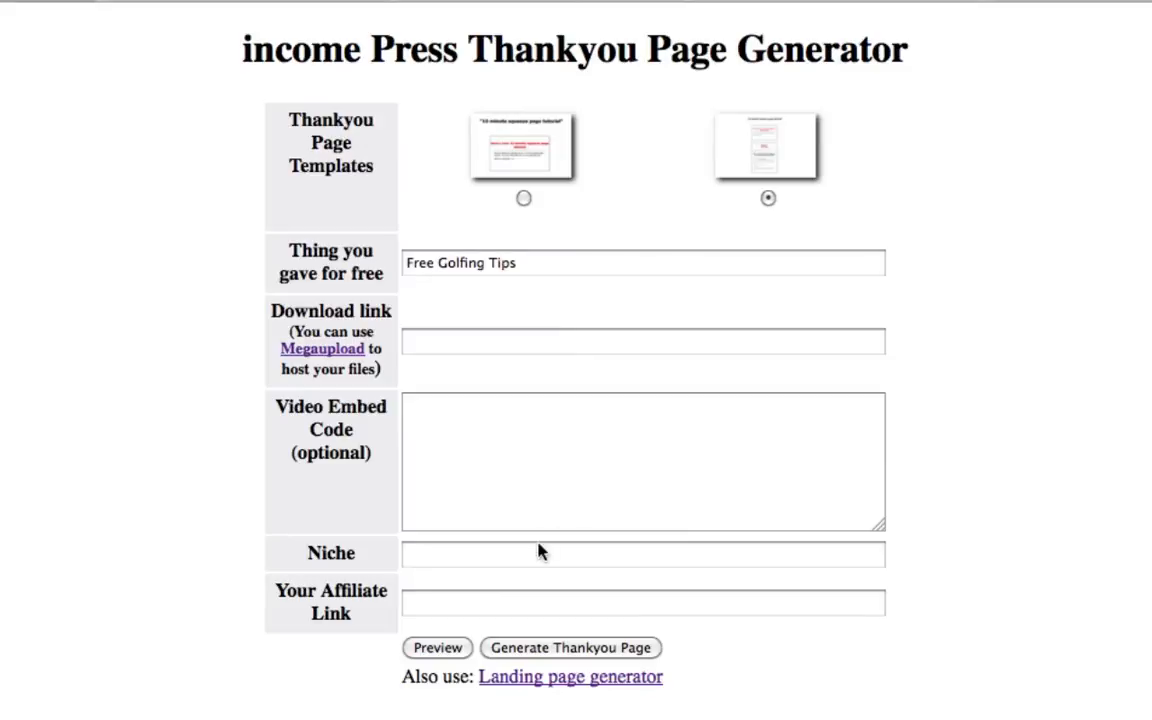
pyautogui.click(643, 341)
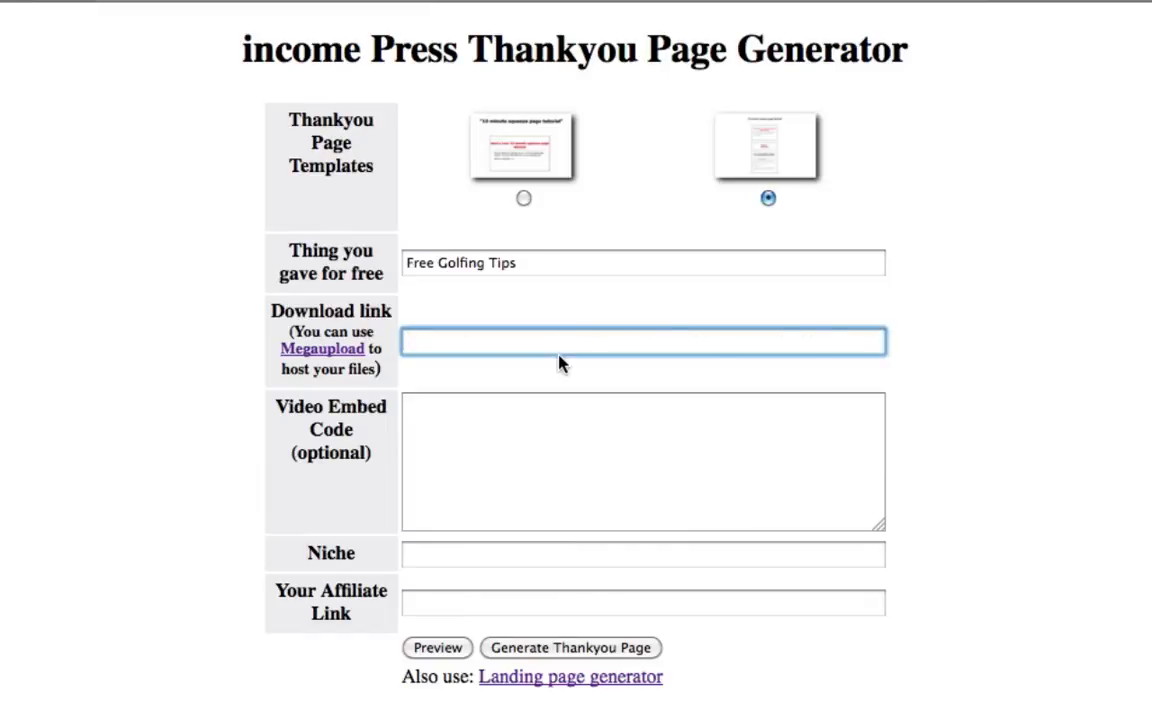
pyautogui.write('www.joeykissimmee.com/wp-content/uploads/2011/10/doubleoptin.png')
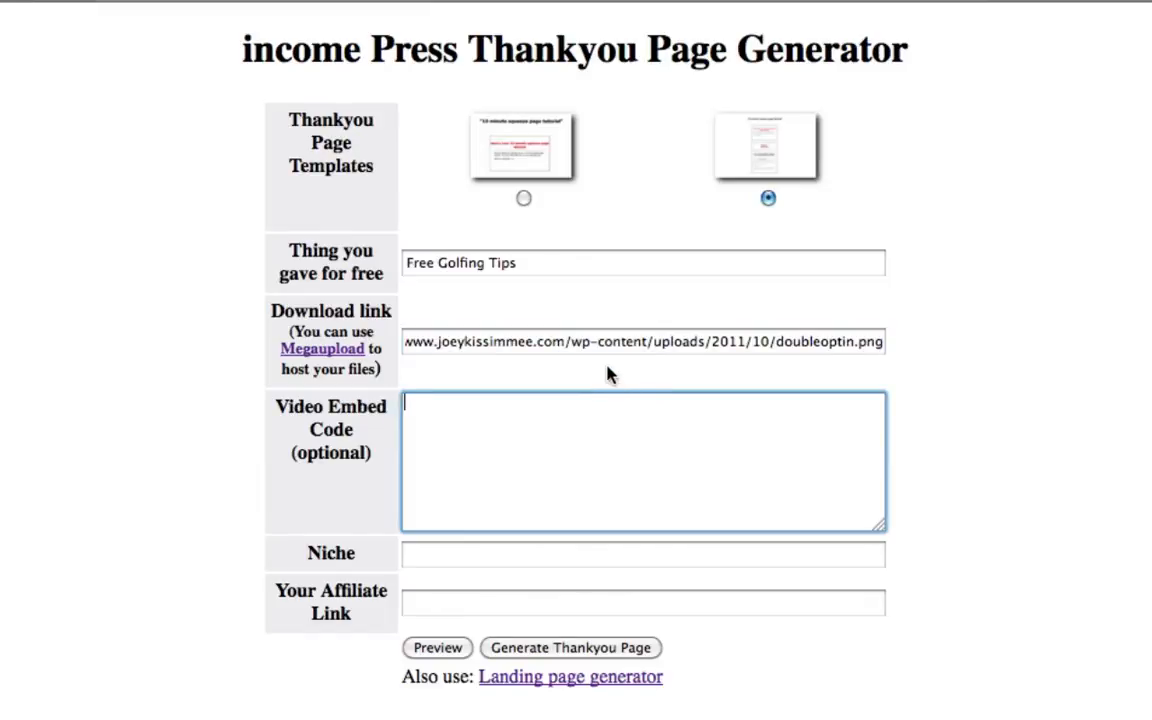
pyautogui.click(437, 647)
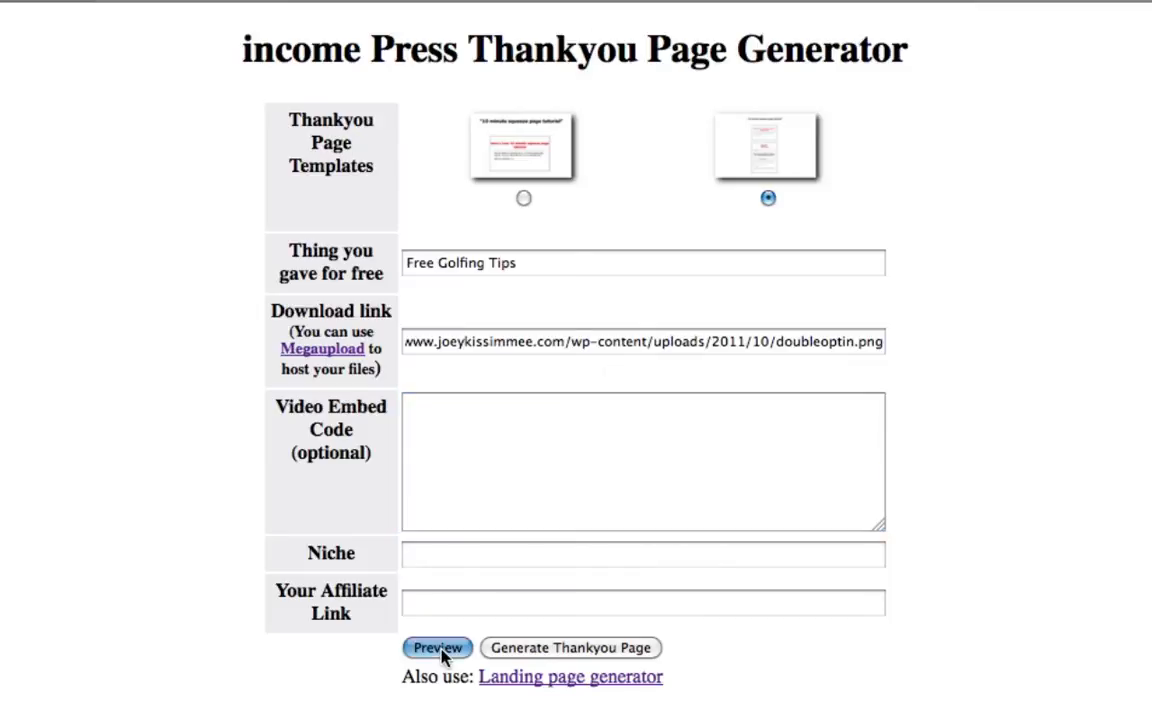
# Step: Preview the Free Golfing Tips page to check its 'click here' download link
pyautogui.click(437, 647)
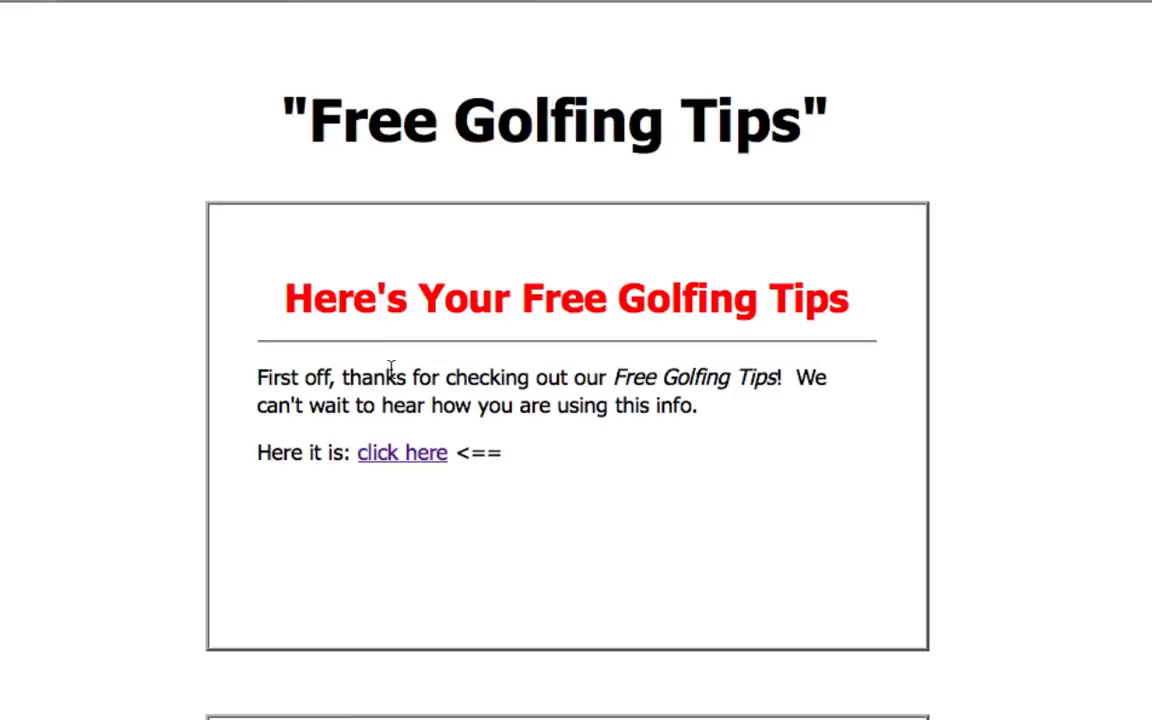
pyautogui.moveTo(238, 10)
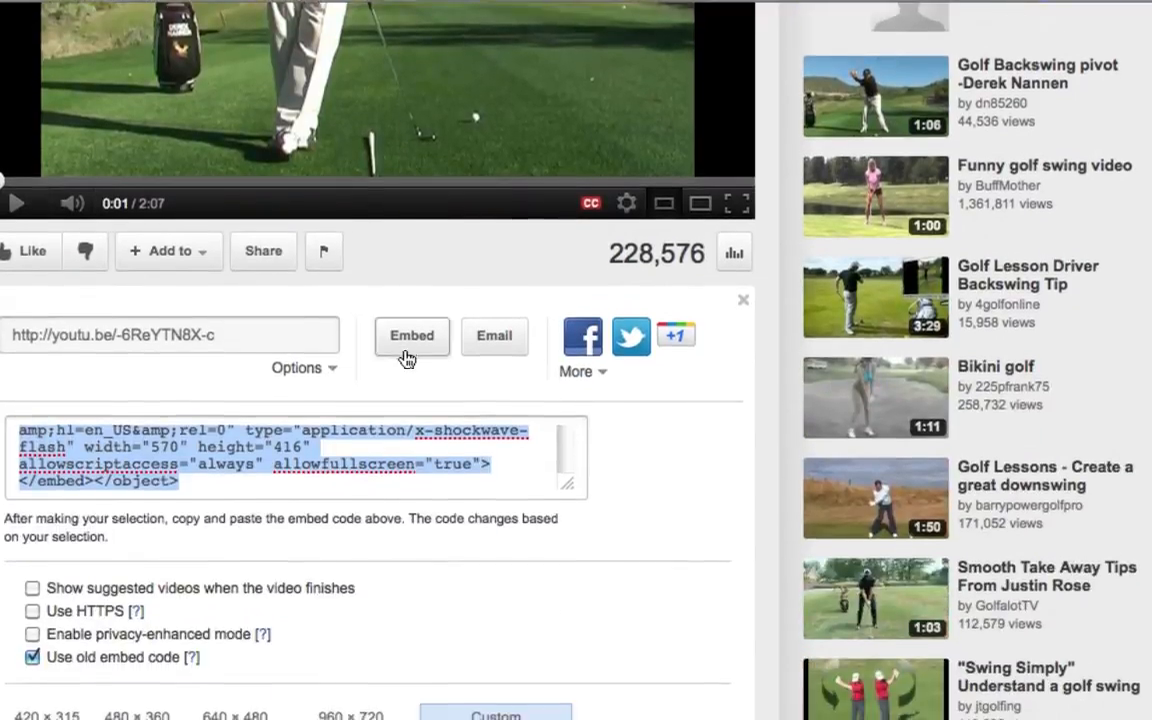
# Step: Preview the thank-you page with the pasted golf video embed code
pyautogui.scroll(-3)
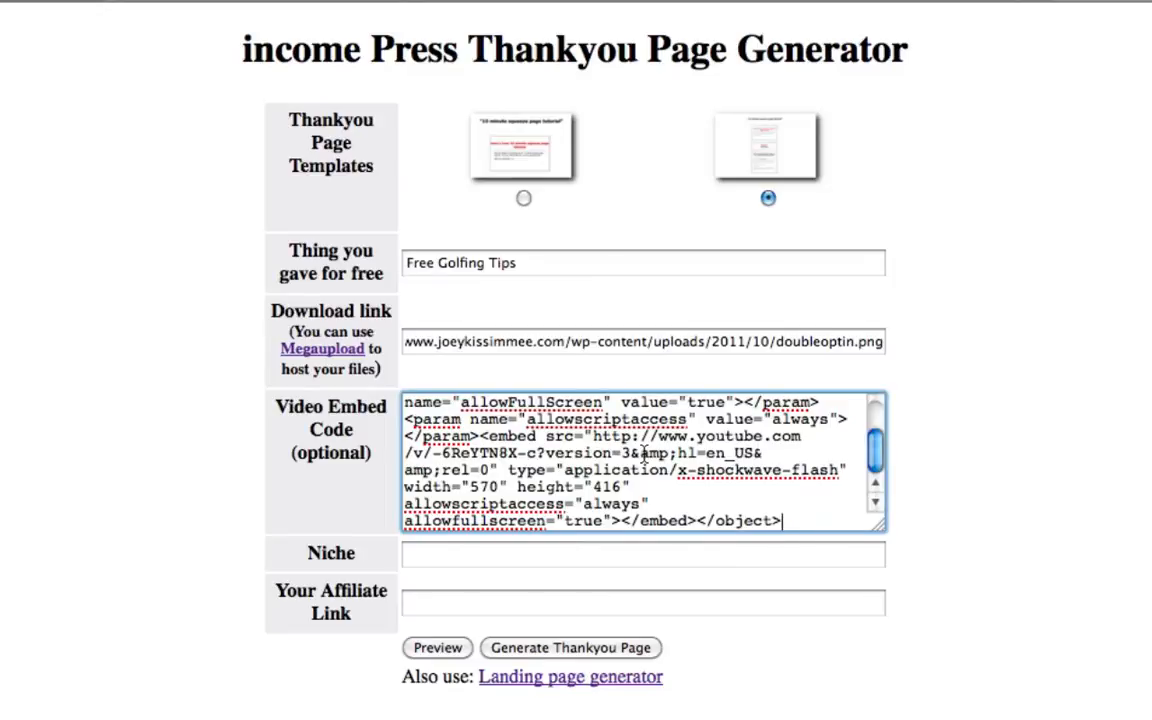
pyautogui.click(437, 647)
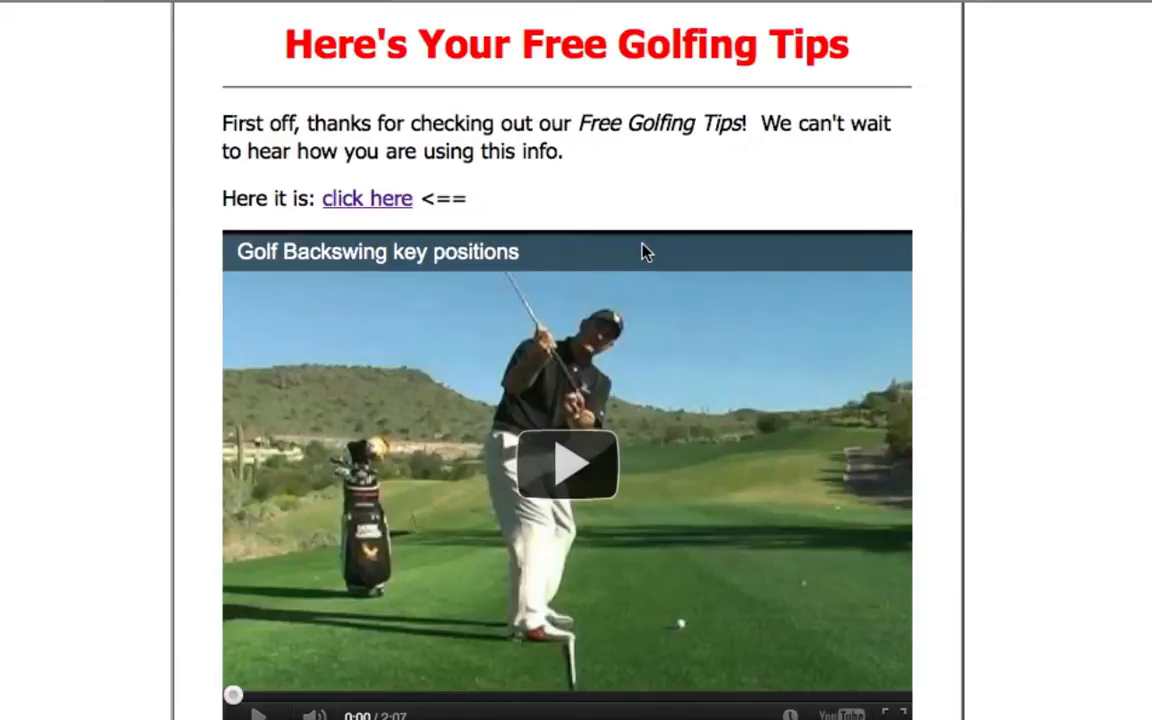
pyautogui.moveTo(940, 293)
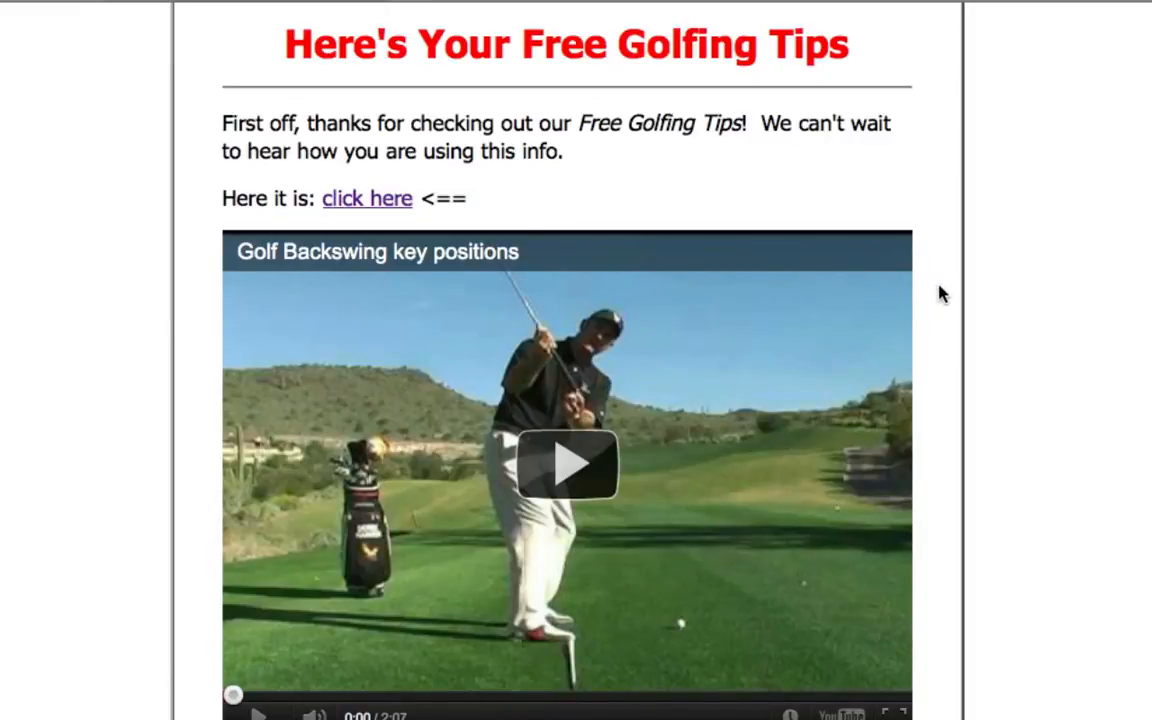
# Step: Scroll the preview down to the Golf Backswing key positions video and WAIT! section
pyautogui.scroll(-3)
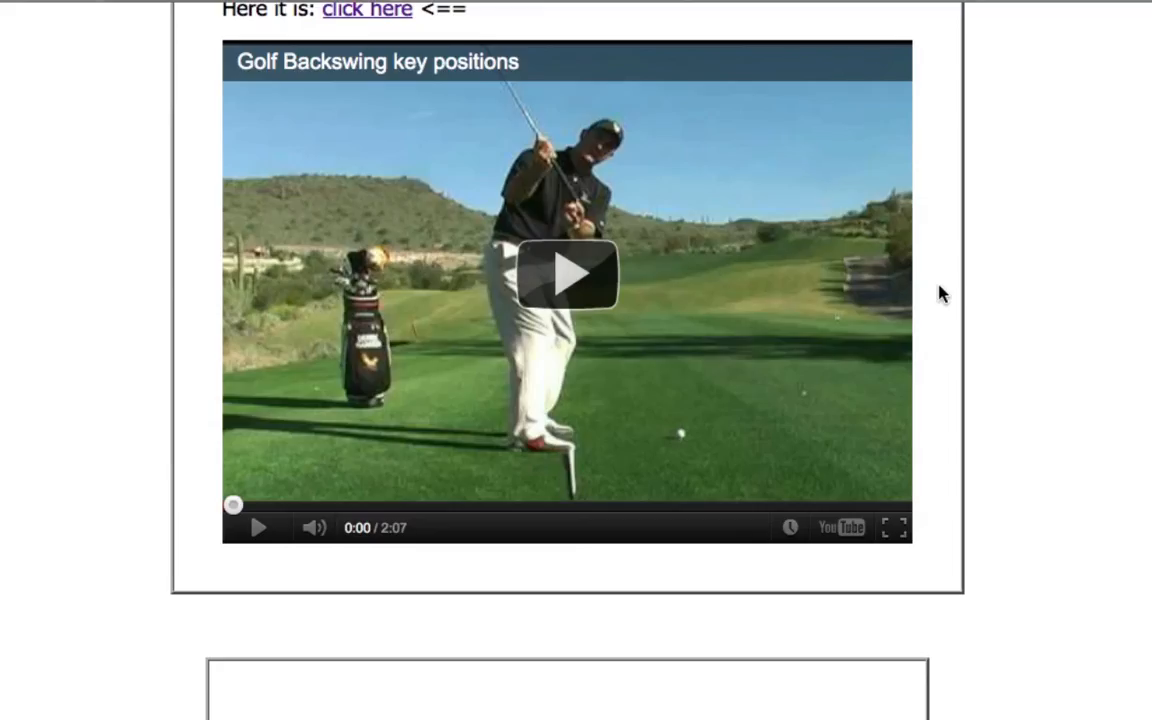
pyautogui.scroll(-3)
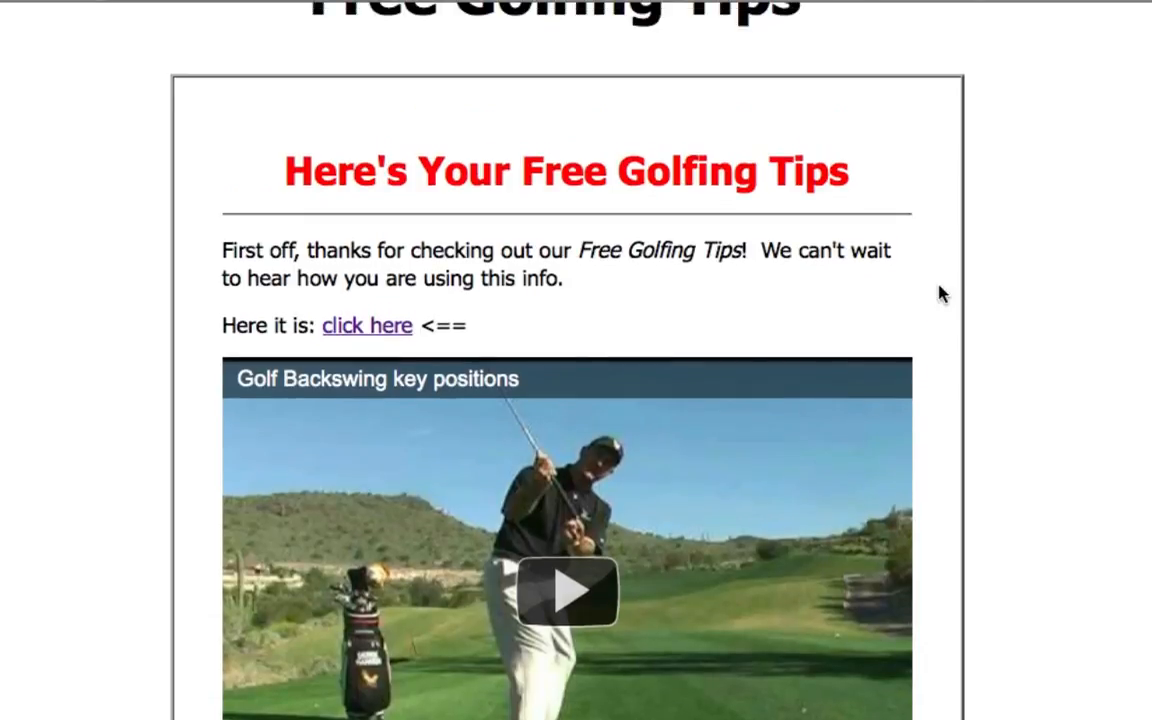
pyautogui.scroll(-3)
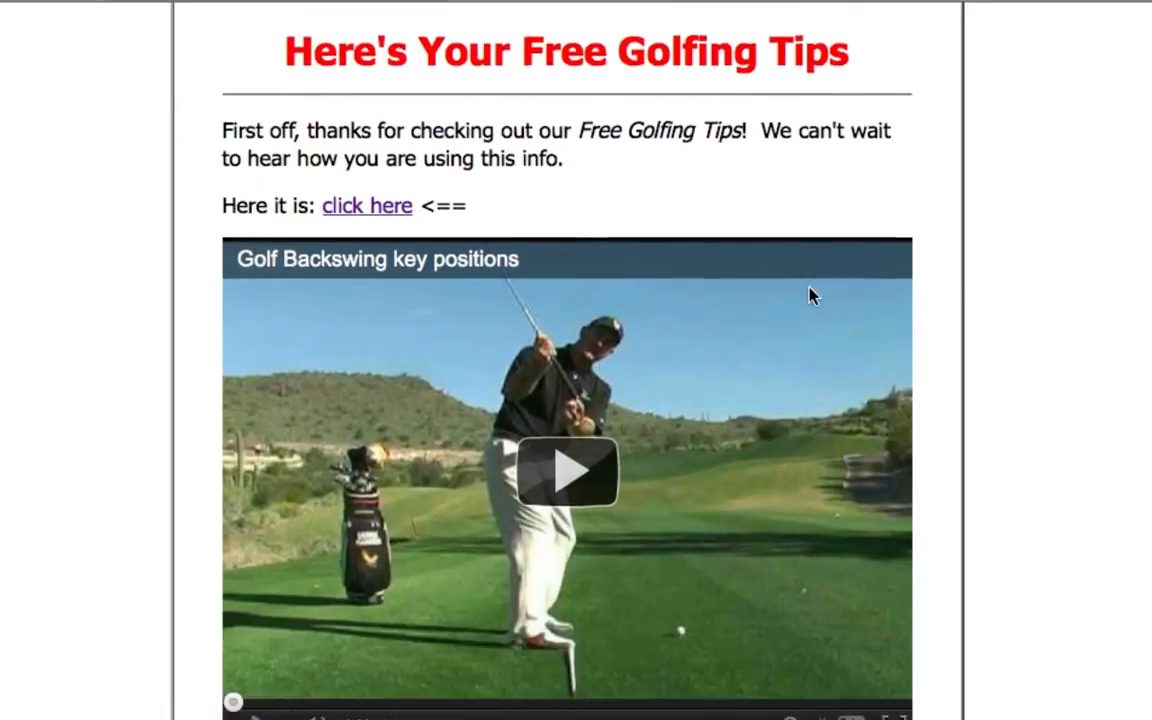
pyautogui.scroll(-3)
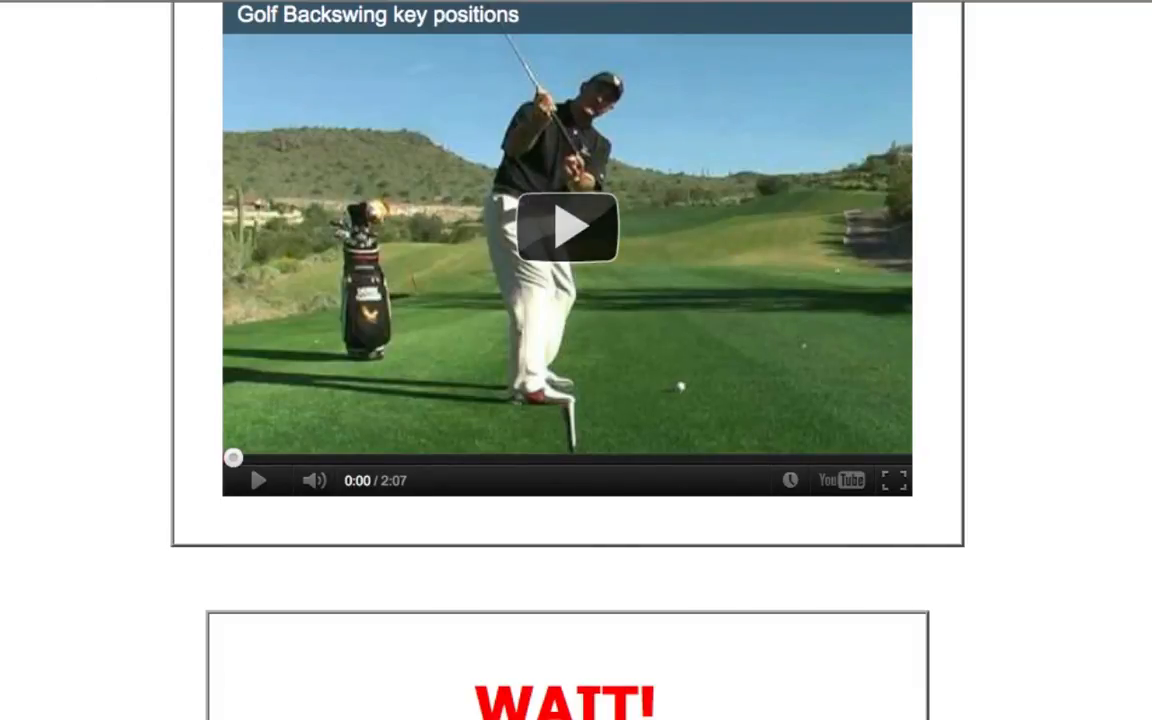
# Step: Scroll the preview down to the 'WAIT! There's More!' offer section below the video
pyautogui.scroll(-3)
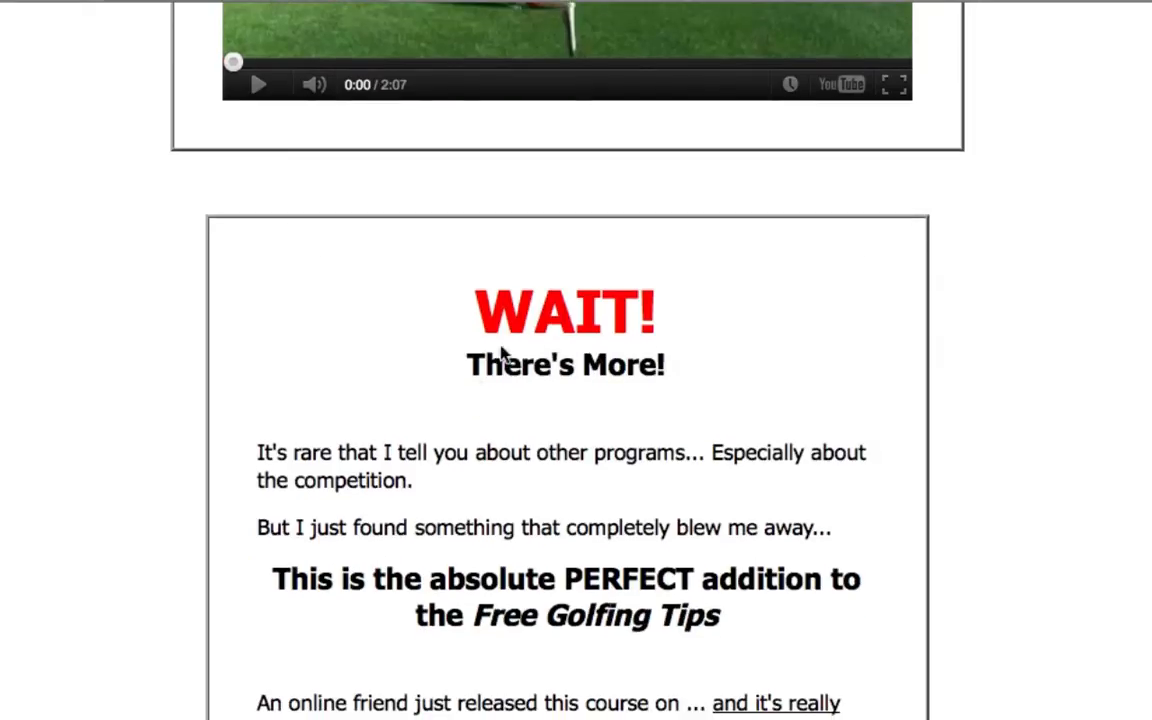
pyautogui.scroll(-3)
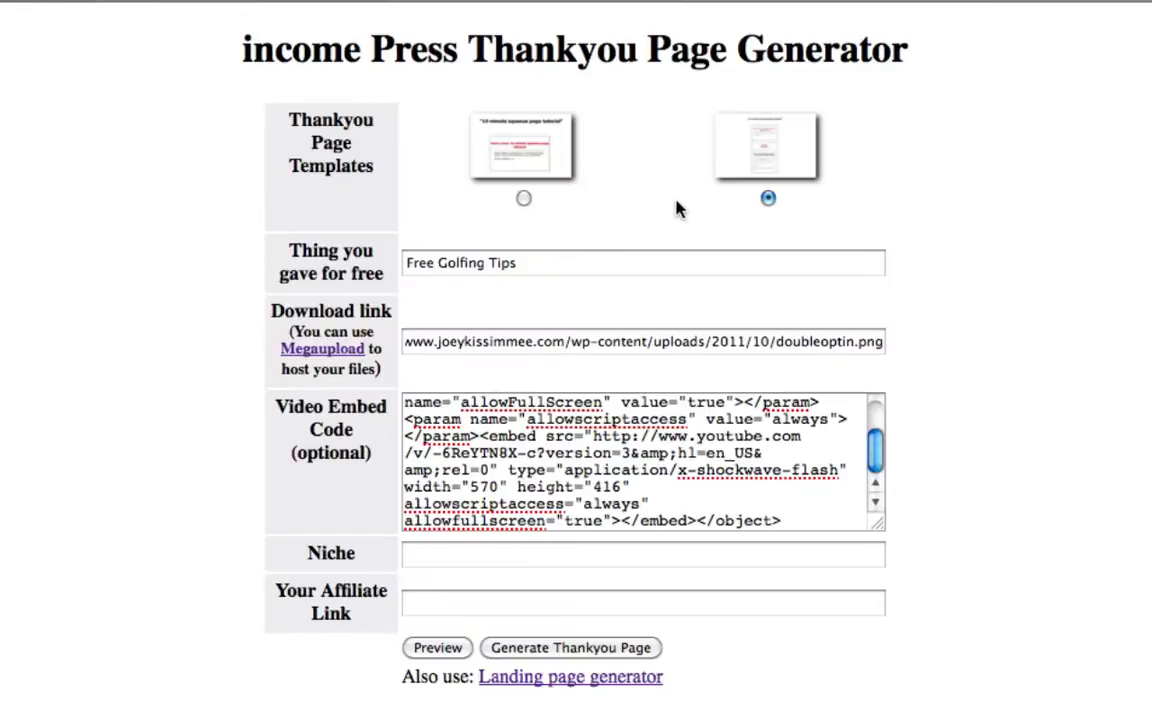
pyautogui.moveTo(547, 218)
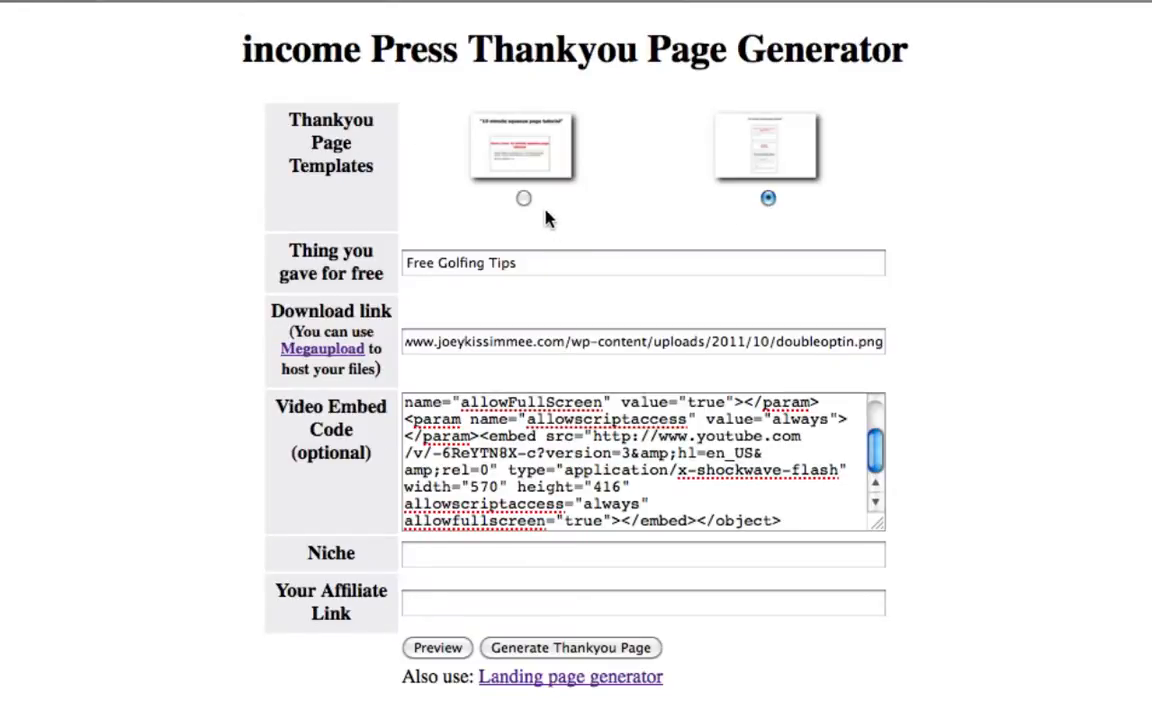
# Step: Switch to the other template and set the niche to 'Golfing Tips'
pyautogui.click(523, 198)
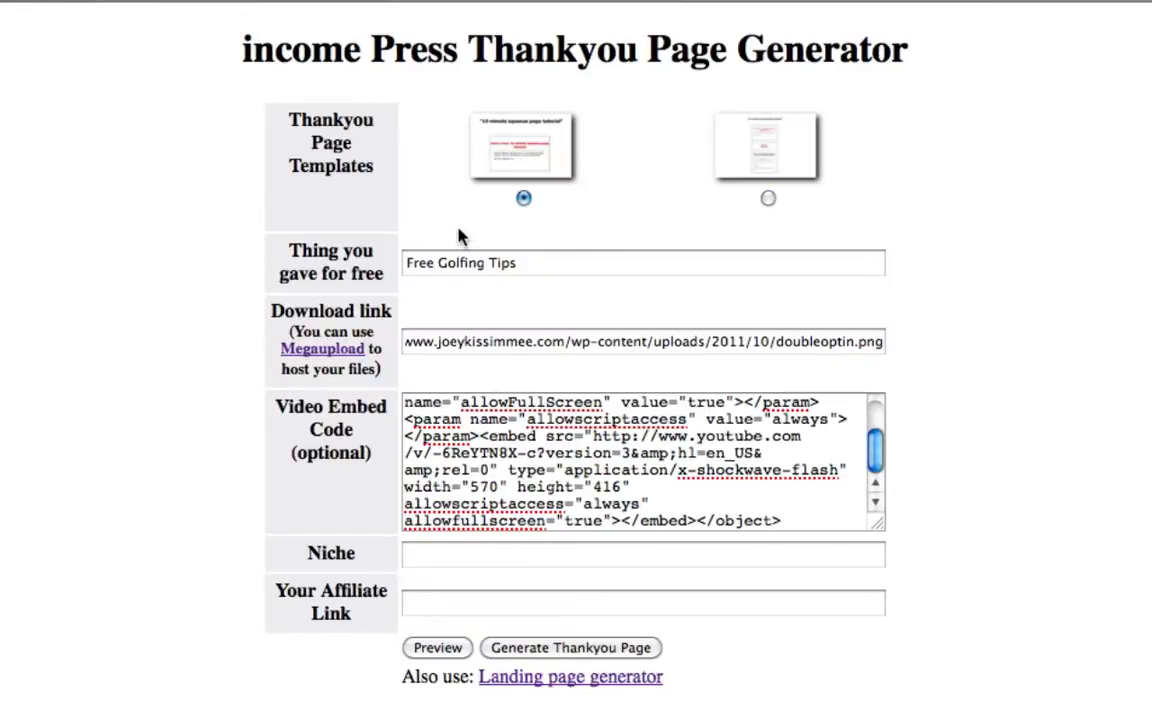
pyautogui.moveTo(936, 302)
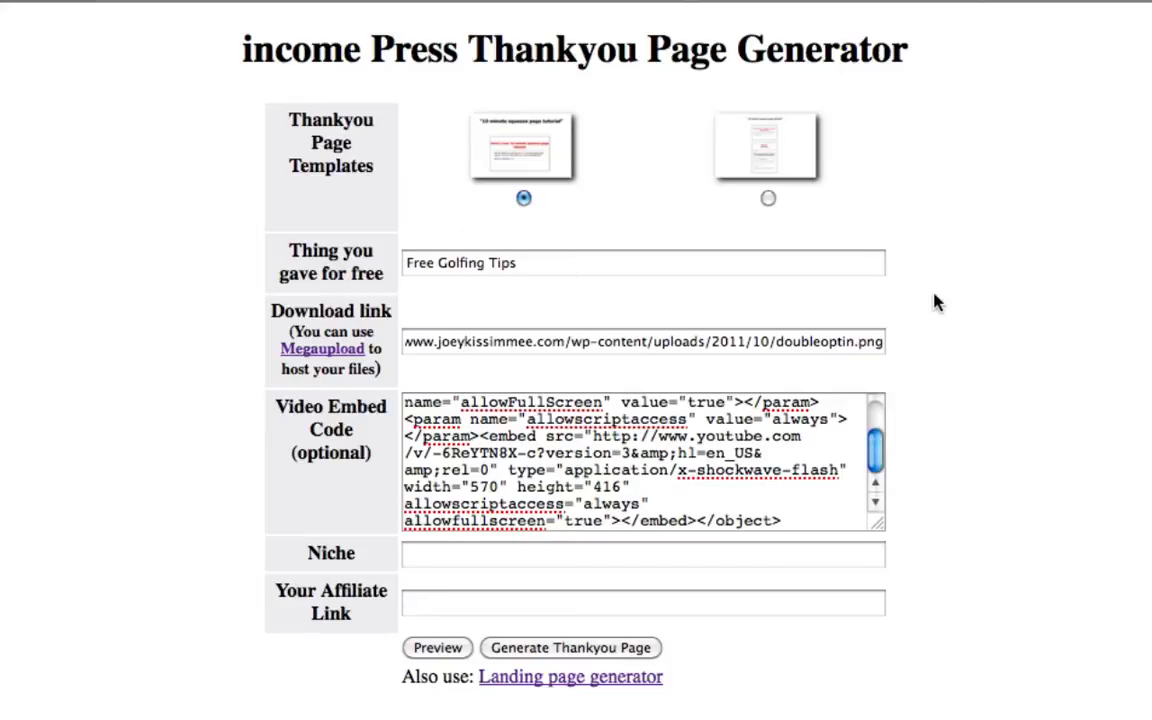
pyautogui.click(643, 555)
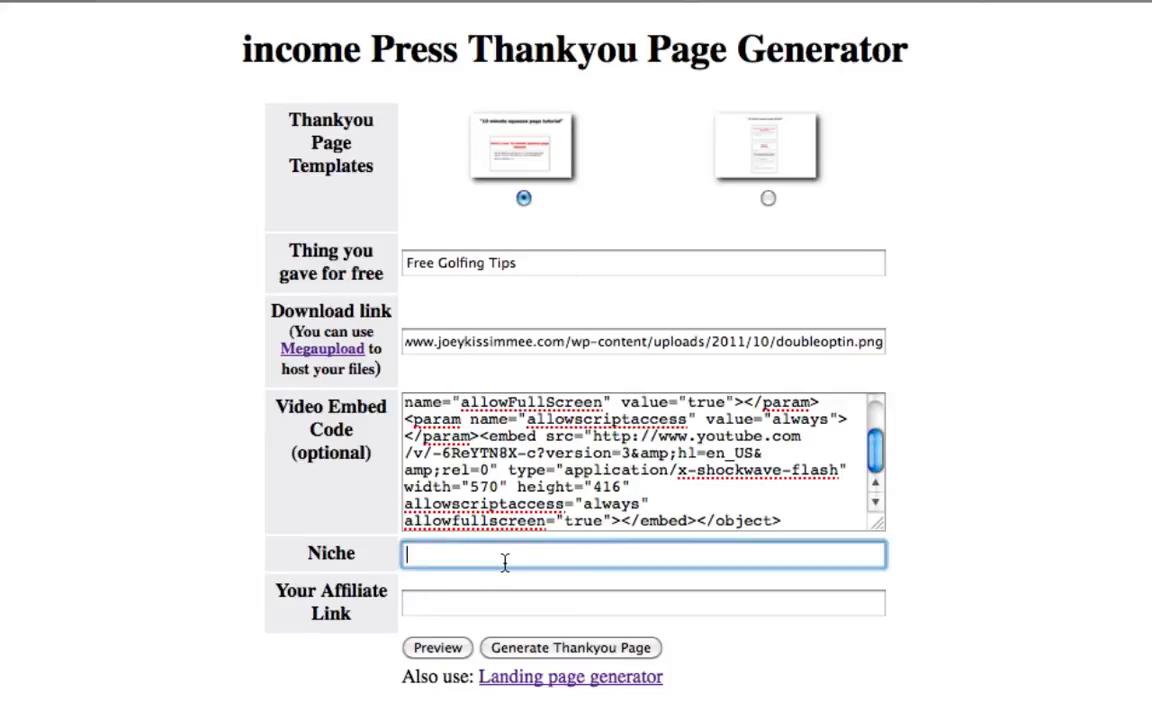
pyautogui.write('Go')
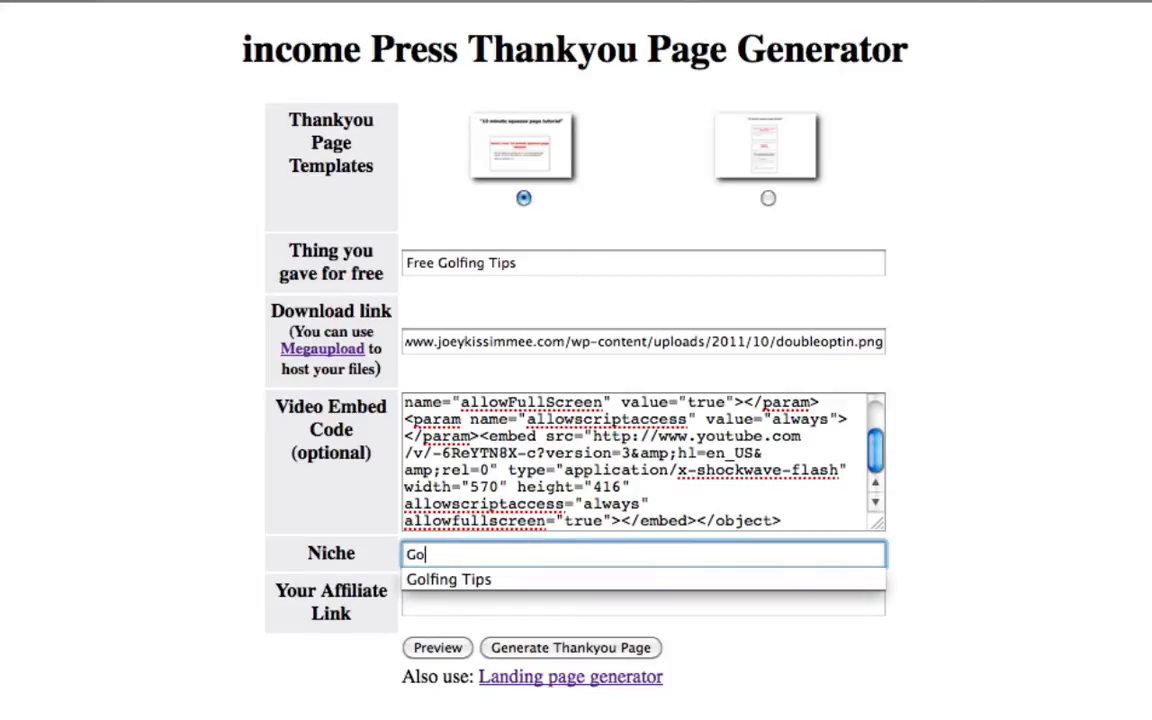
pyautogui.click(449, 579)
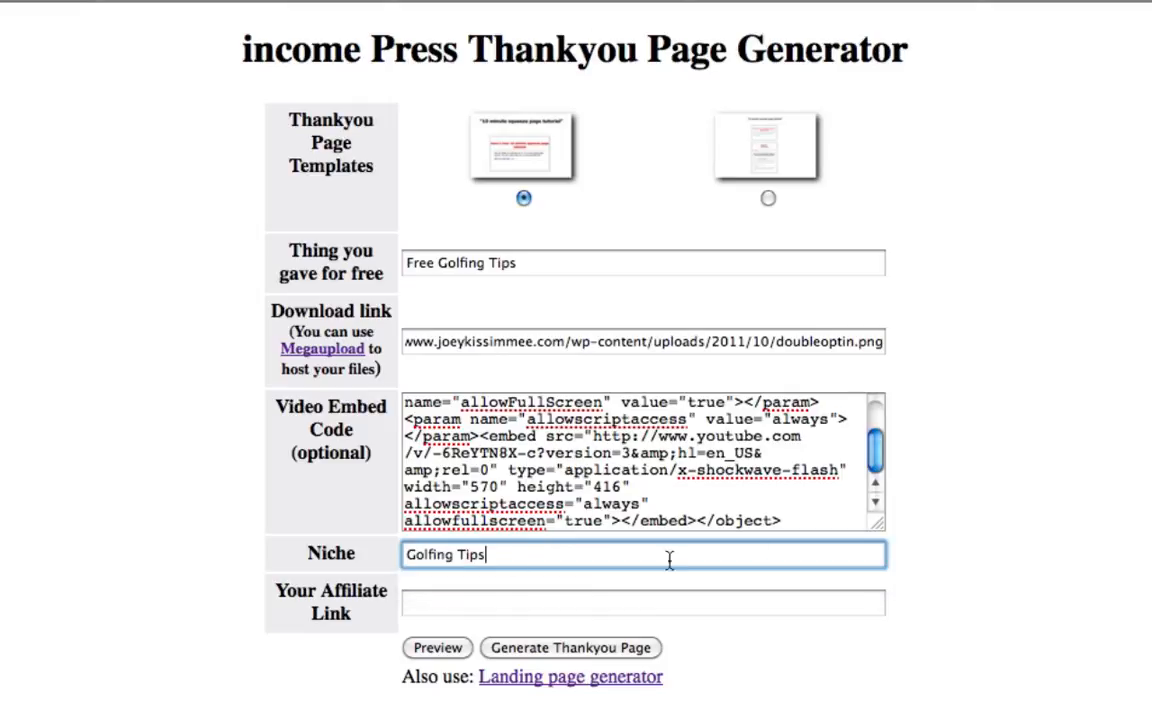
pyautogui.moveTo(513, 636)
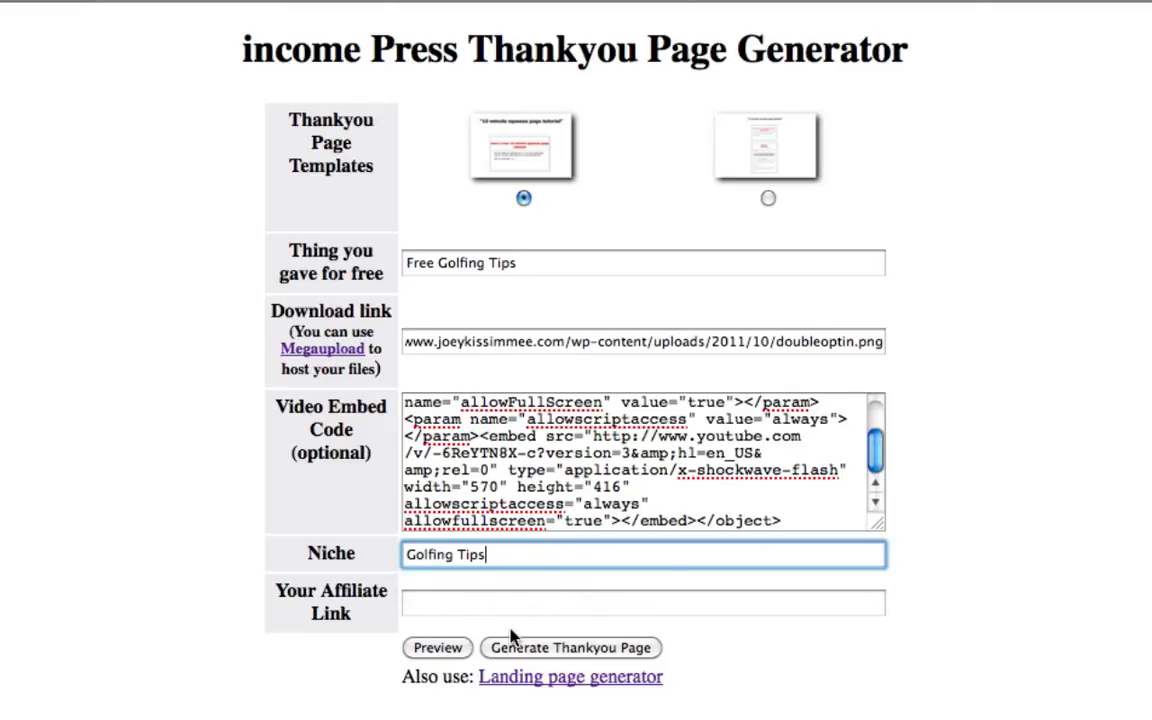
pyautogui.click(642, 602)
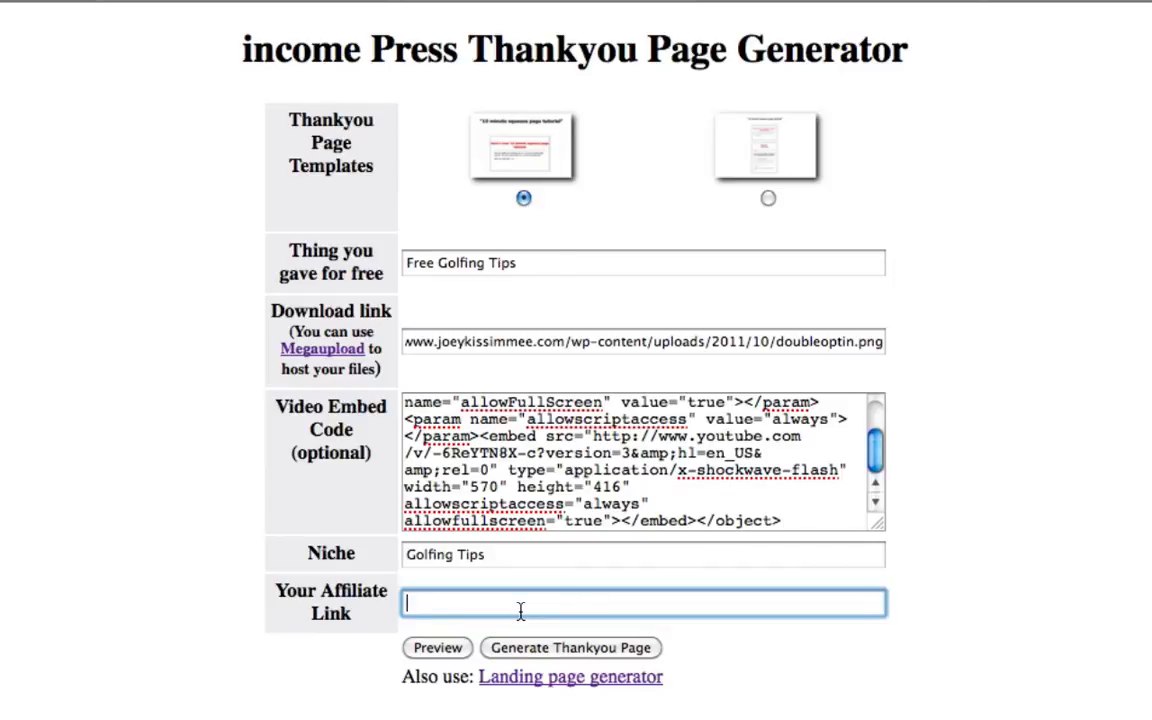
pyautogui.write('http://')
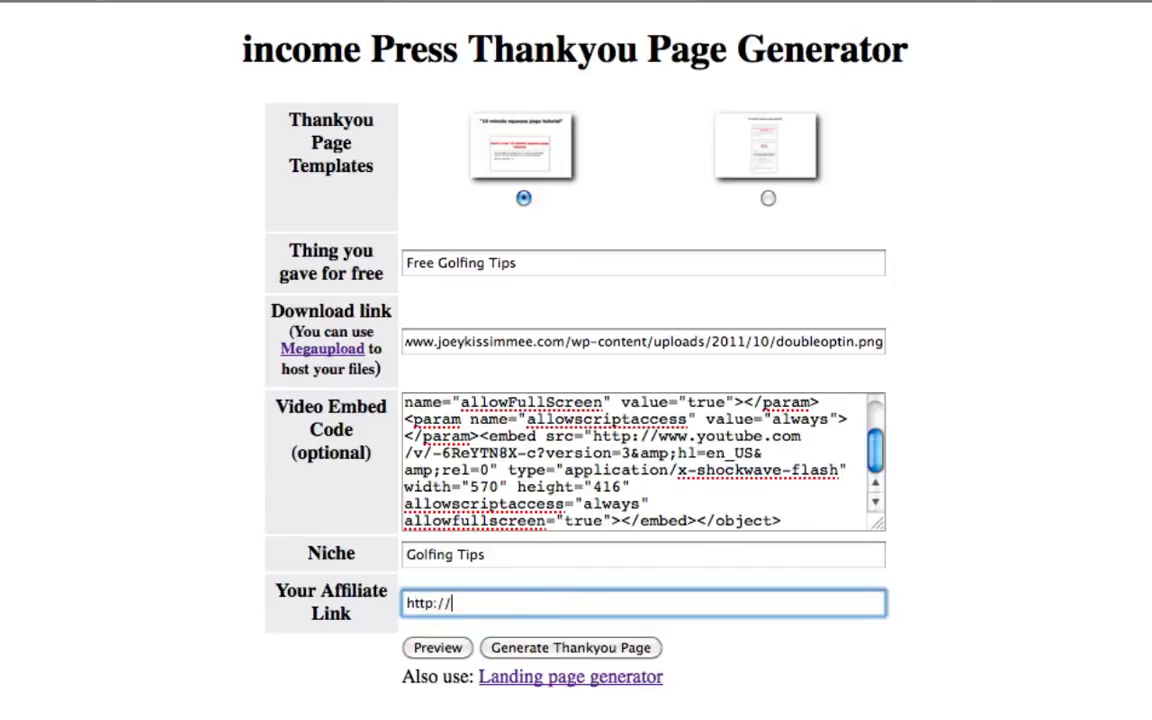
pyautogui.write('affili')
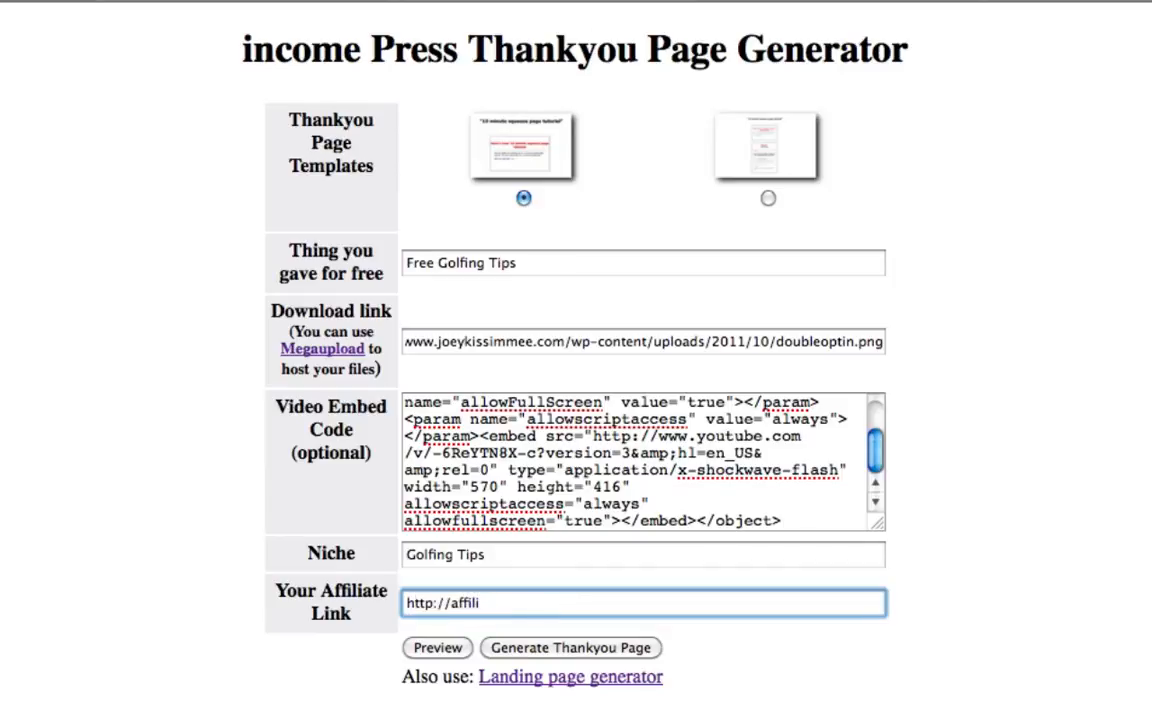
pyautogui.write('atelink.com')
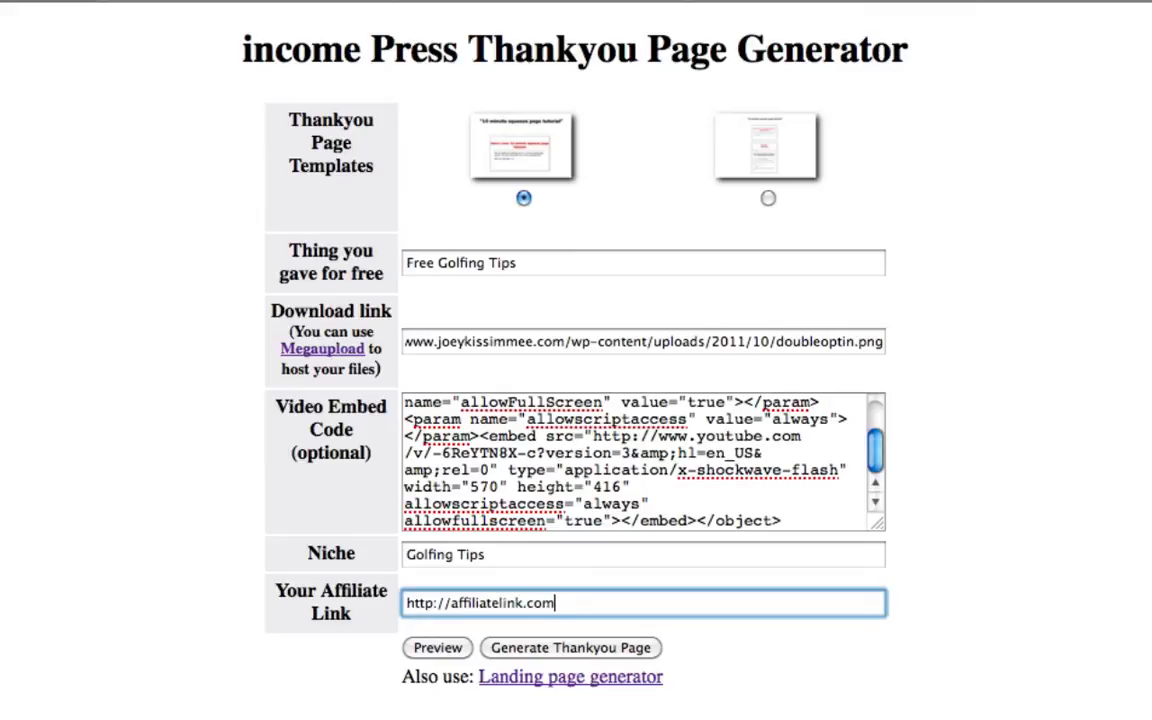
pyautogui.write('/')
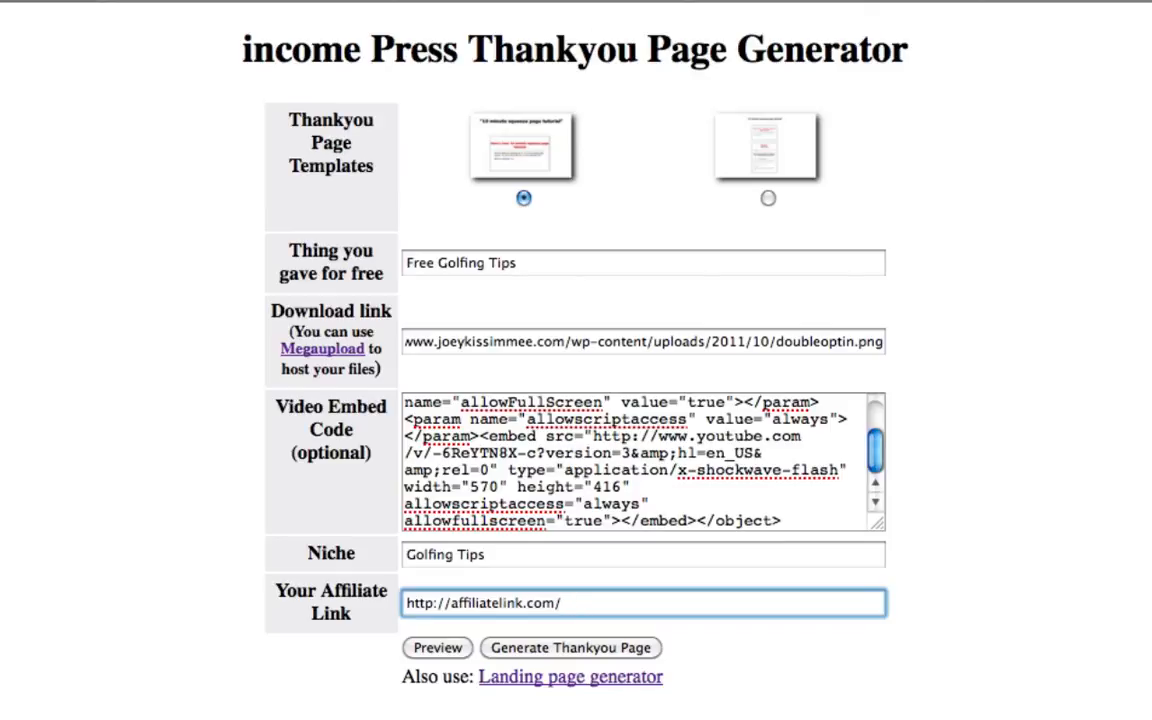
pyautogui.click(643, 602)
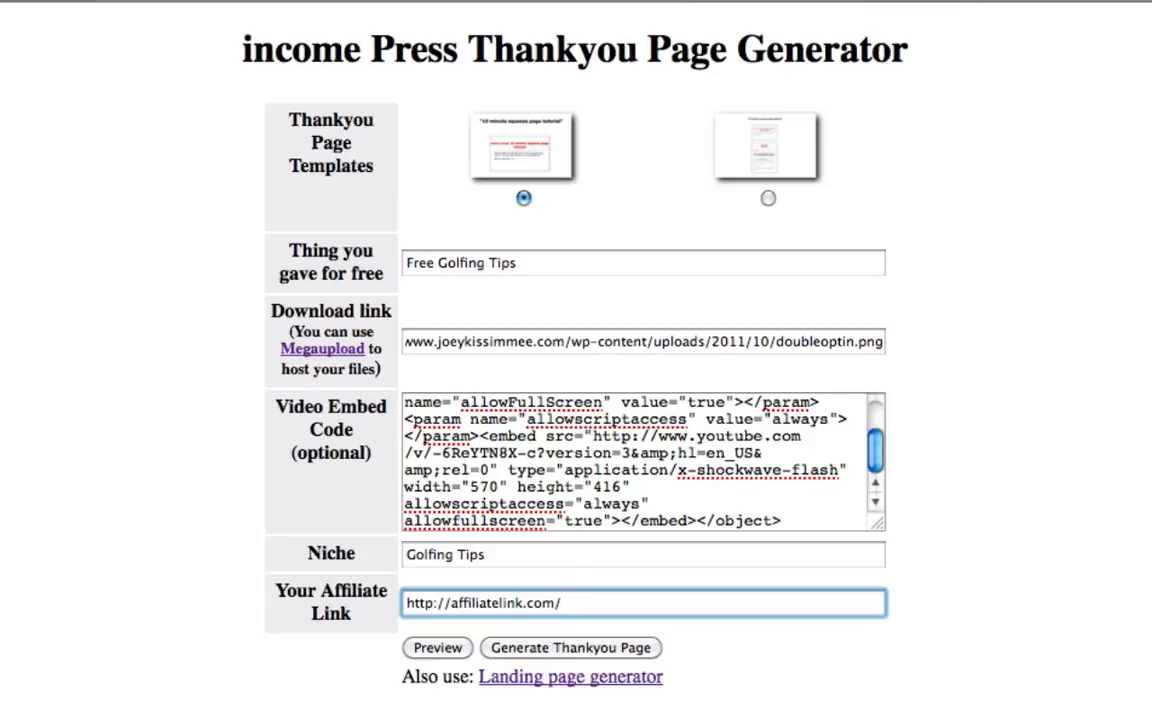
pyautogui.moveTo(444, 639)
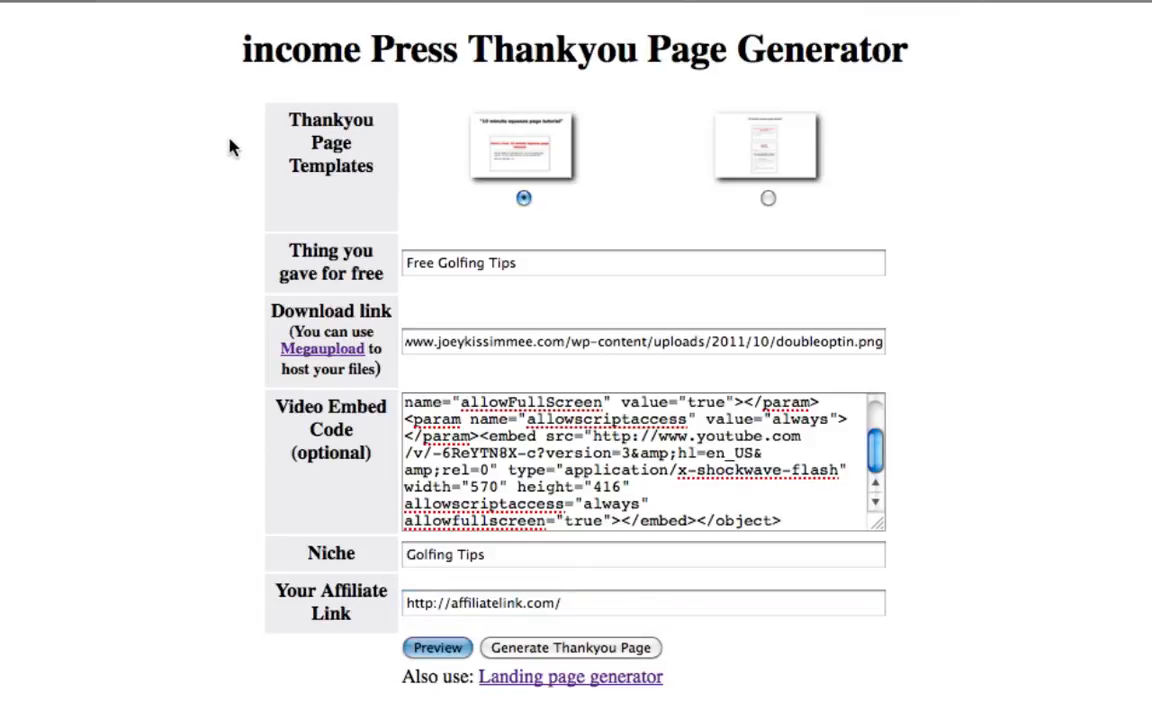
pyautogui.click(436, 647)
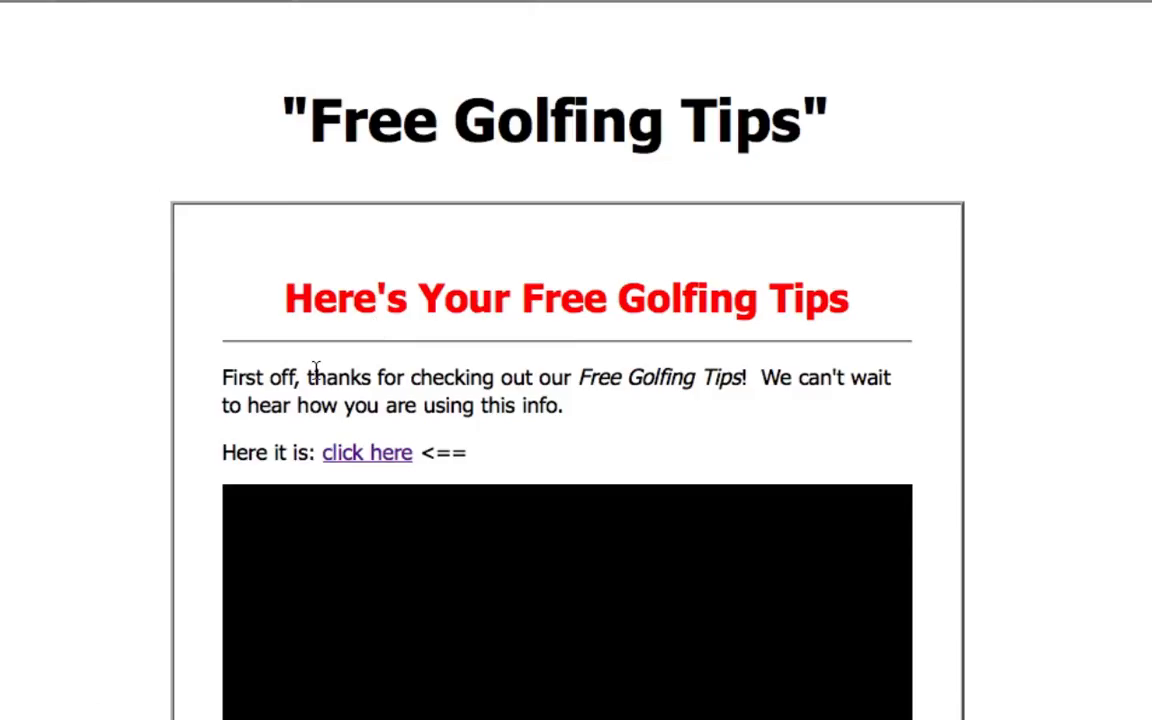
pyautogui.scroll(-3)
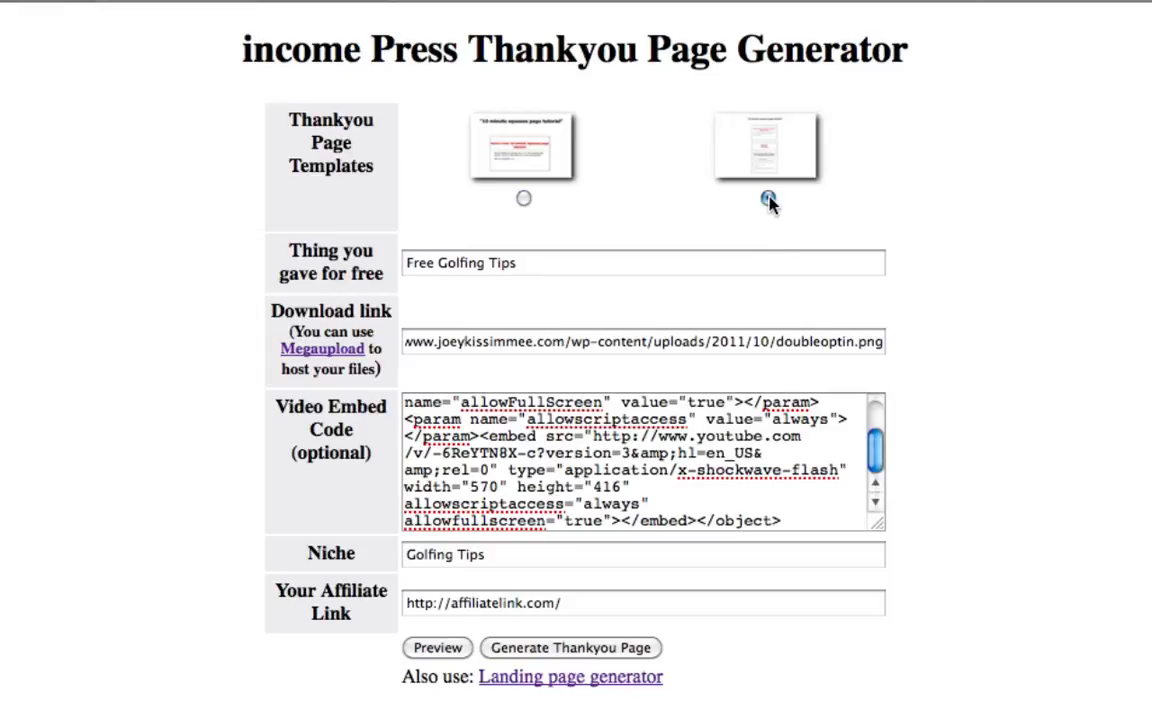
# Step: Select the second template, preview the page, and scroll down to the affiliate offer
pyautogui.click(765, 198)
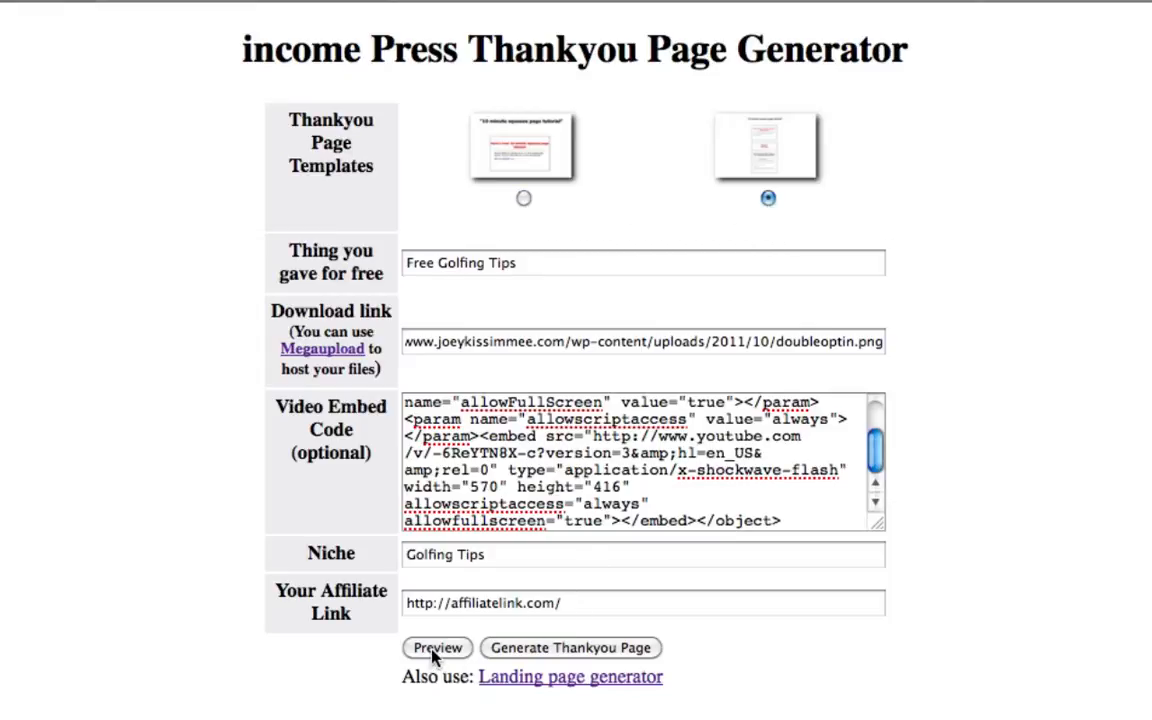
pyautogui.click(437, 648)
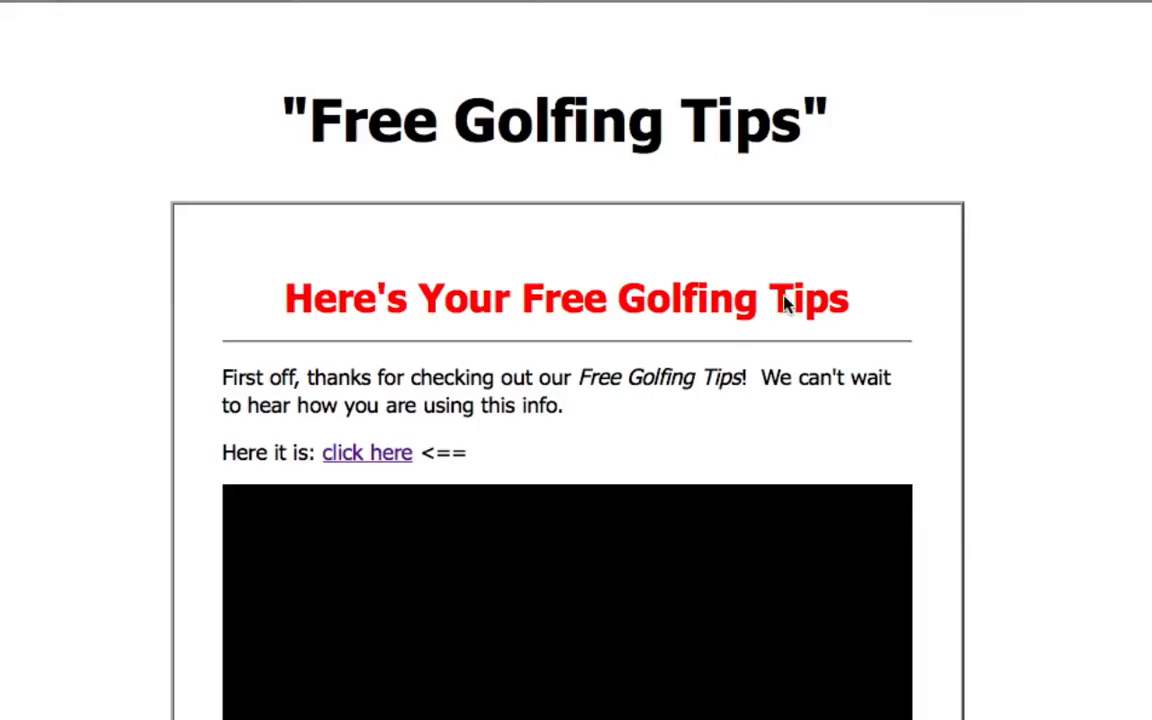
pyautogui.scroll(-3)
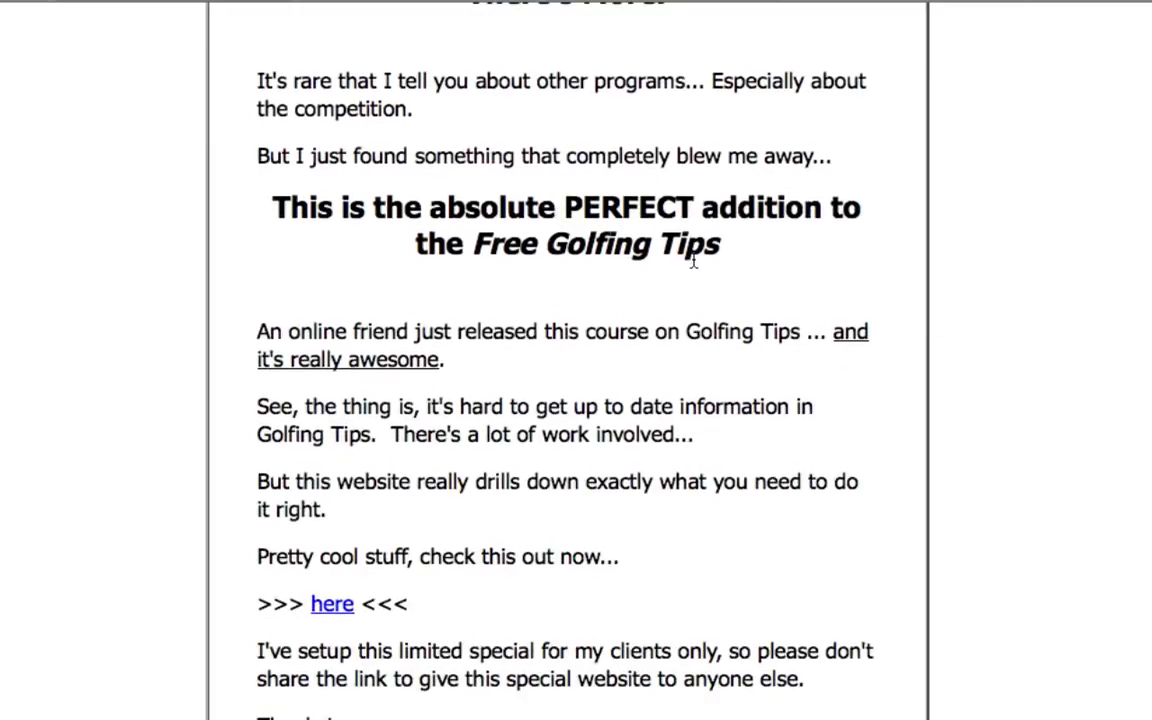
pyautogui.scroll(-3)
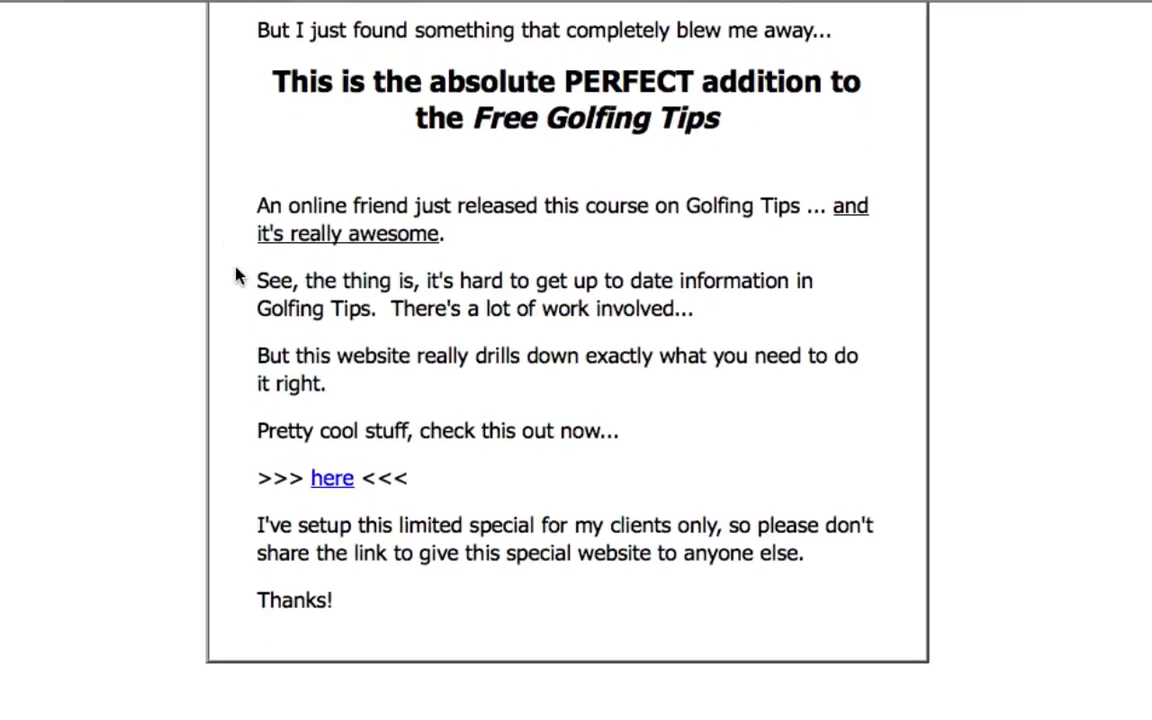
pyautogui.moveTo(328, 483)
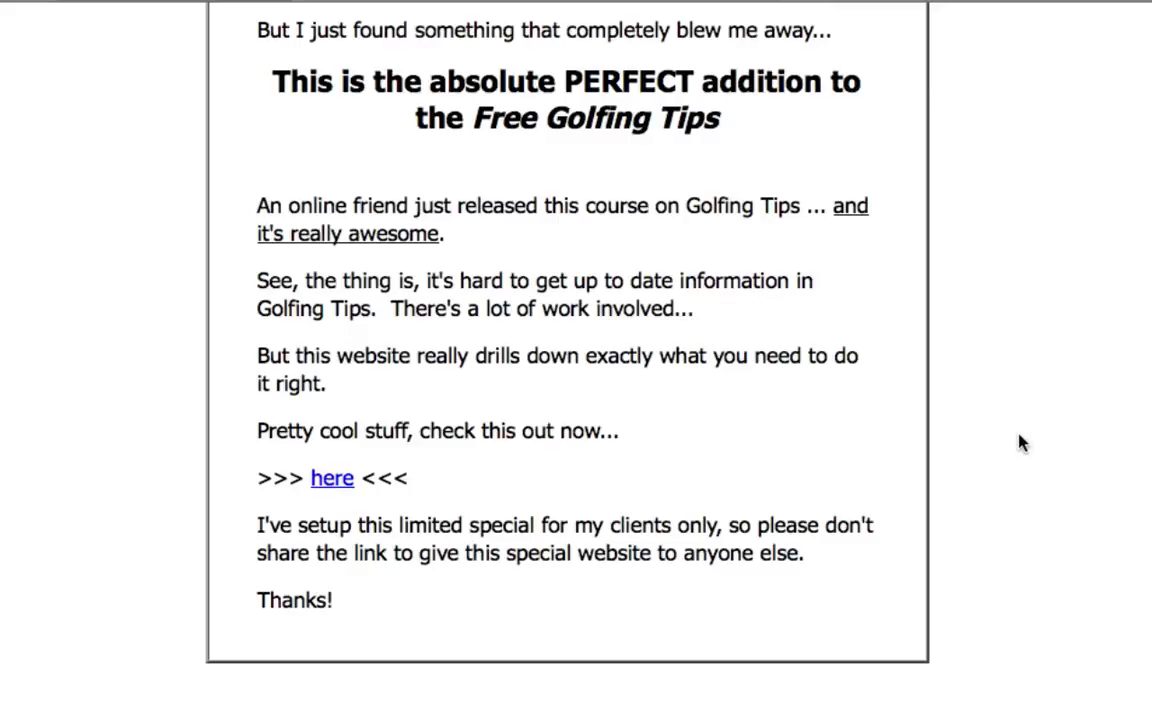
pyautogui.moveTo(980, 432)
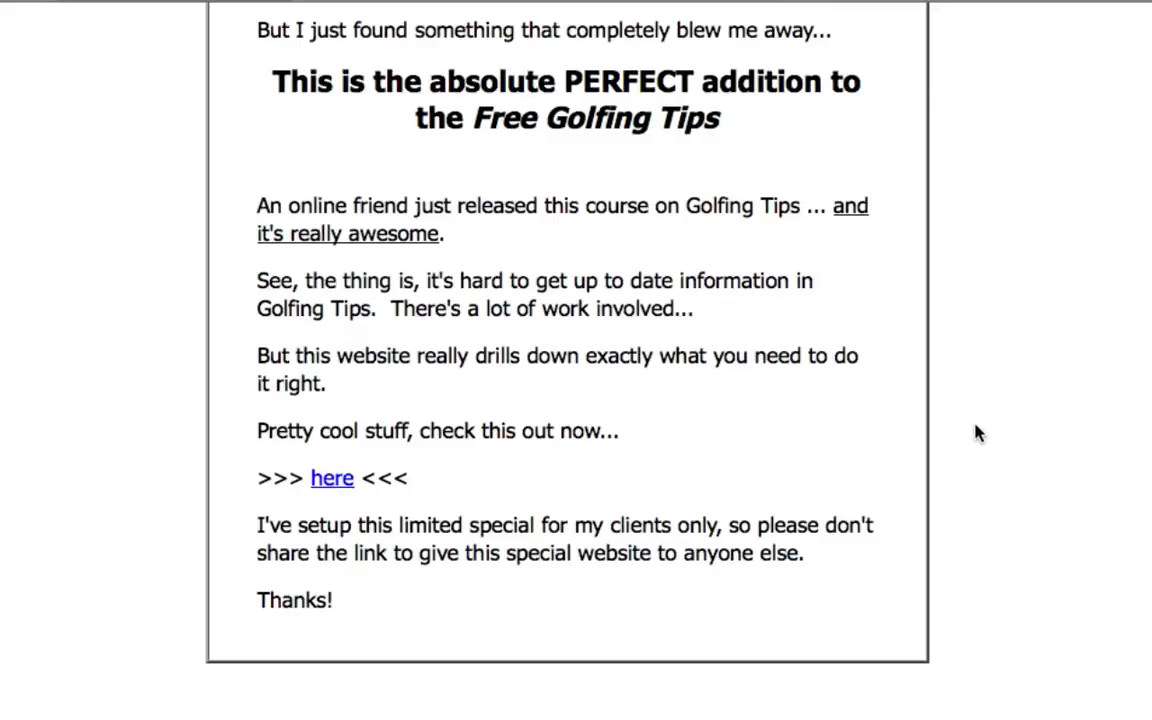
pyautogui.moveTo(948, 423)
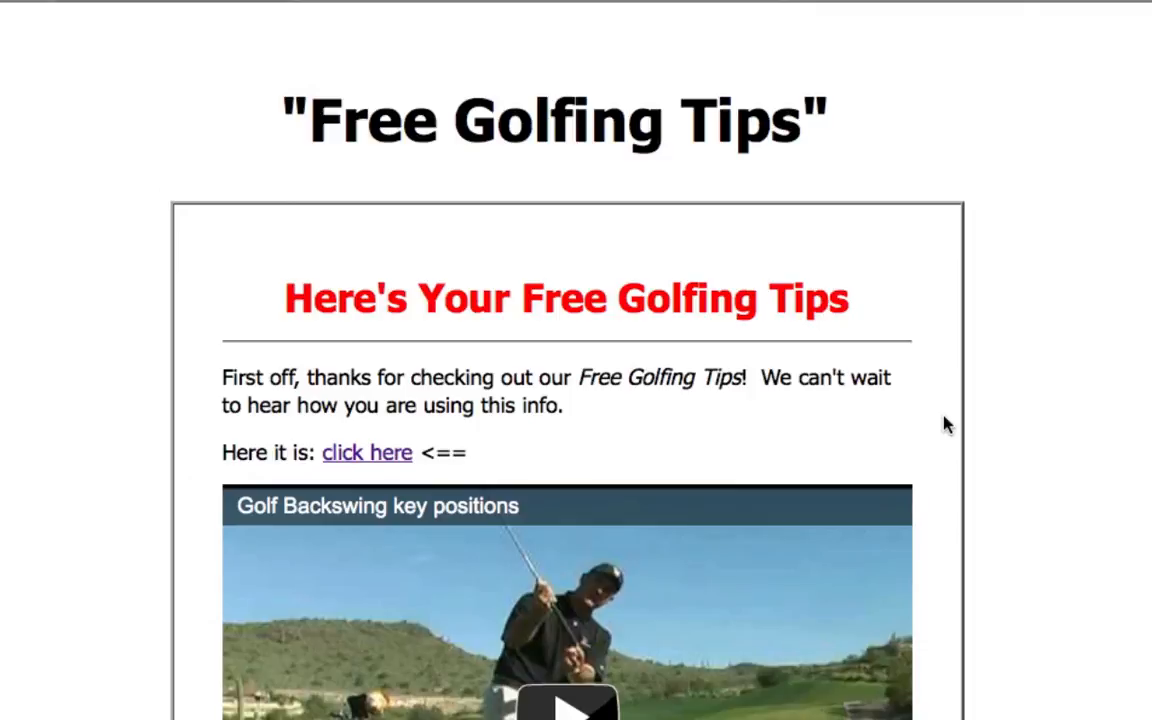
pyautogui.moveTo(95, 68)
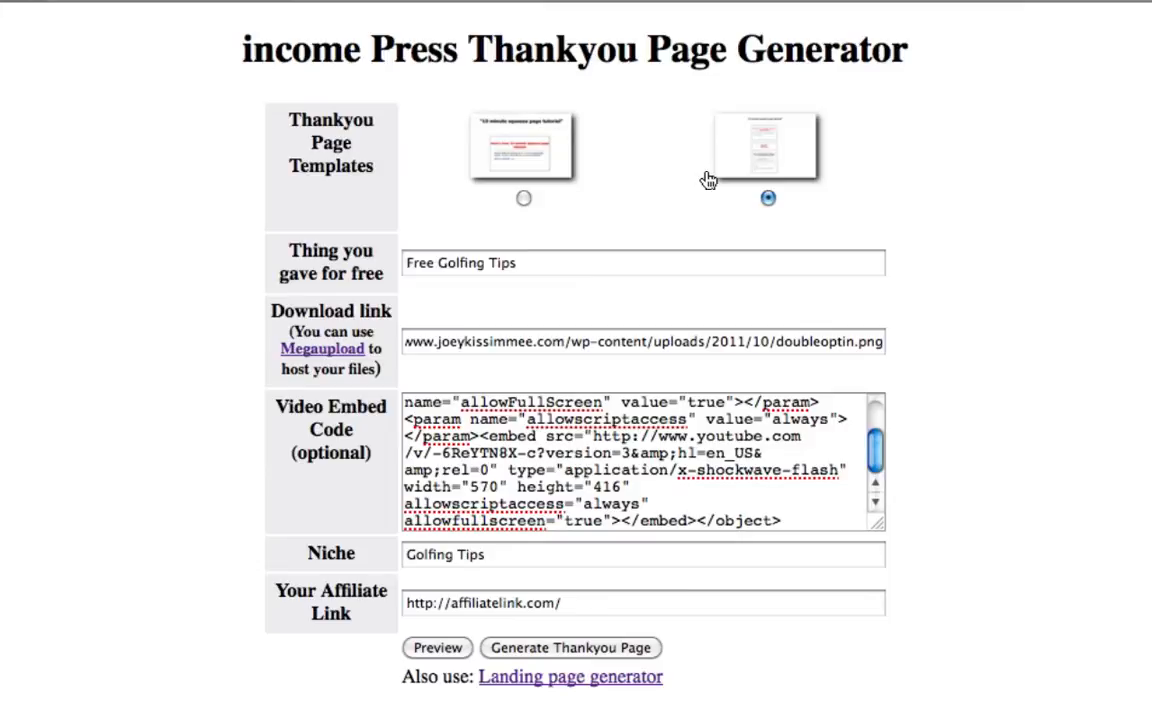
pyautogui.moveTo(934, 306)
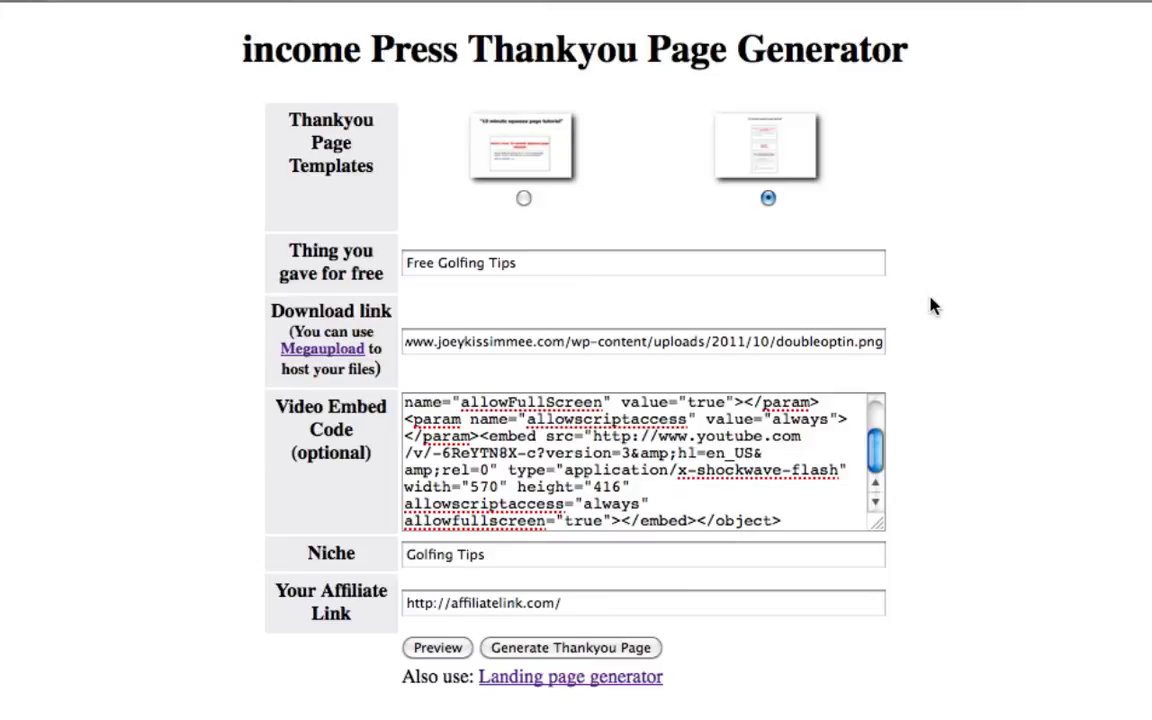
pyautogui.moveTo(547, 181)
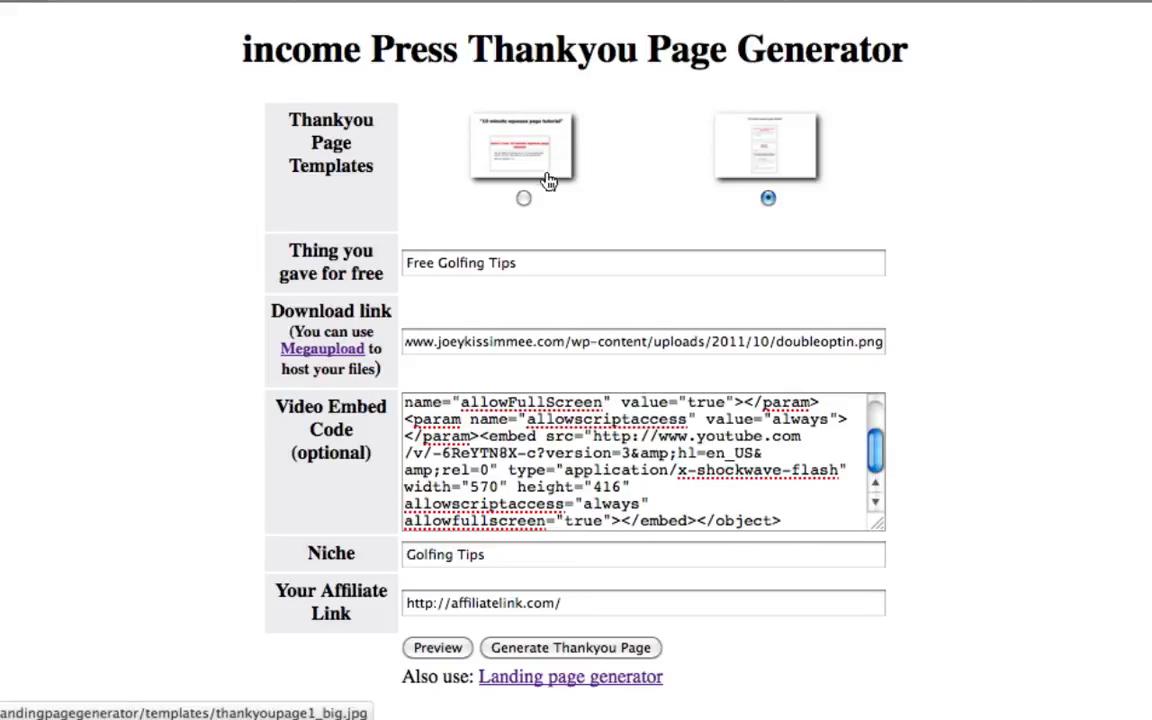
pyautogui.click(521, 145)
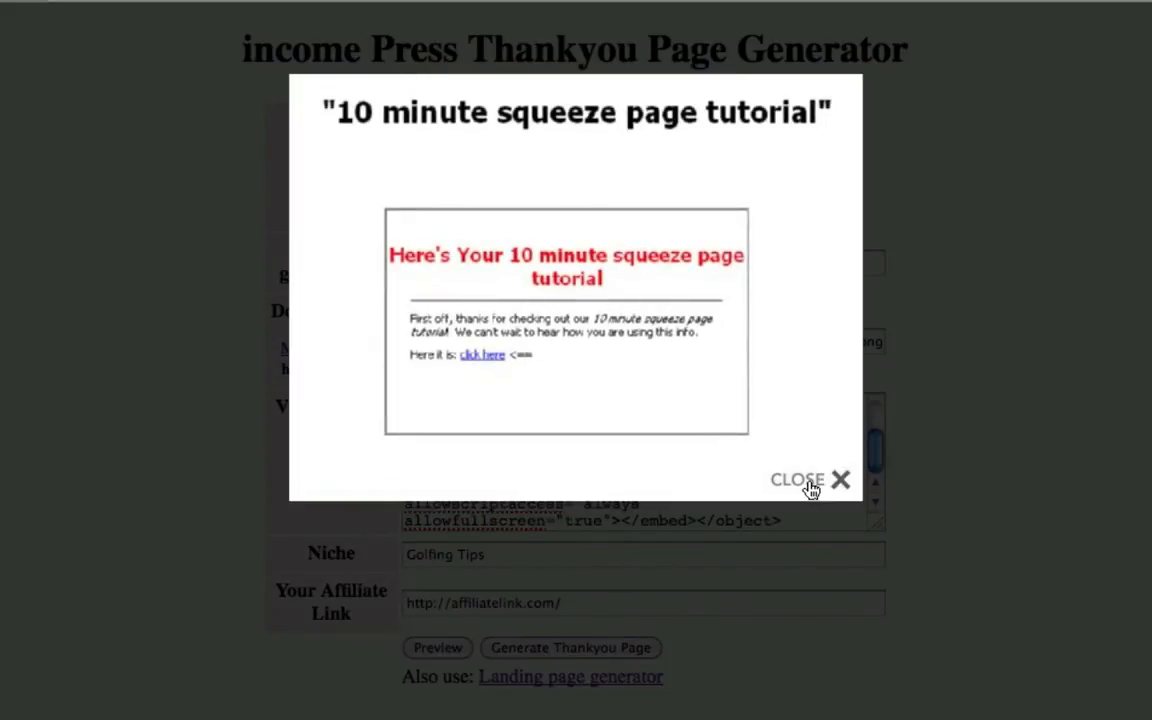
pyautogui.click(810, 479)
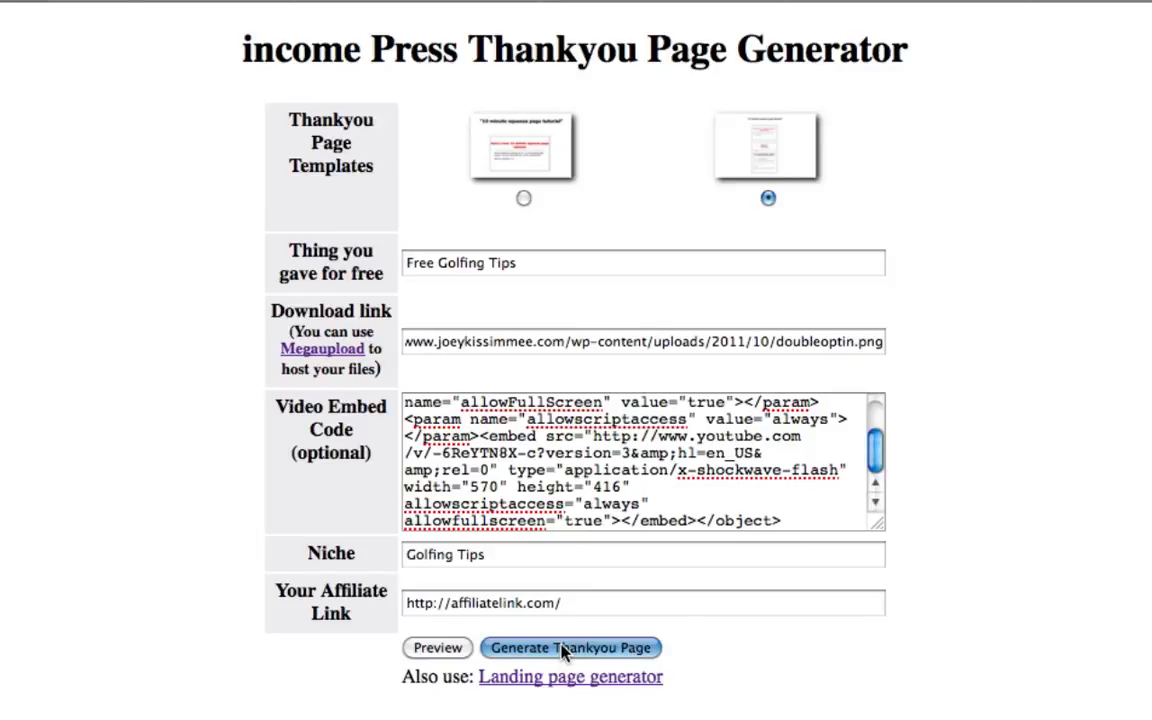
pyautogui.click(571, 647)
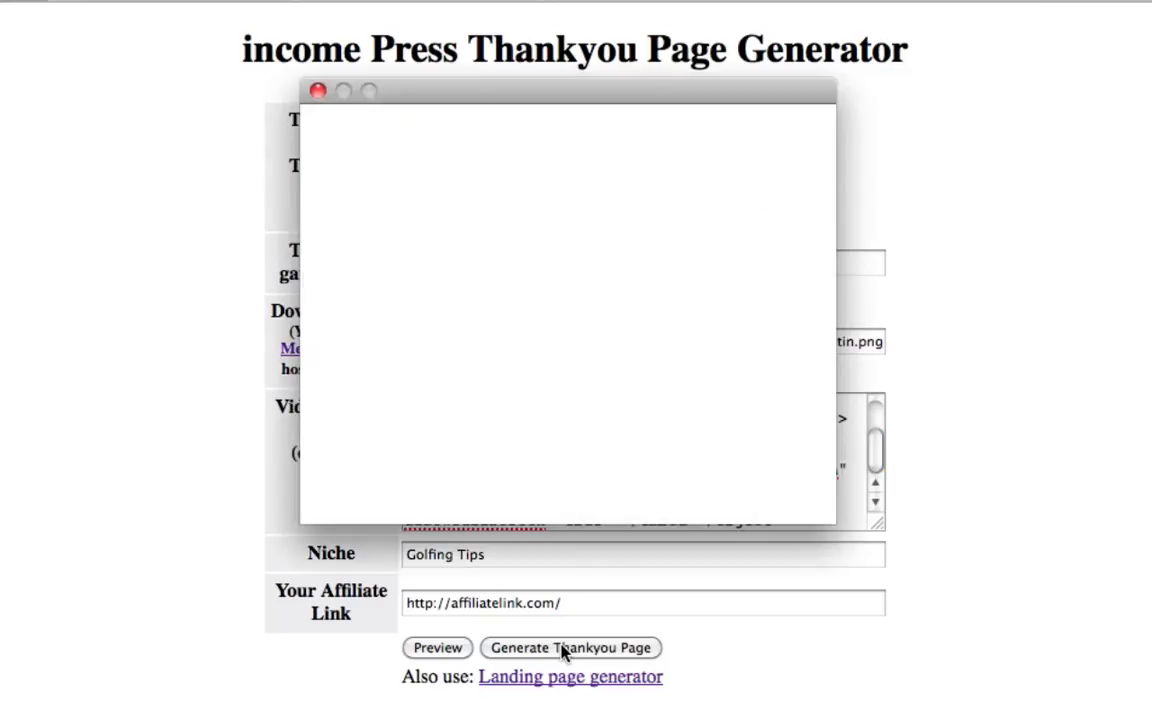
pyautogui.click(570, 647)
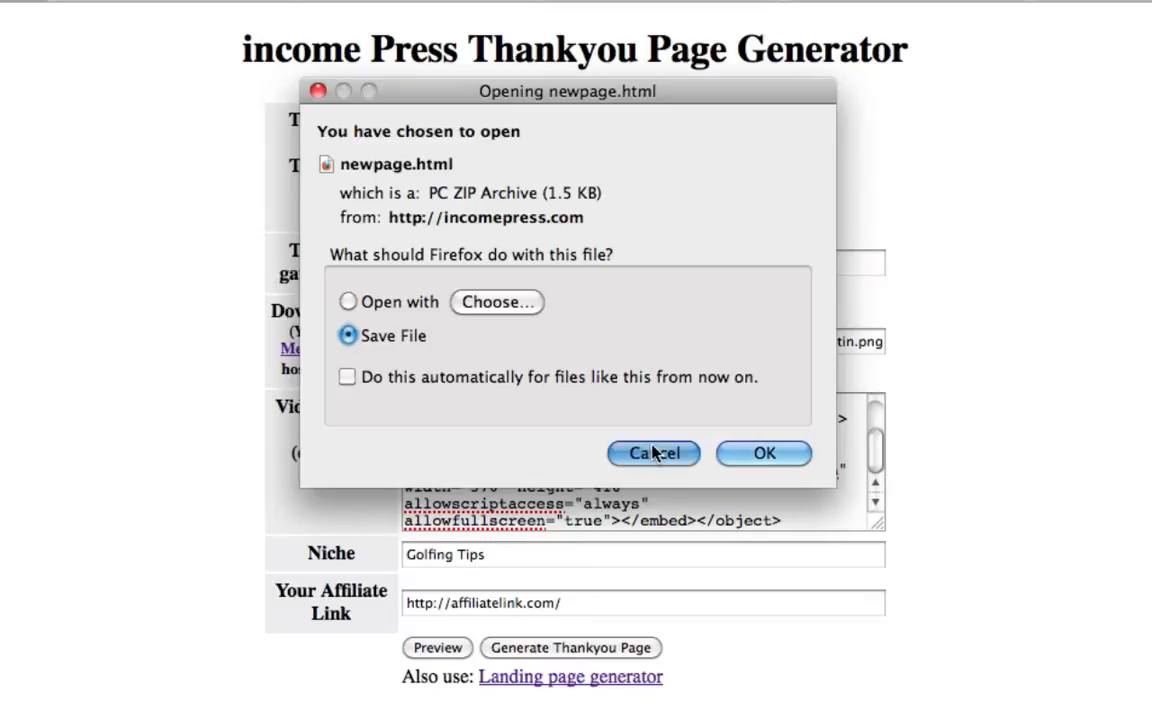
pyautogui.click(652, 453)
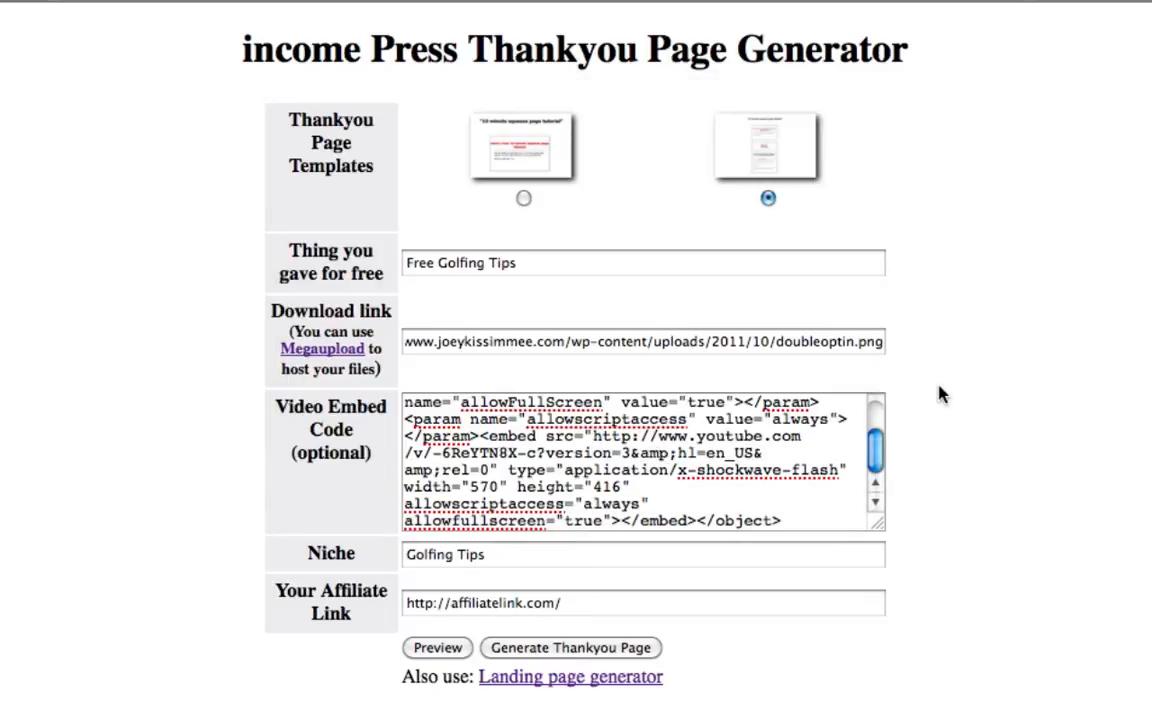